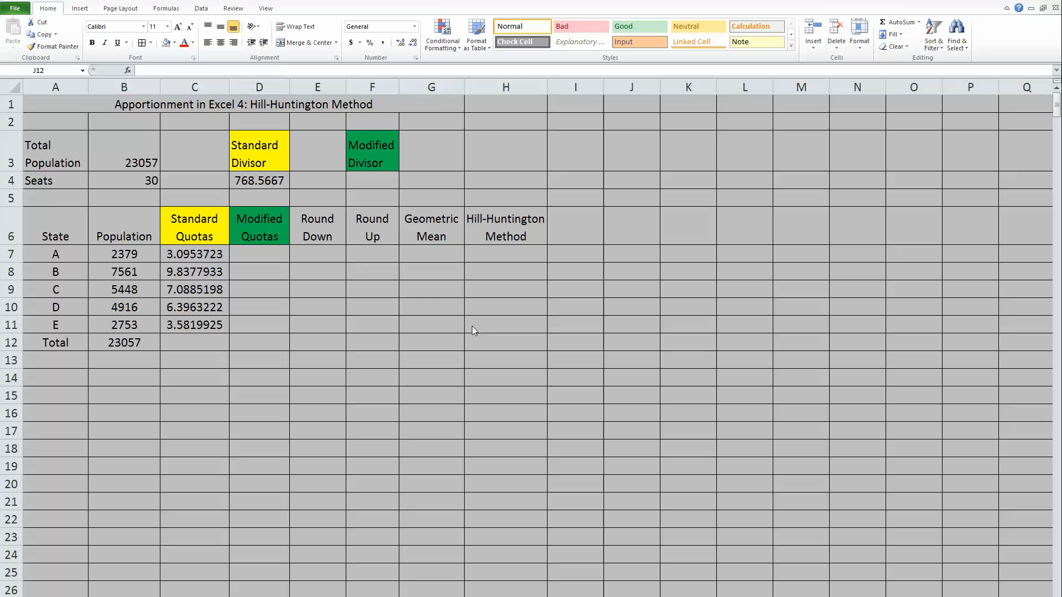
{"action": "mouse_move", "coordinate": [500, 245]}
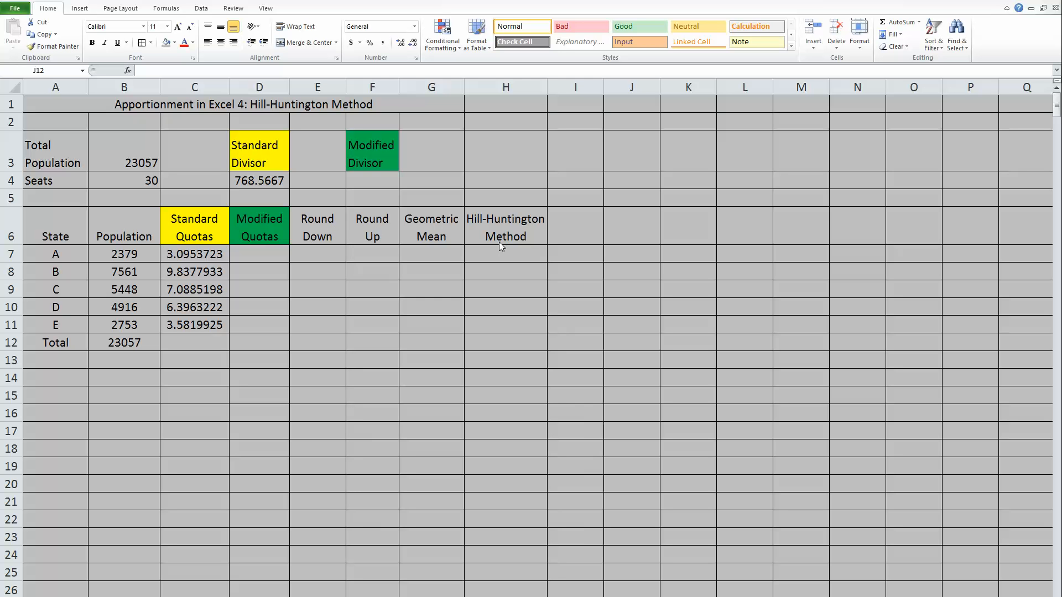
{"action": "mouse_move", "coordinate": [380, 370]}
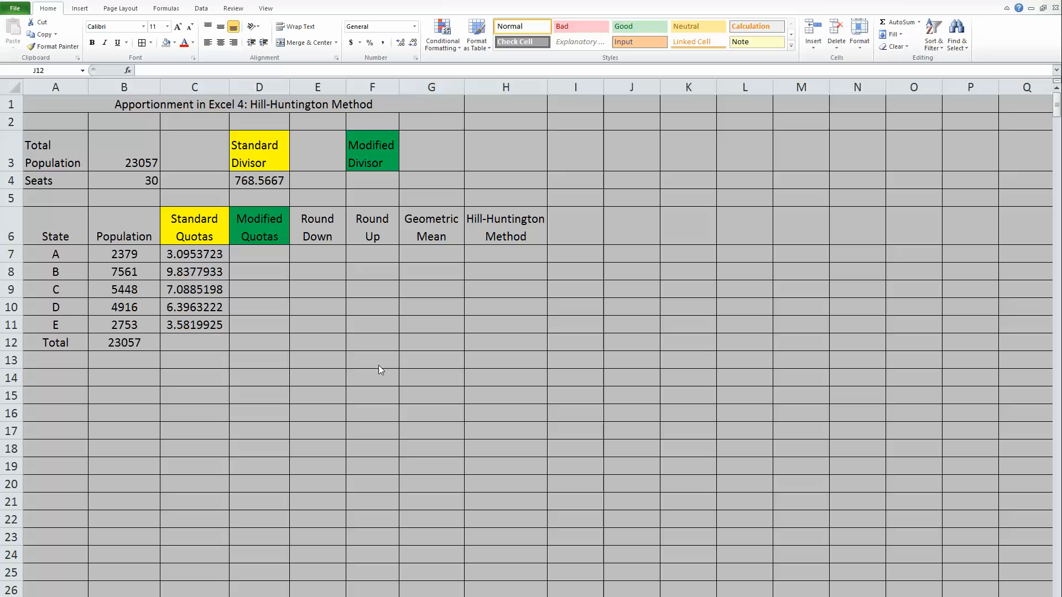
{"action": "mouse_move", "coordinate": [281, 148]}
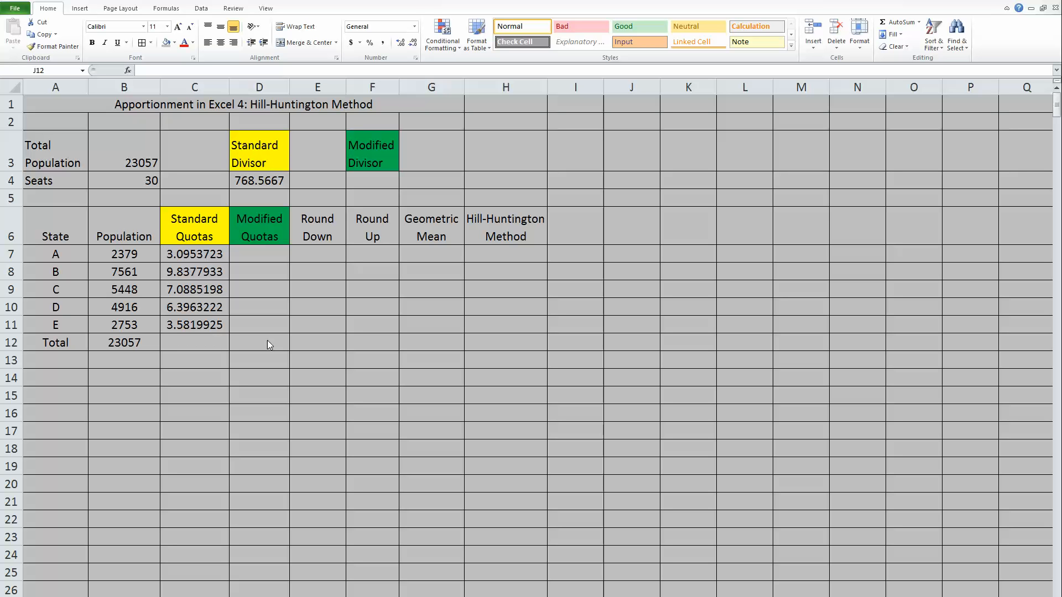
{"action": "mouse_move", "coordinate": [367, 189]}
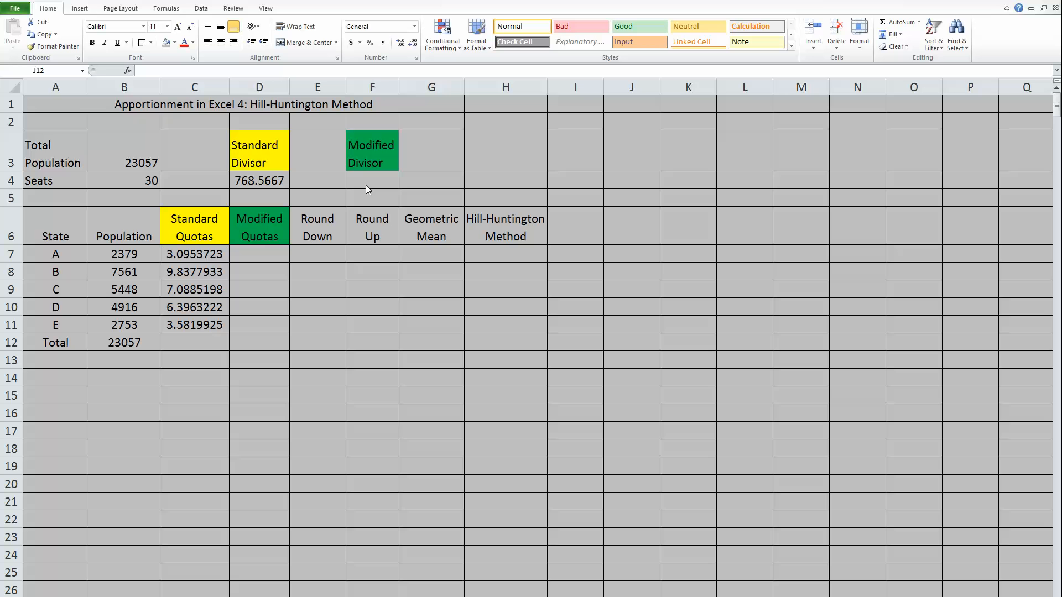
{"action": "mouse_move", "coordinate": [272, 200]}
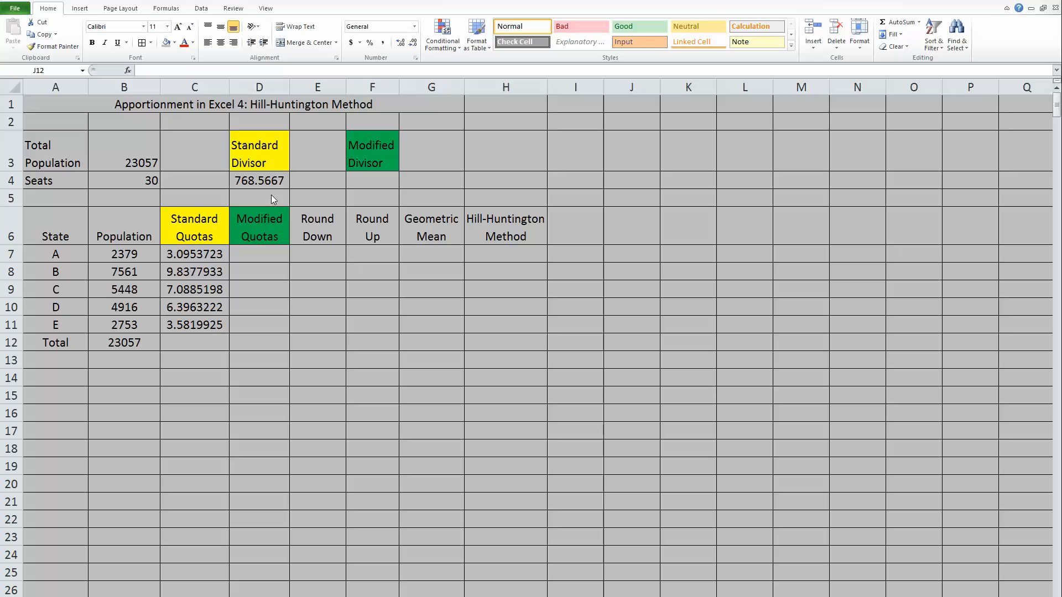
{"action": "mouse_move", "coordinate": [359, 214]}
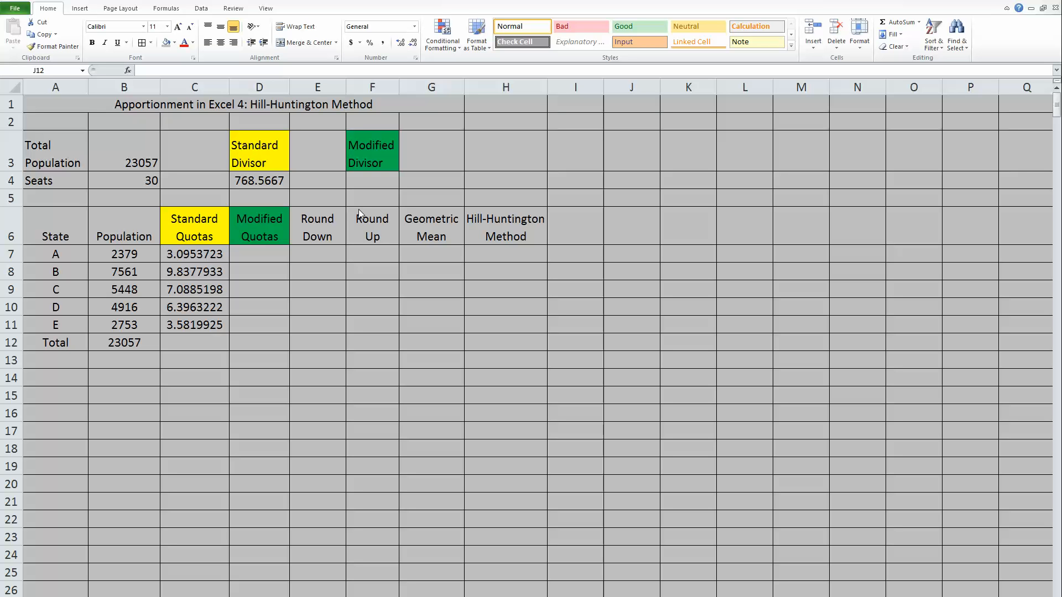
{"action": "mouse_move", "coordinate": [415, 231]}
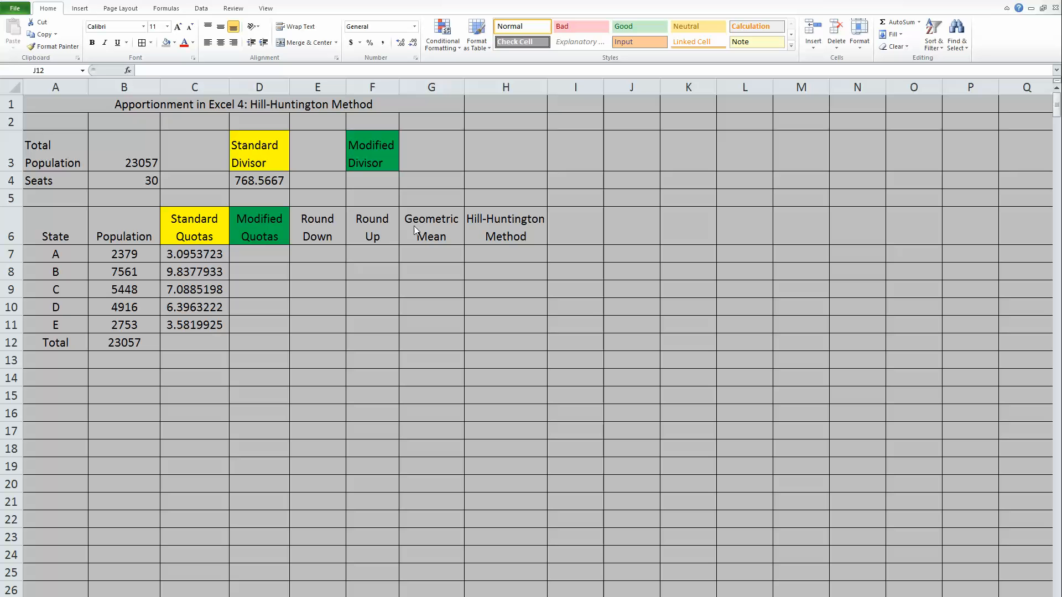
{"action": "mouse_move", "coordinate": [264, 252]}
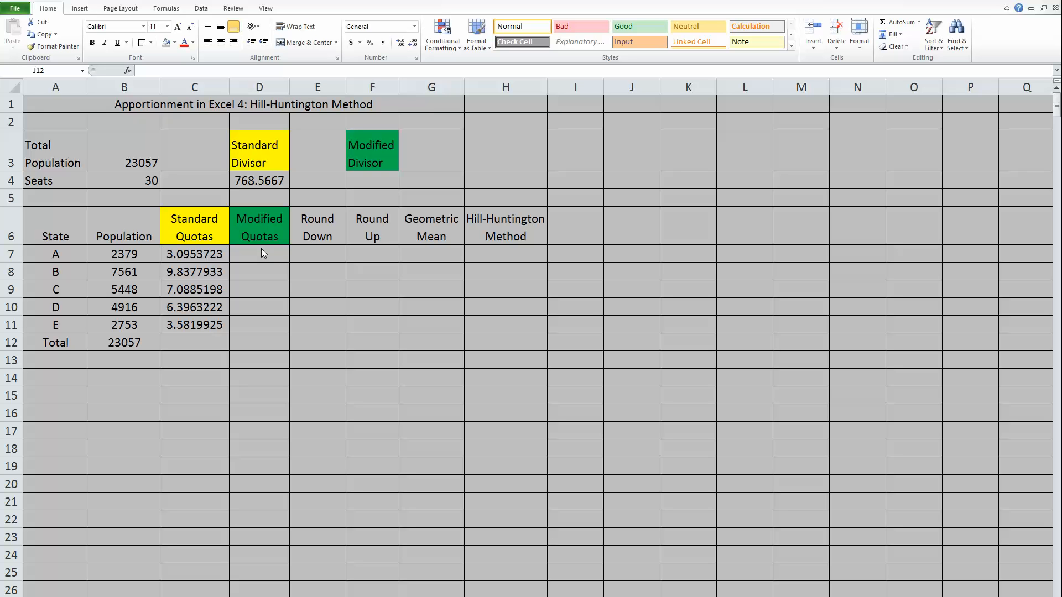
{"action": "mouse_move", "coordinate": [299, 255]}
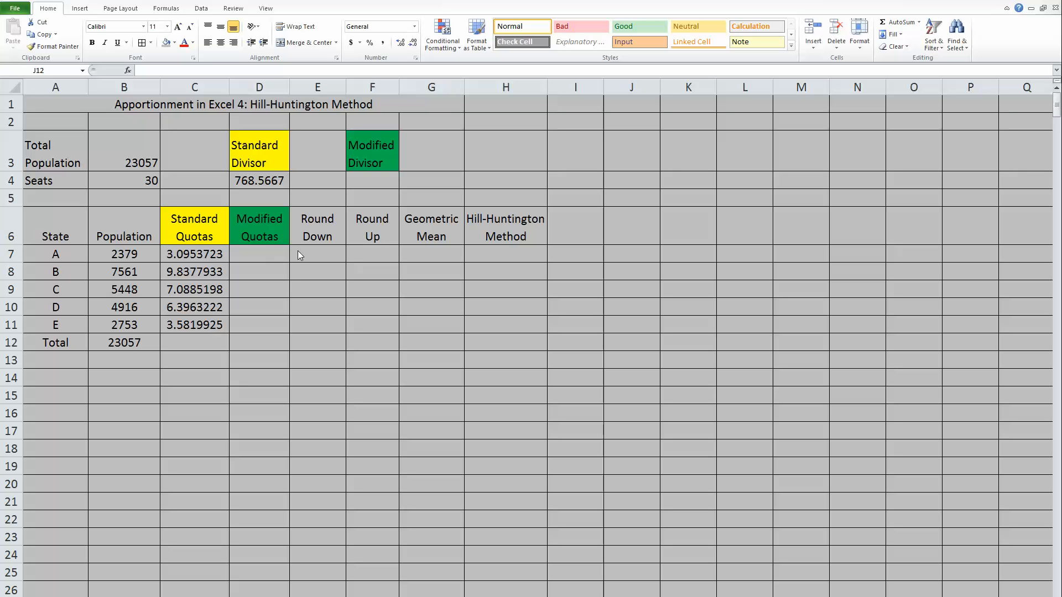
{"action": "mouse_move", "coordinate": [313, 261]}
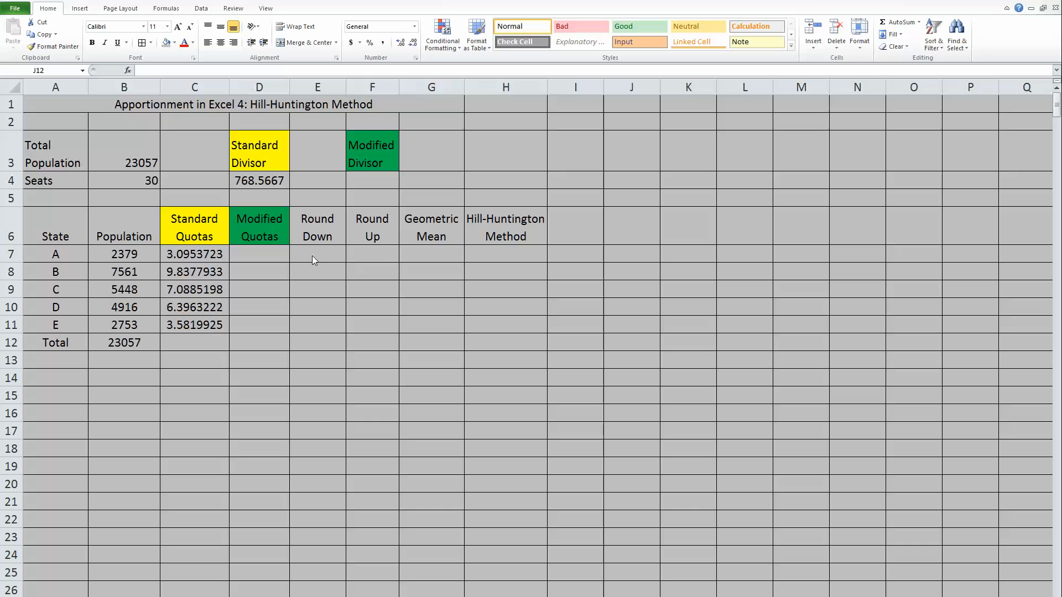
{"action": "mouse_move", "coordinate": [354, 259]}
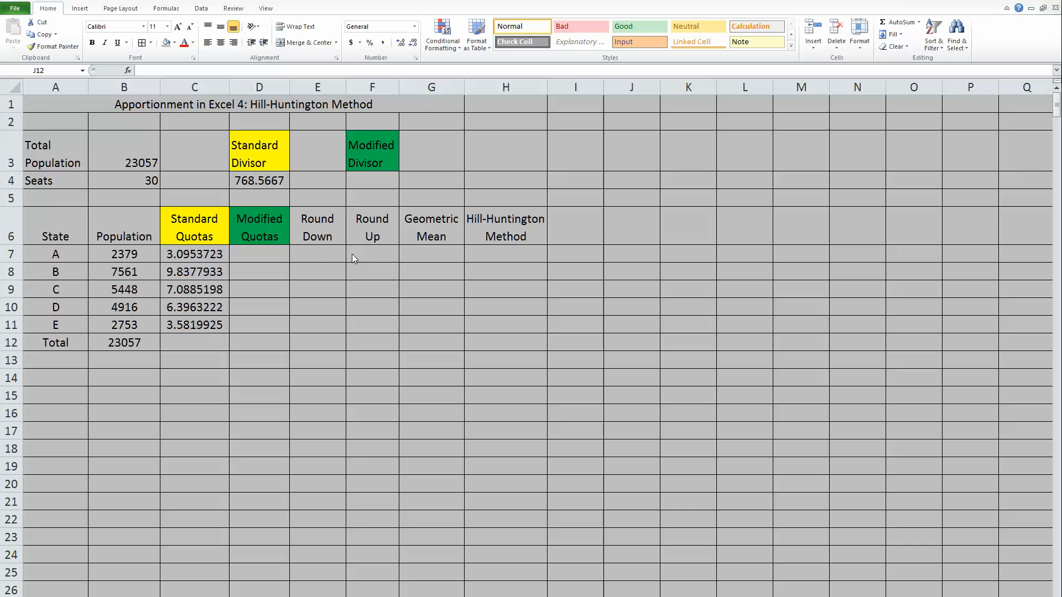
{"action": "mouse_move", "coordinate": [242, 266]}
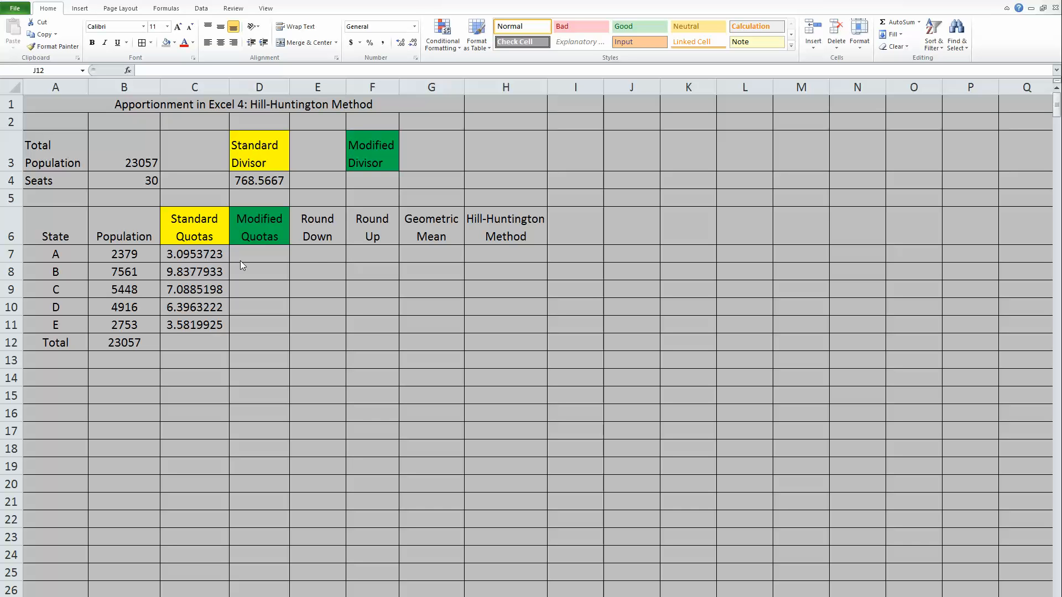
{"action": "mouse_move", "coordinate": [212, 247]}
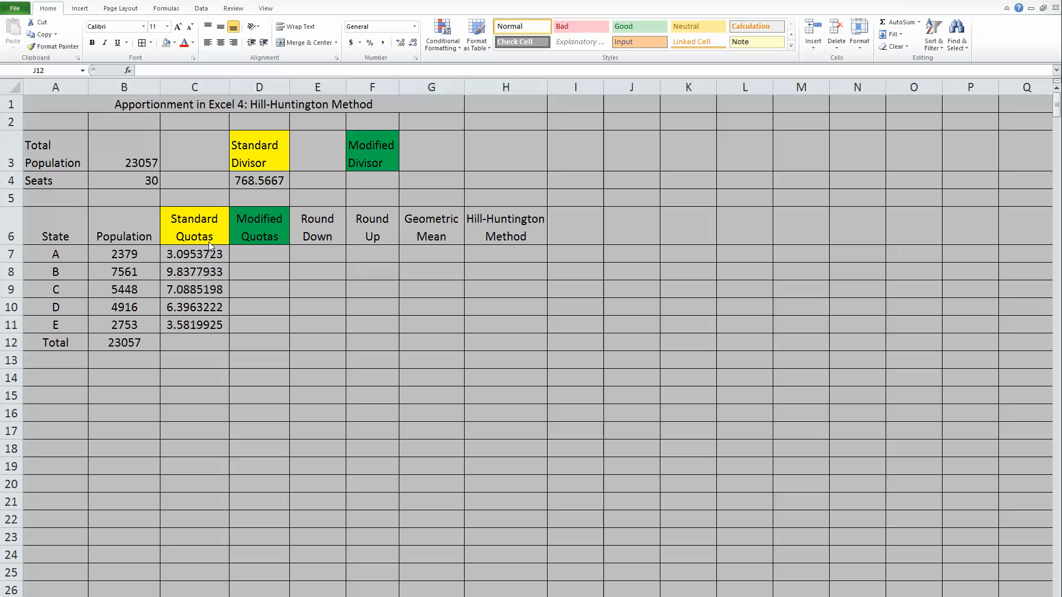
{"action": "mouse_move", "coordinate": [174, 263]}
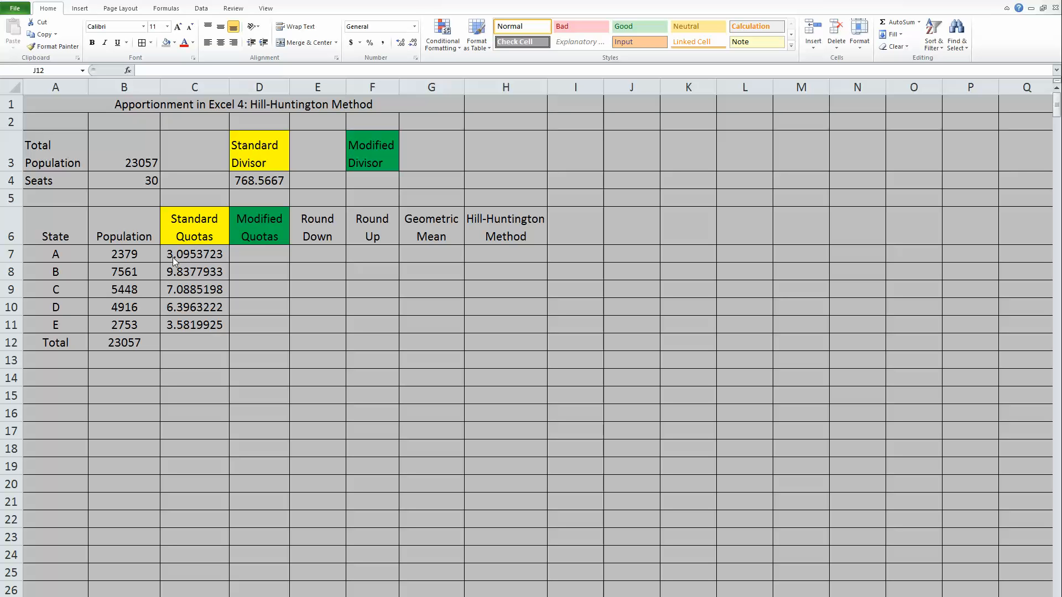
{"action": "mouse_move", "coordinate": [183, 258]}
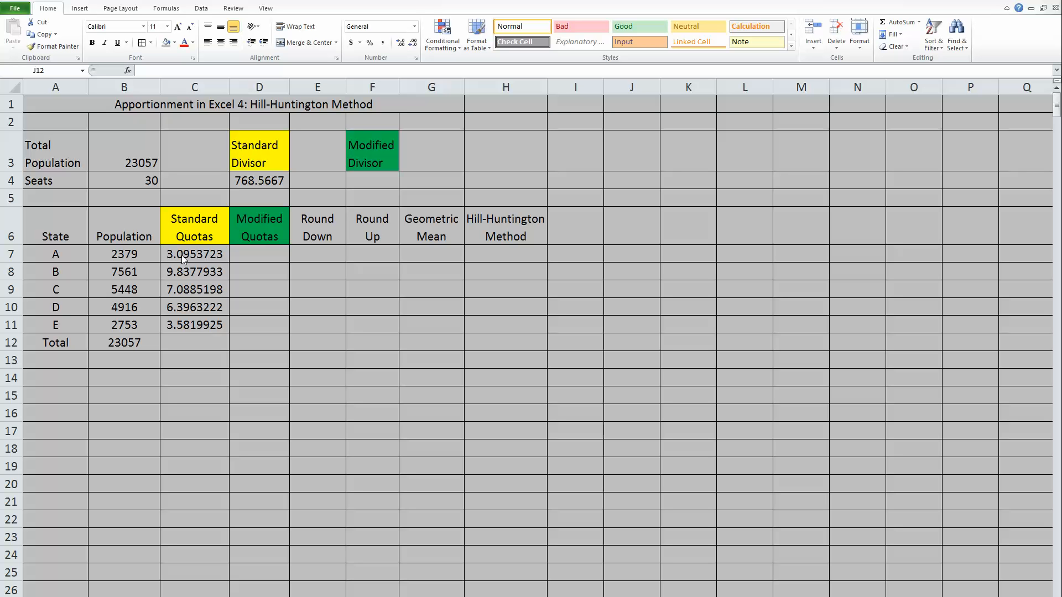
{"action": "mouse_move", "coordinate": [155, 257]}
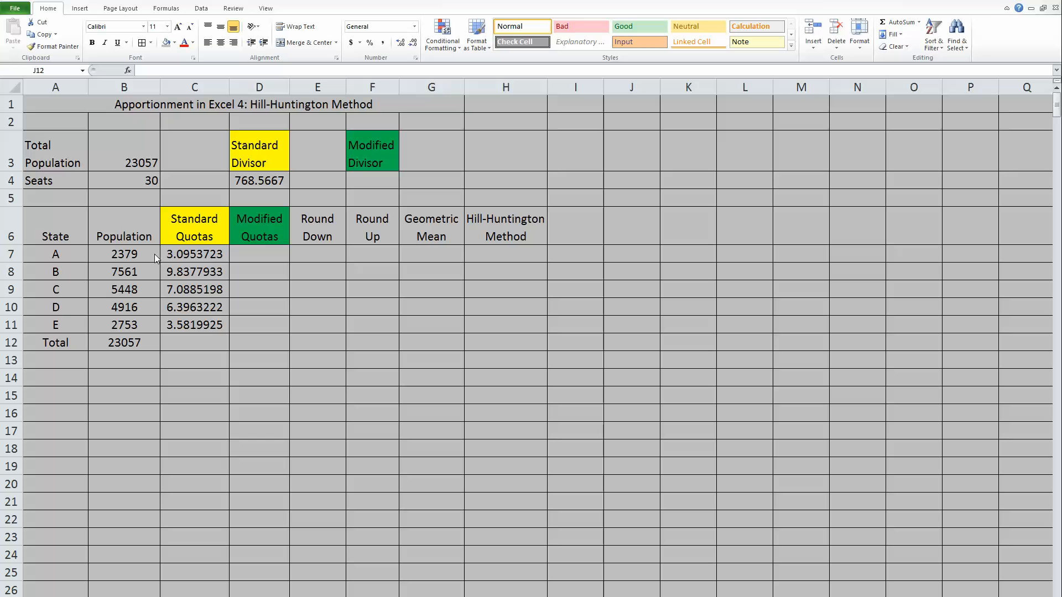
{"action": "mouse_move", "coordinate": [244, 264]}
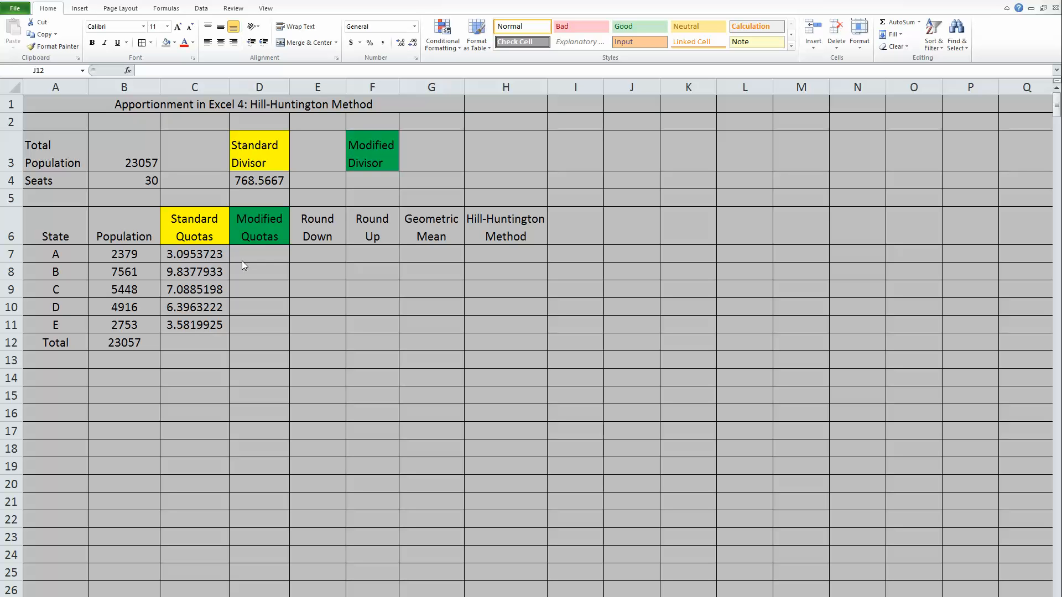
{"action": "mouse_move", "coordinate": [439, 246]}
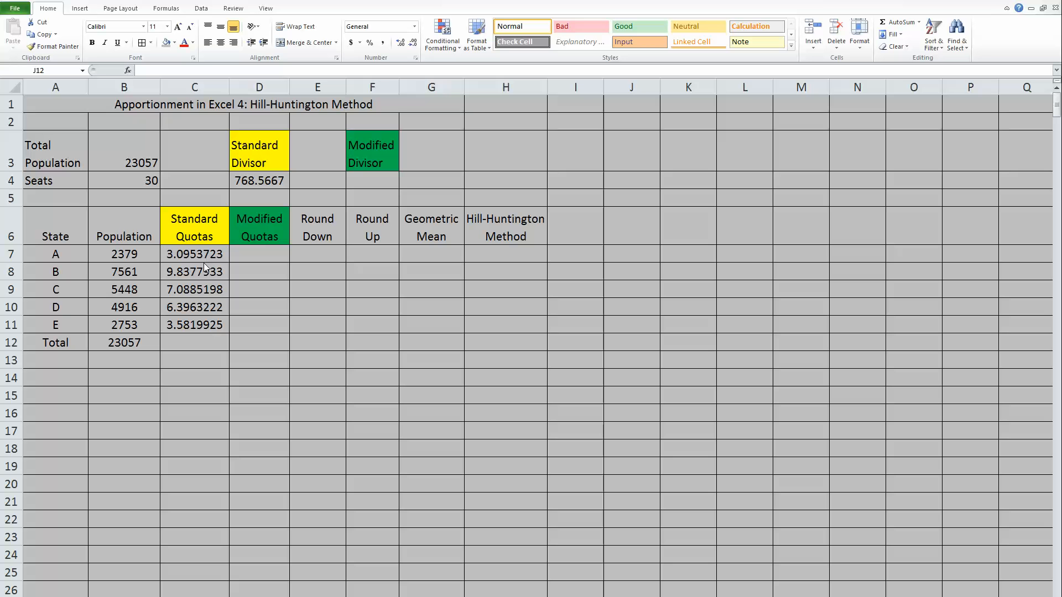
{"action": "mouse_move", "coordinate": [237, 279]}
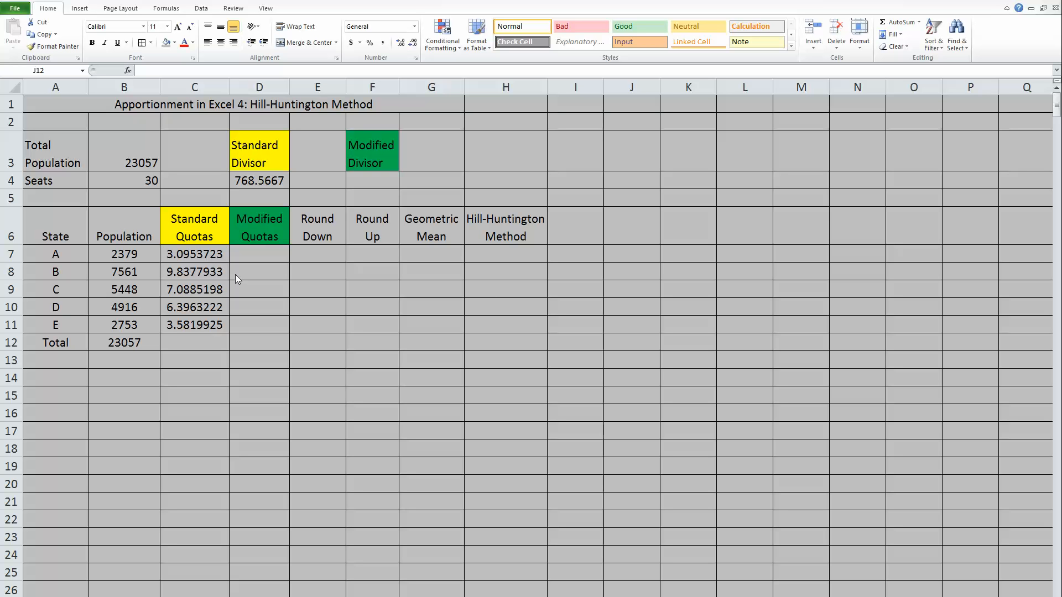
{"action": "mouse_move", "coordinate": [321, 237]}
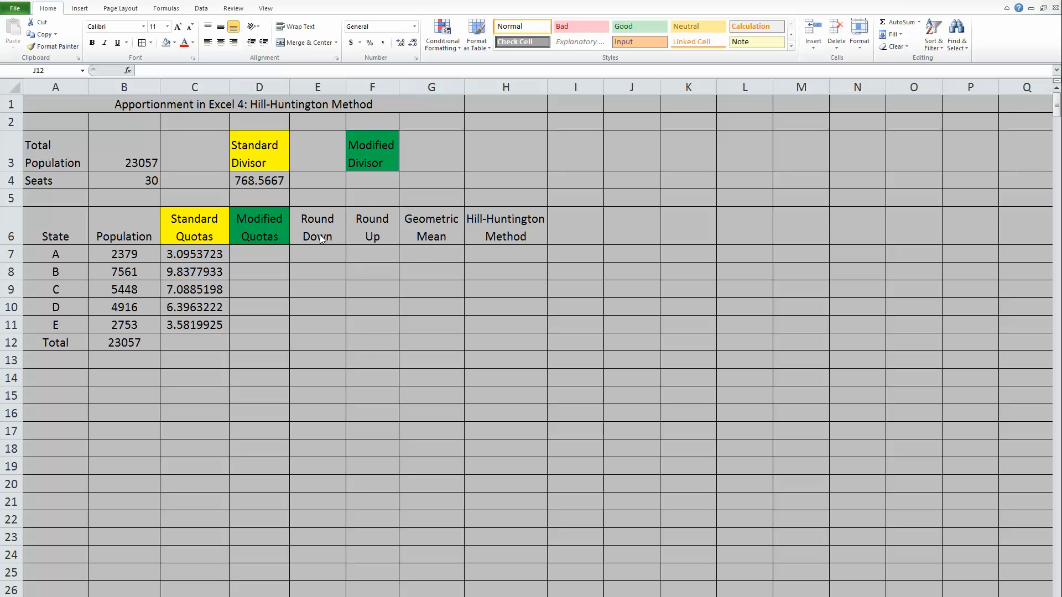
{"action": "mouse_move", "coordinate": [281, 250]}
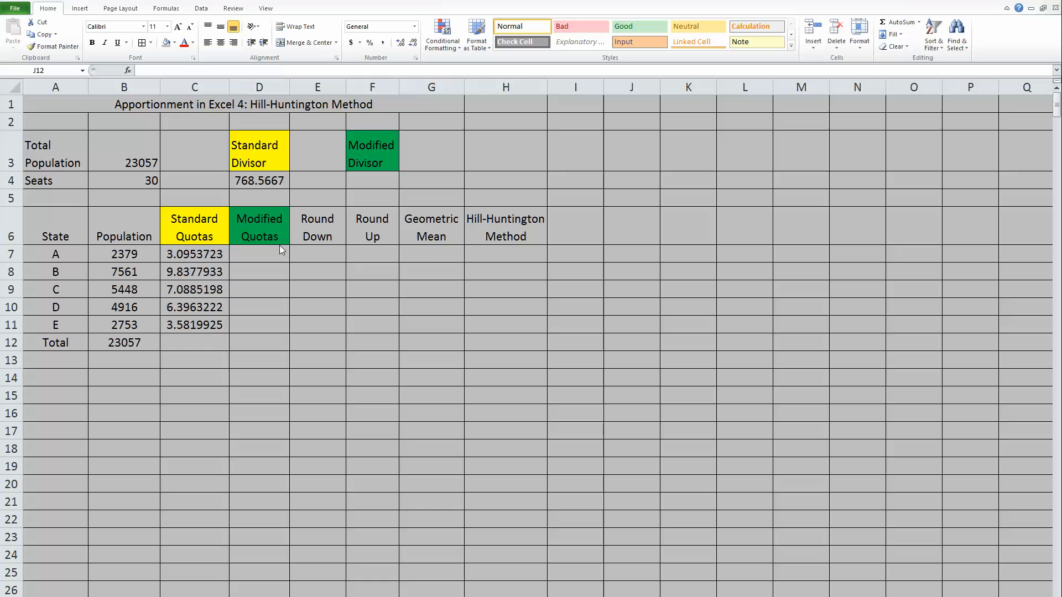
{"action": "mouse_move", "coordinate": [518, 411]}
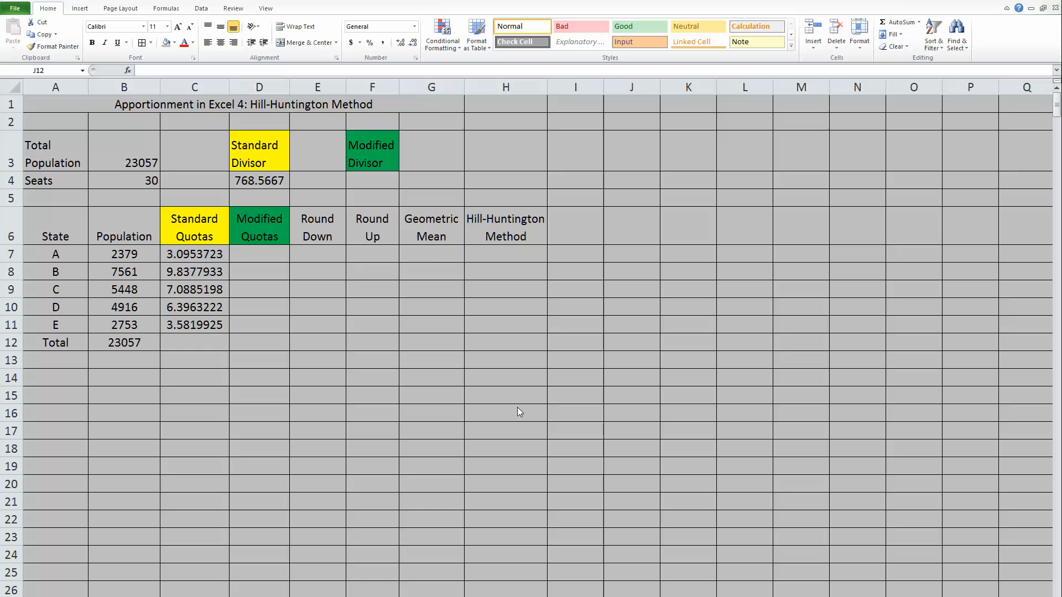
{"action": "mouse_move", "coordinate": [351, 188]}
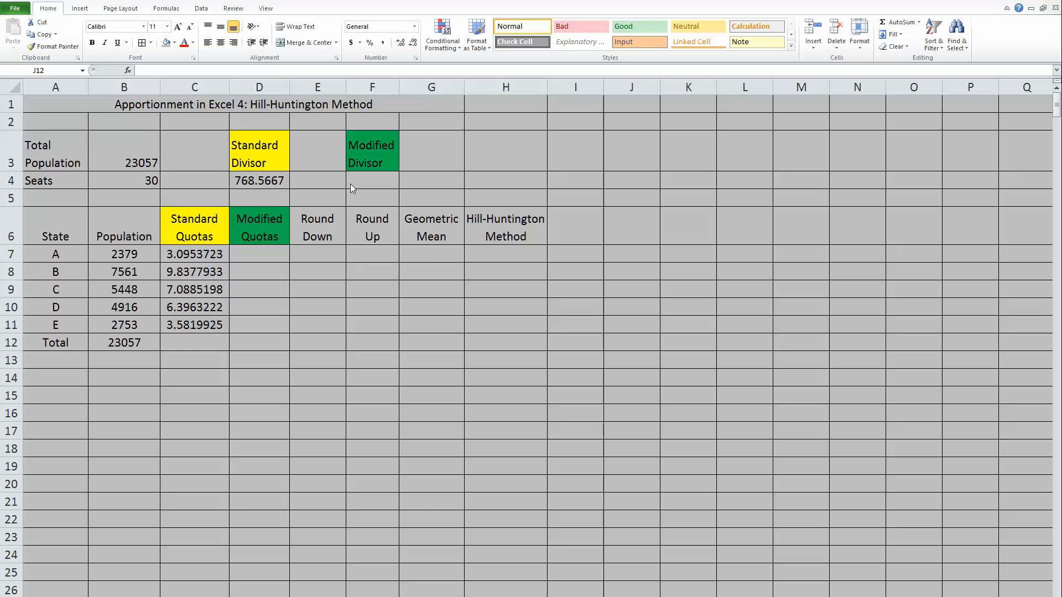
- Enter a trial modified divisor of 800 in cell F4
{"action": "left_click", "coordinate": [631, 342]}
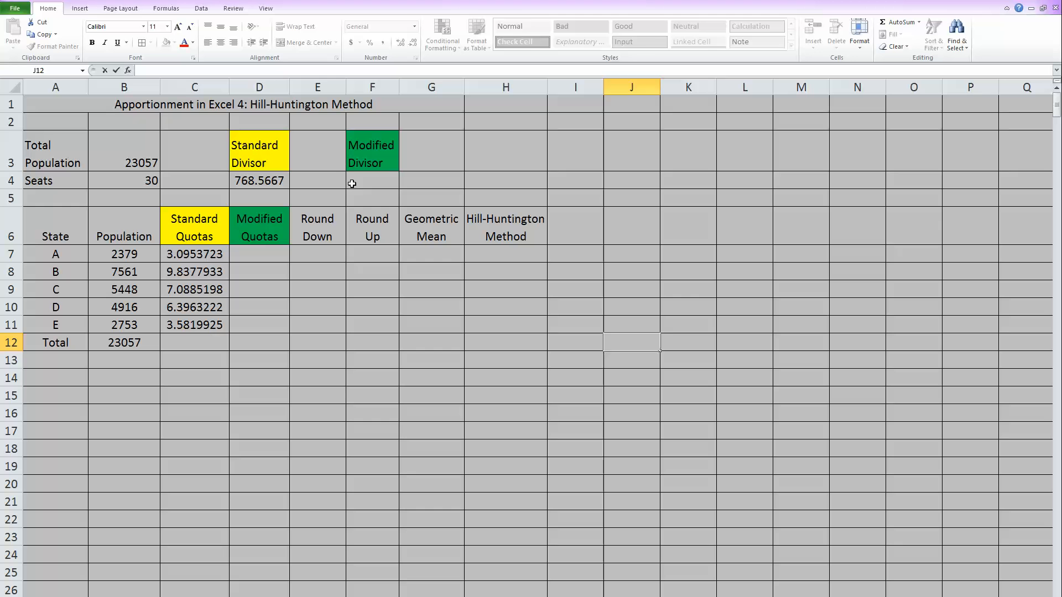
{"action": "left_click", "coordinate": [372, 180]}
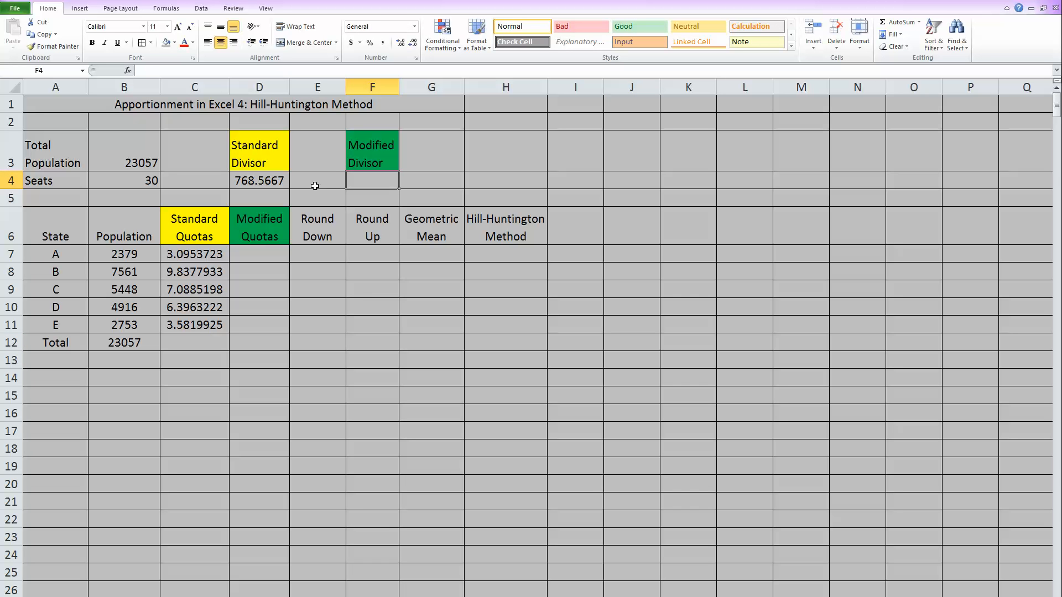
{"action": "type", "text": "800"}
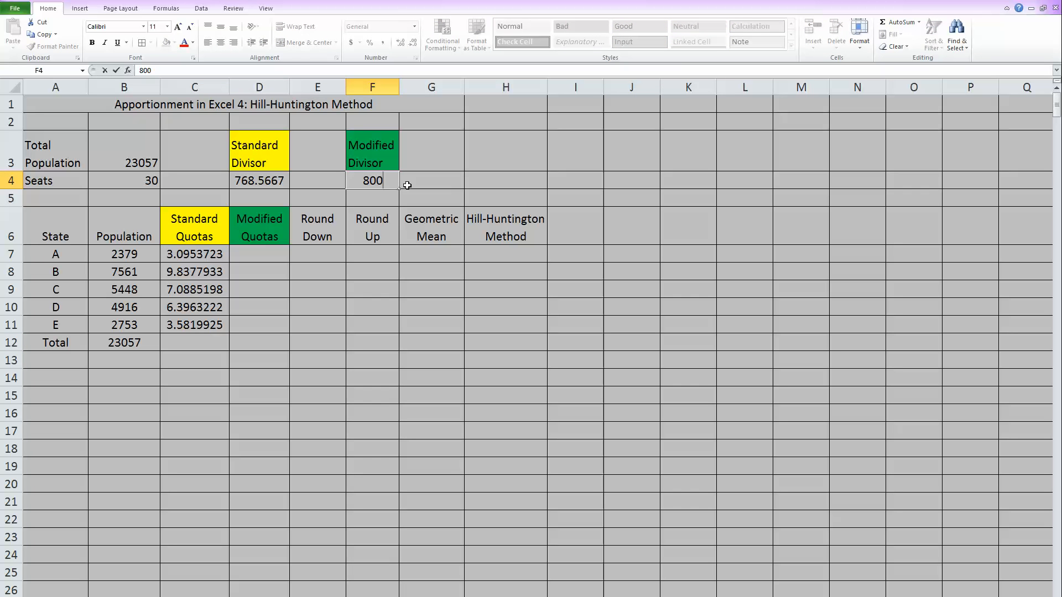
{"action": "mouse_move", "coordinate": [280, 254]}
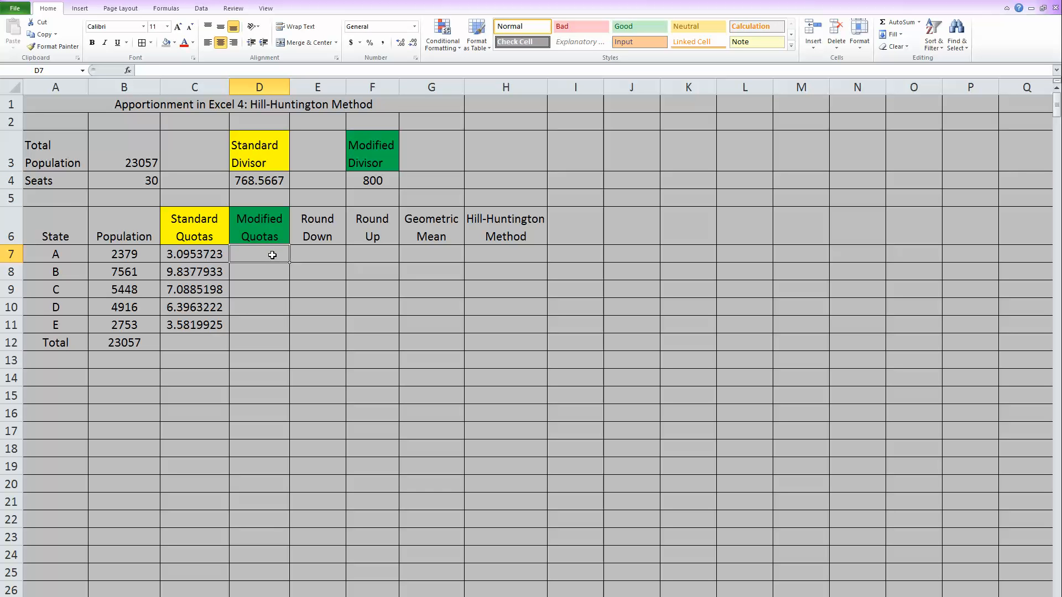
- Compute modified quotas =B7/$F$4 for states A–E (2.97375, 9.45125, 6.81, 6.145, 3.44125)
{"action": "type", "text": "="}
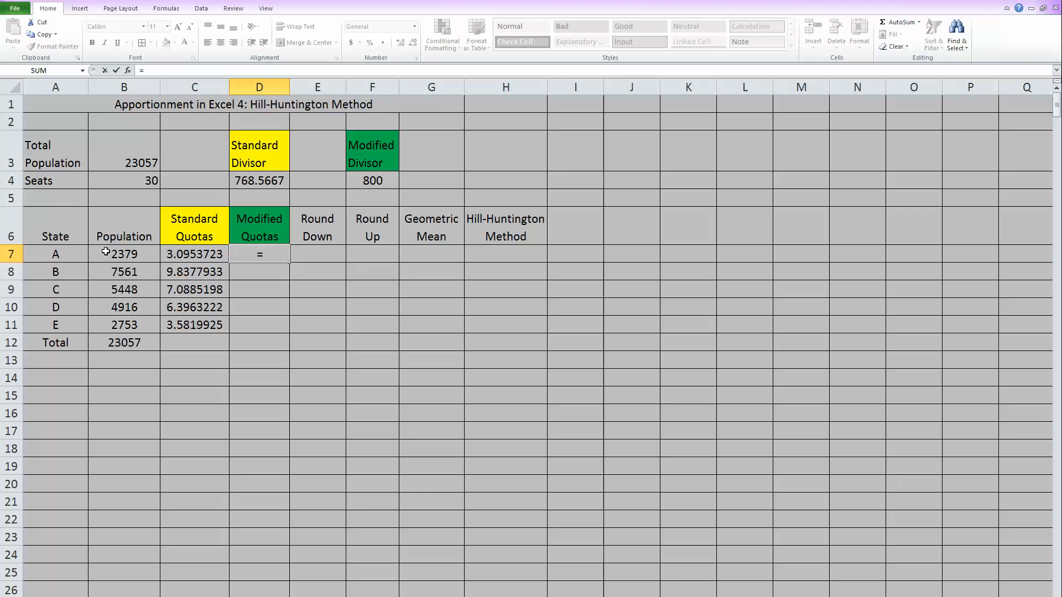
{"action": "left_click", "coordinate": [124, 254]}
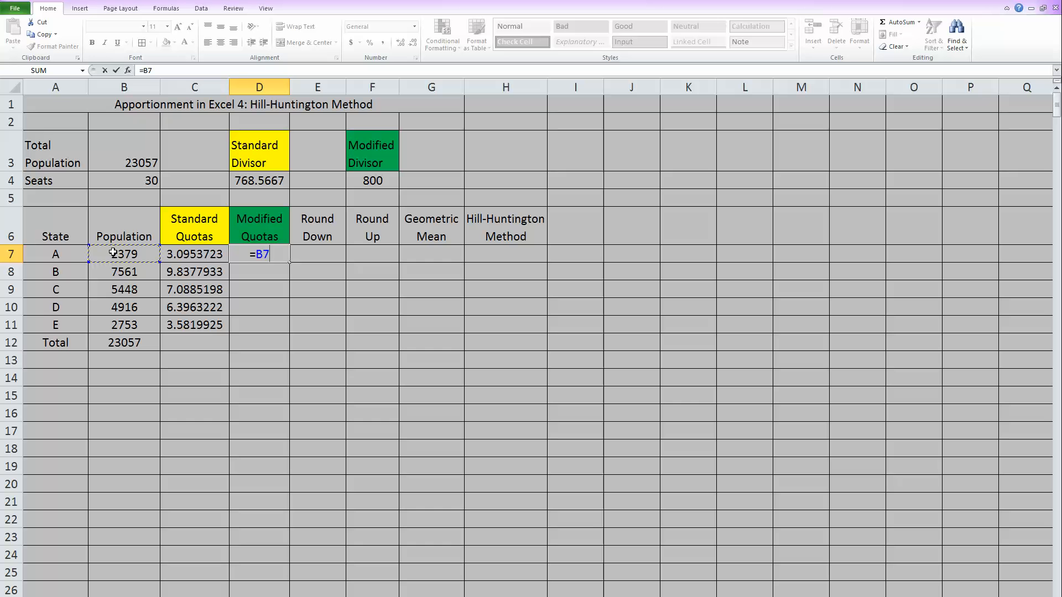
{"action": "left_click", "coordinate": [372, 180]}
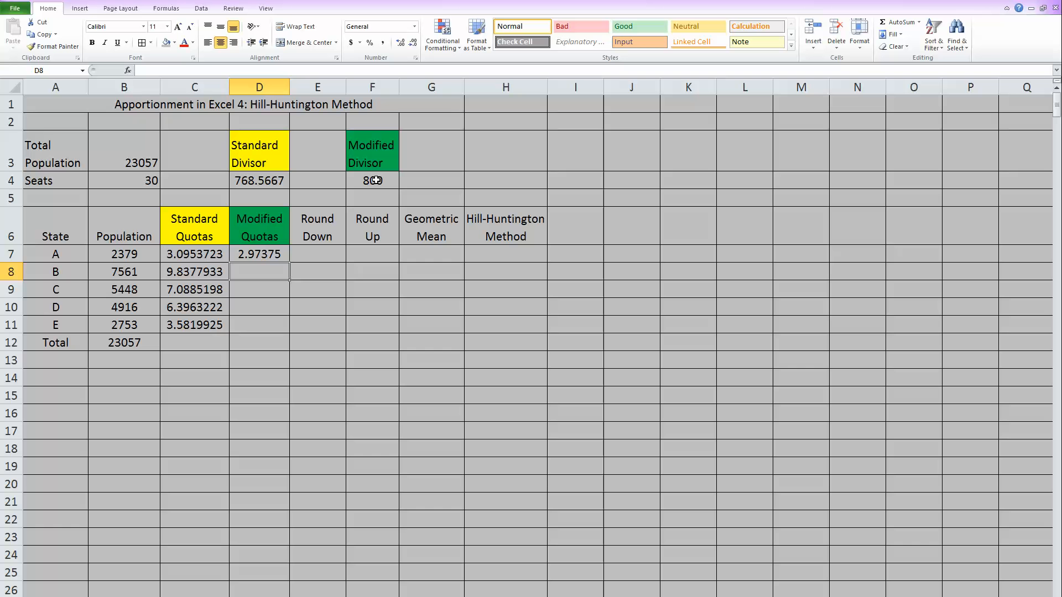
{"action": "left_click", "coordinate": [258, 253]}
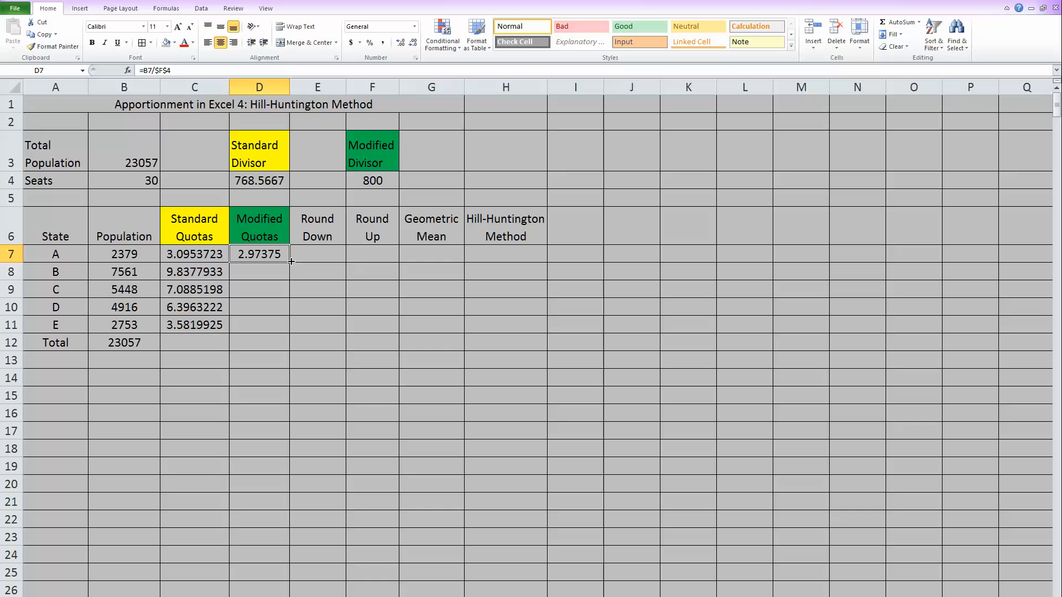
{"action": "left_click_drag", "start_coordinate": [289, 261], "coordinate": [288, 333]}
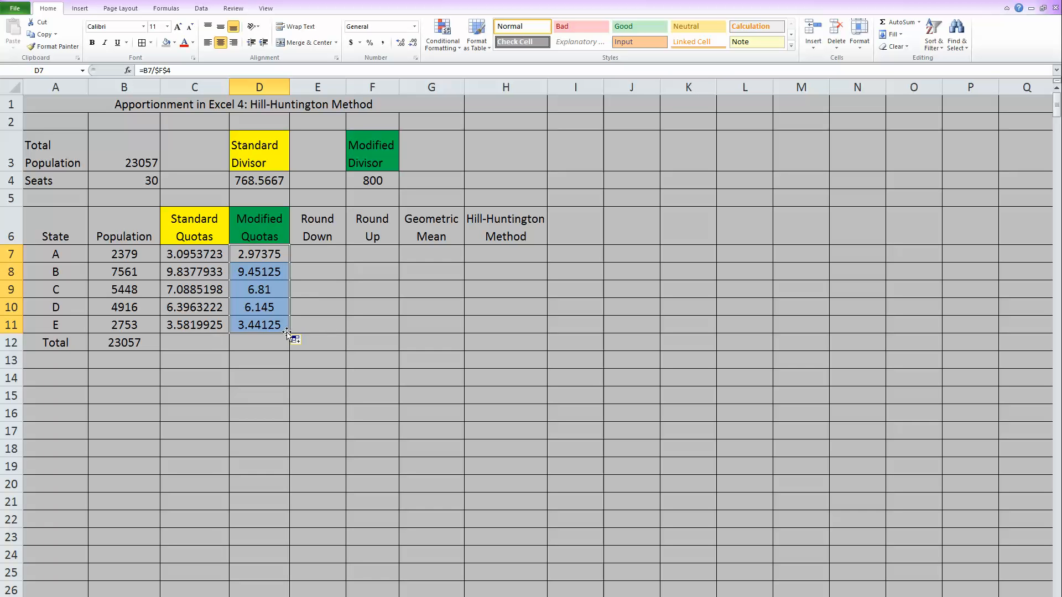
{"action": "left_click", "coordinate": [317, 324]}
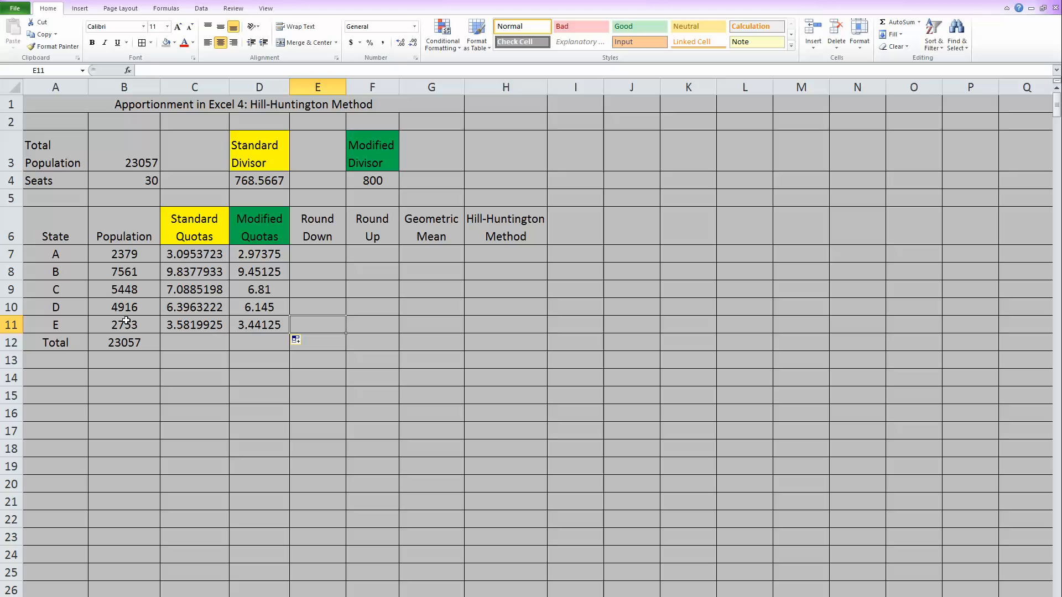
{"action": "mouse_move", "coordinate": [235, 359]}
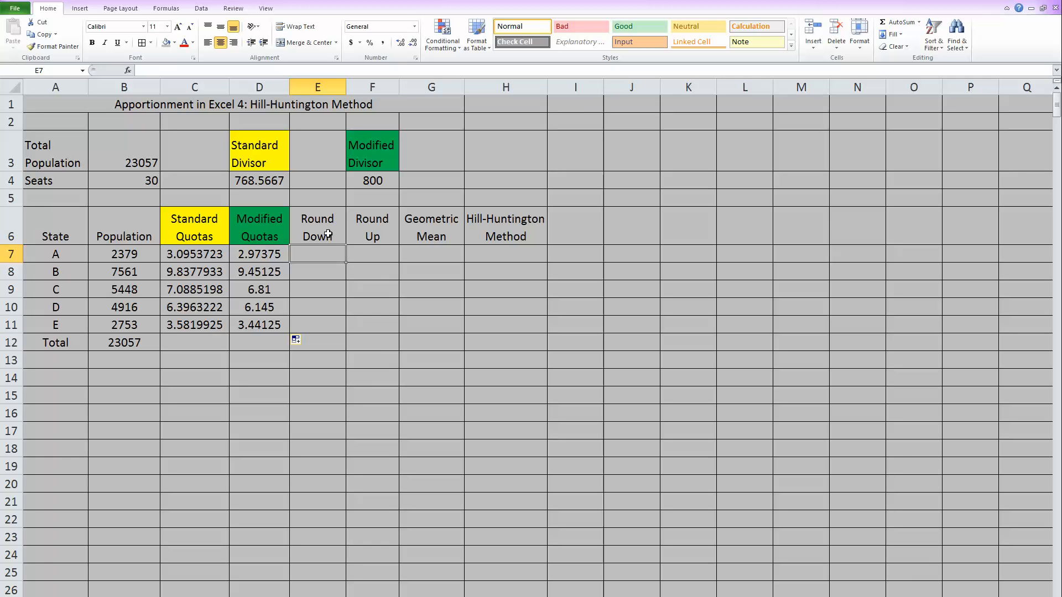
{"action": "mouse_move", "coordinate": [332, 257]}
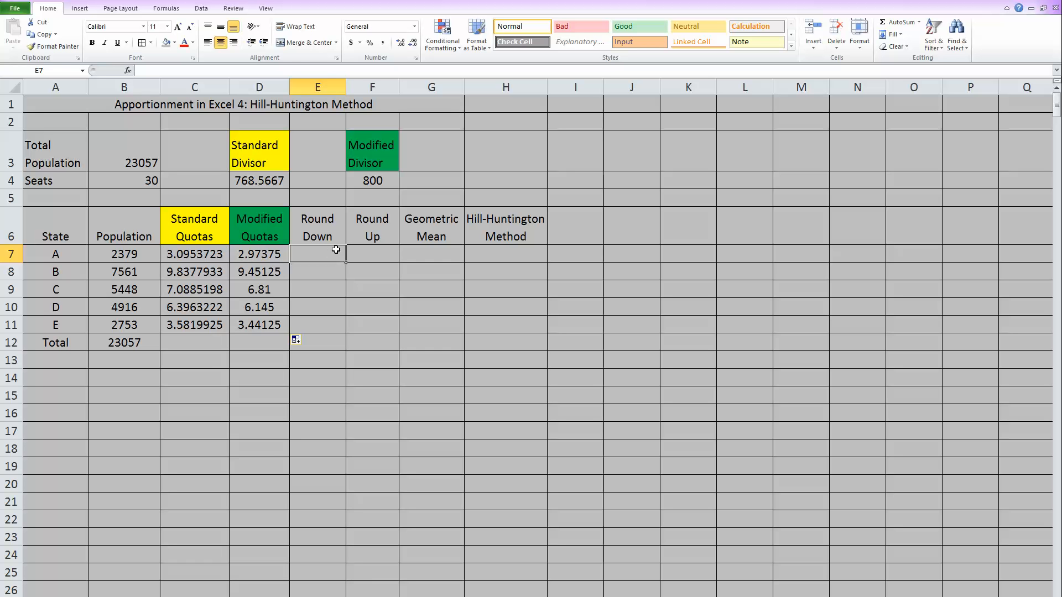
- Fill the Round Down column with =ROUNDDOWN(D7,0) giving 2, 9, 6, 6, 3
{"action": "type", "text": "=round"}
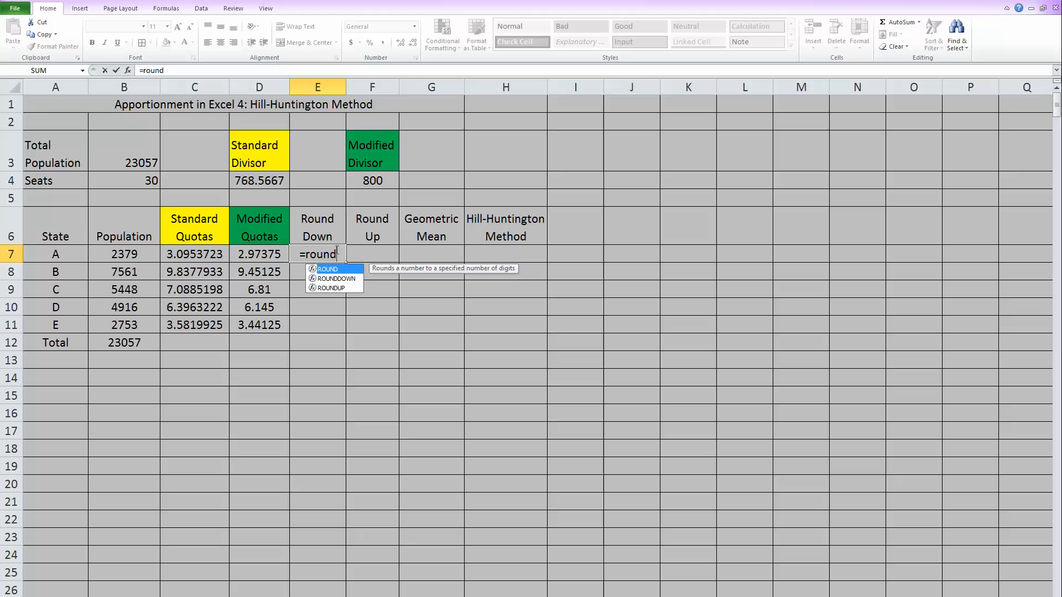
{"action": "type", "text": "down"}
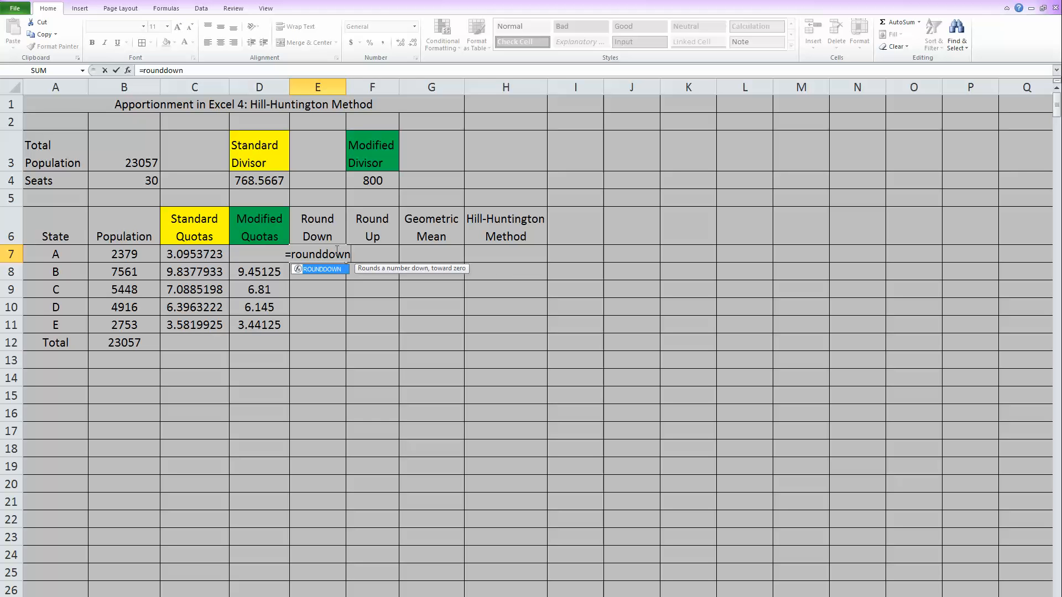
{"action": "type", "text": "("}
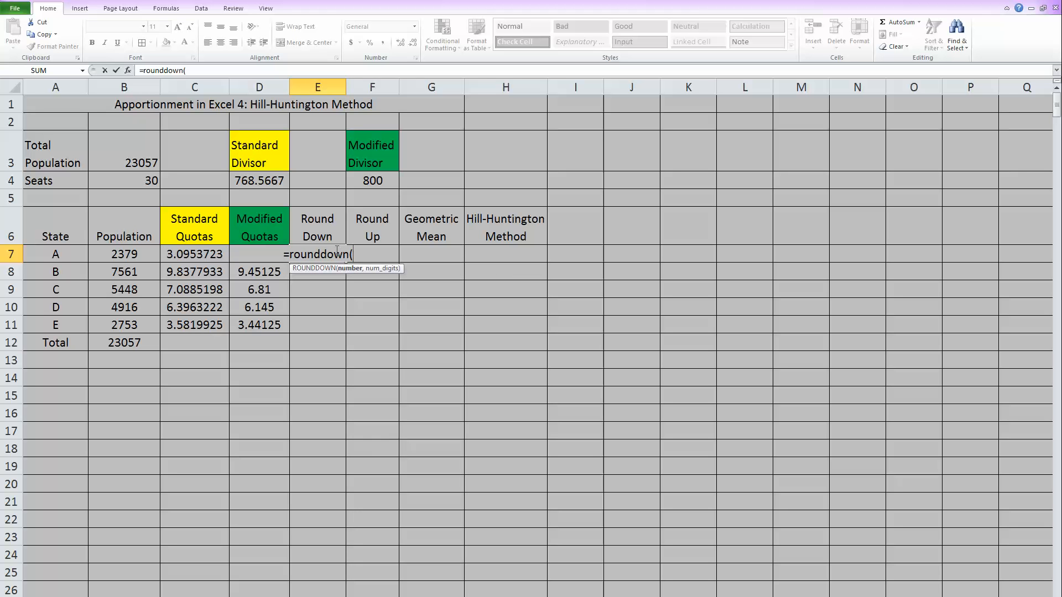
{"action": "mouse_move", "coordinate": [251, 230]}
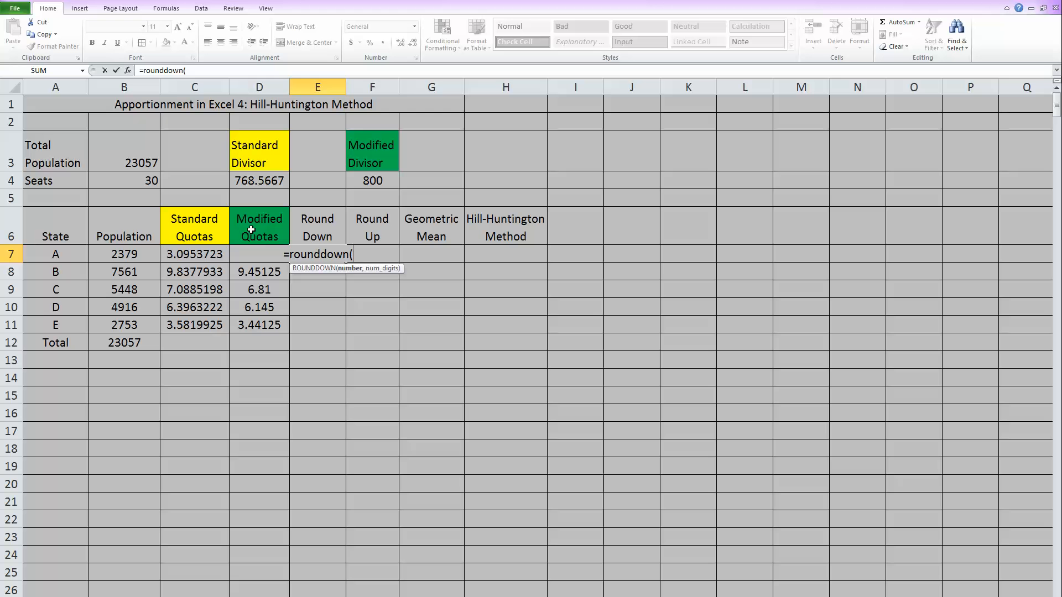
{"action": "left_click", "coordinate": [259, 254]}
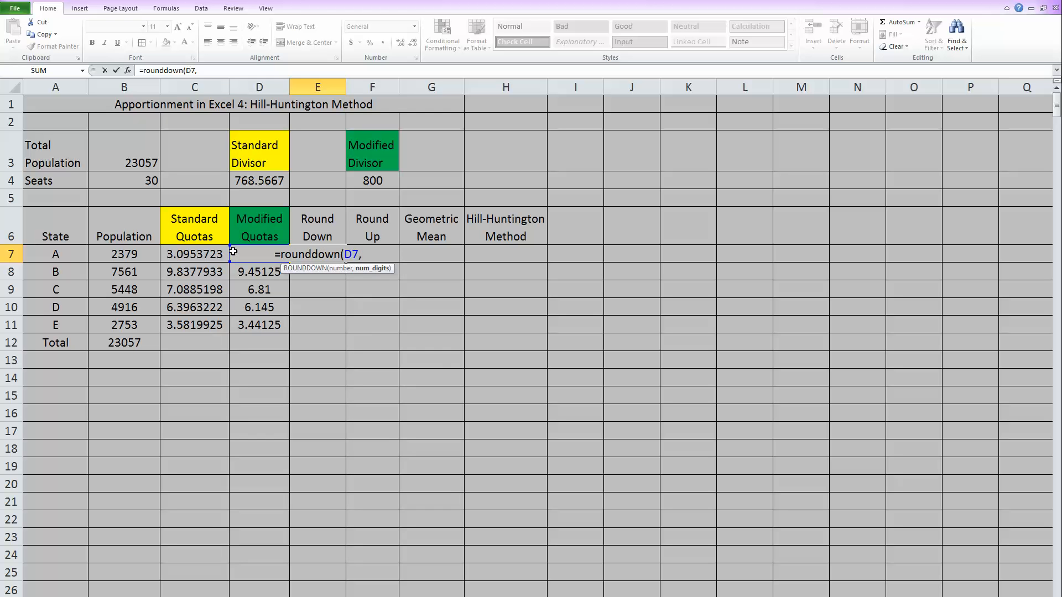
{"action": "type", "text": "0"}
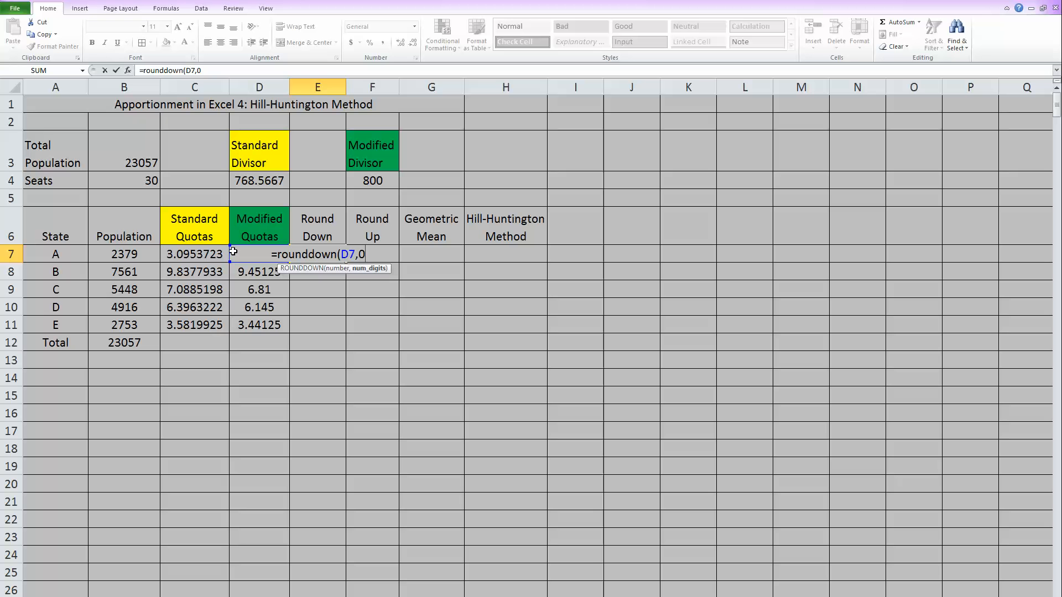
{"action": "type", "text": ")"}
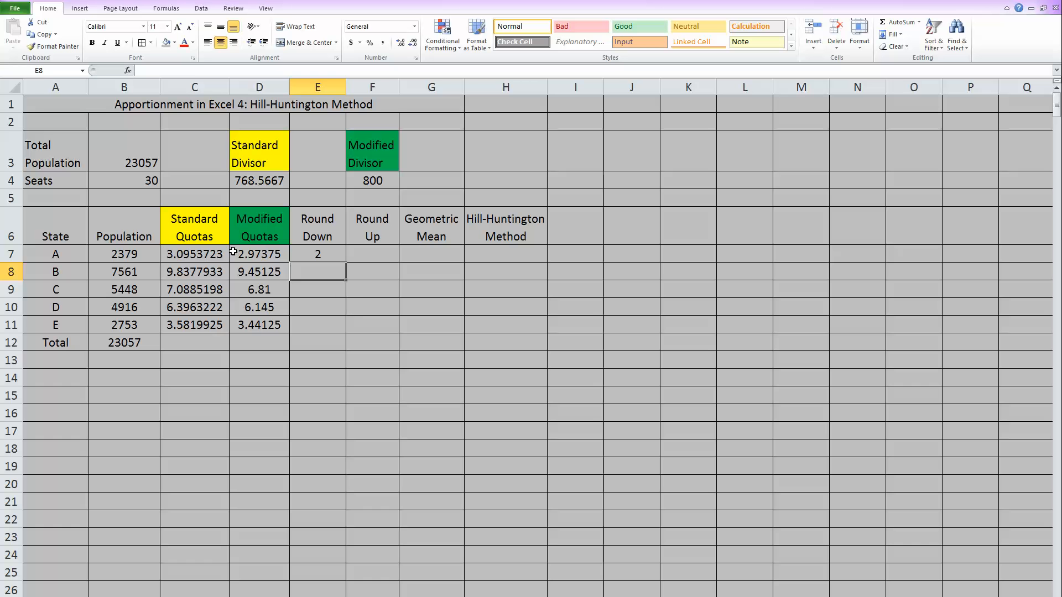
{"action": "left_click", "coordinate": [317, 254]}
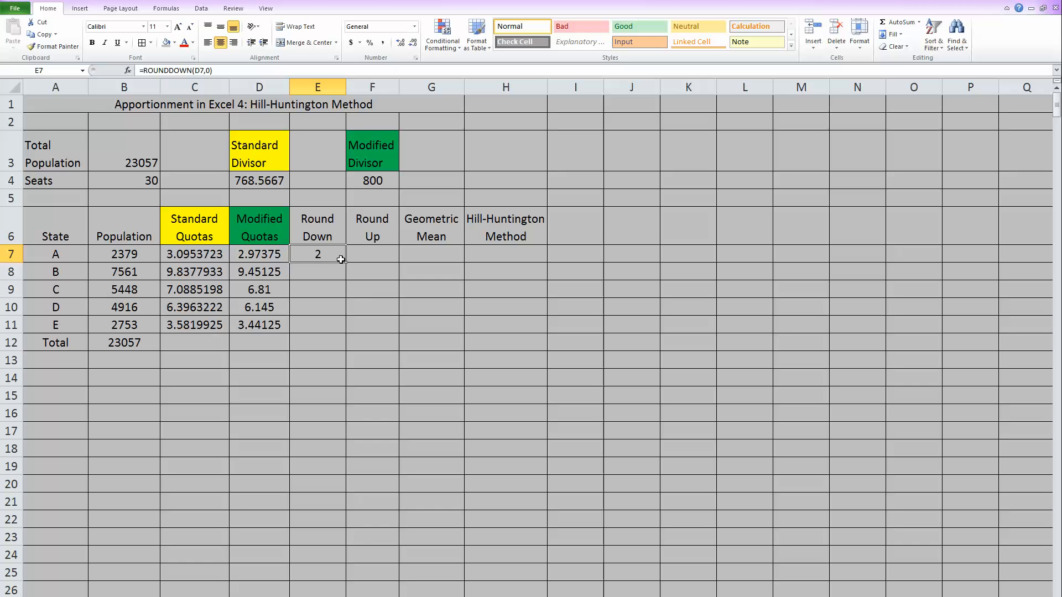
{"action": "mouse_move", "coordinate": [347, 265]}
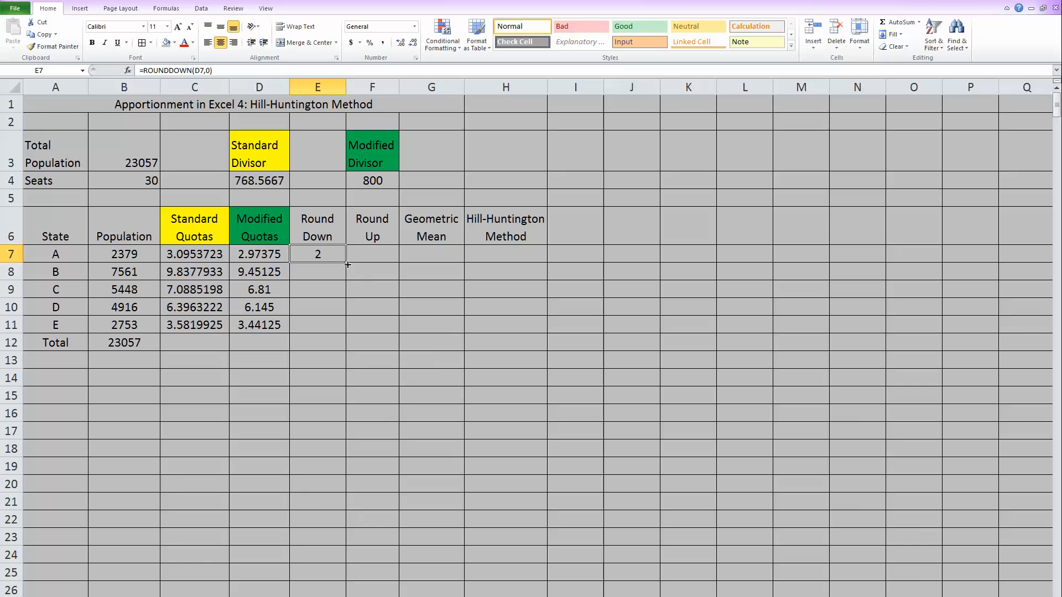
{"action": "left_click_drag", "start_coordinate": [342, 254], "coordinate": [342, 332]}
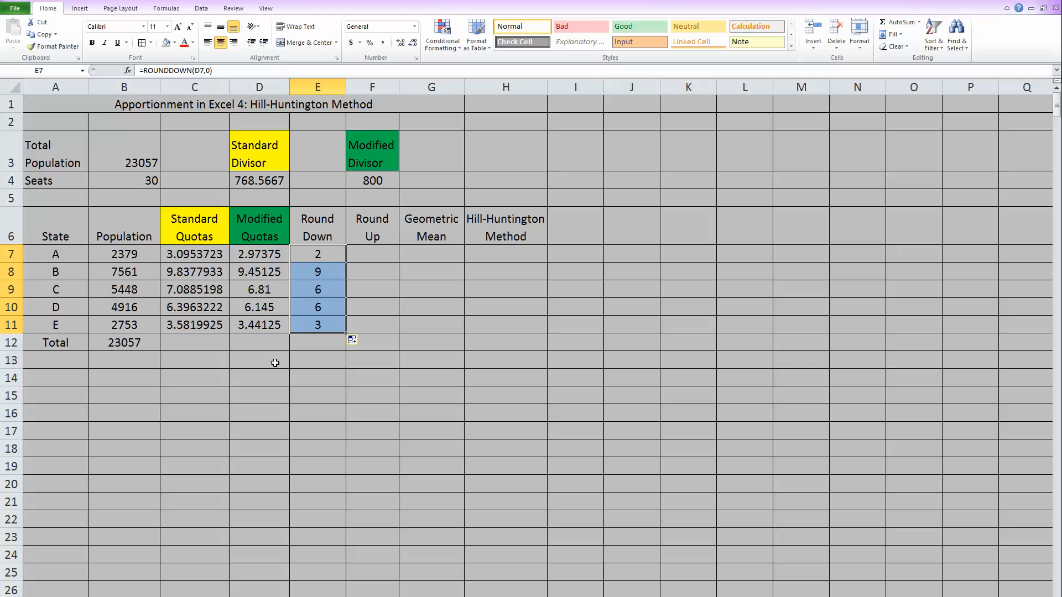
{"action": "mouse_move", "coordinate": [294, 252]}
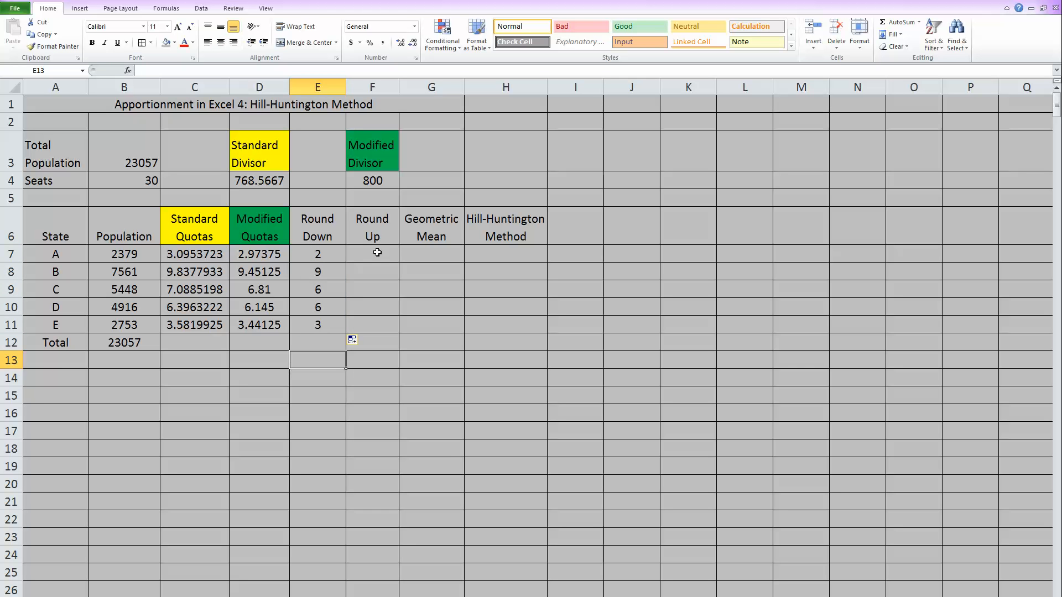
- Fill the Round Up column with =ROUNDUP(D7,0) giving 3, 10, 7, 7, 4
{"action": "left_click", "coordinate": [371, 253]}
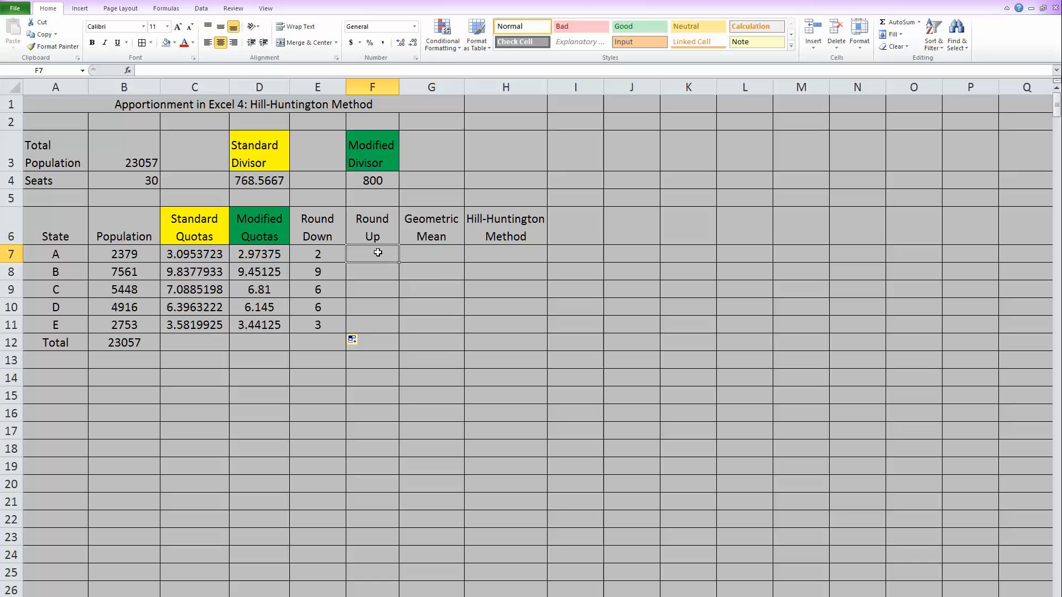
{"action": "type", "text": "=round"}
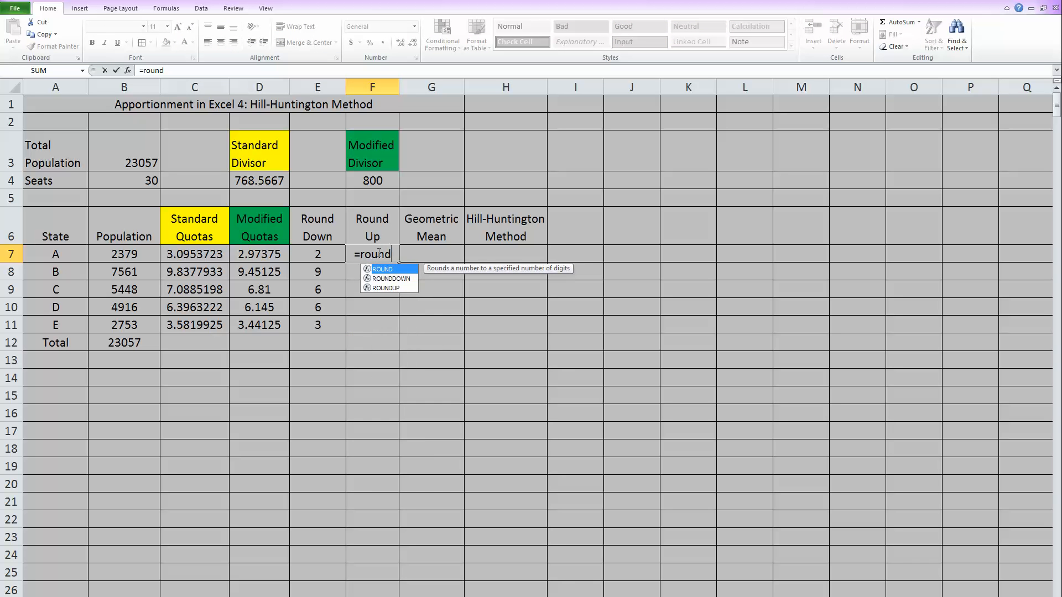
{"action": "type", "text": "up"}
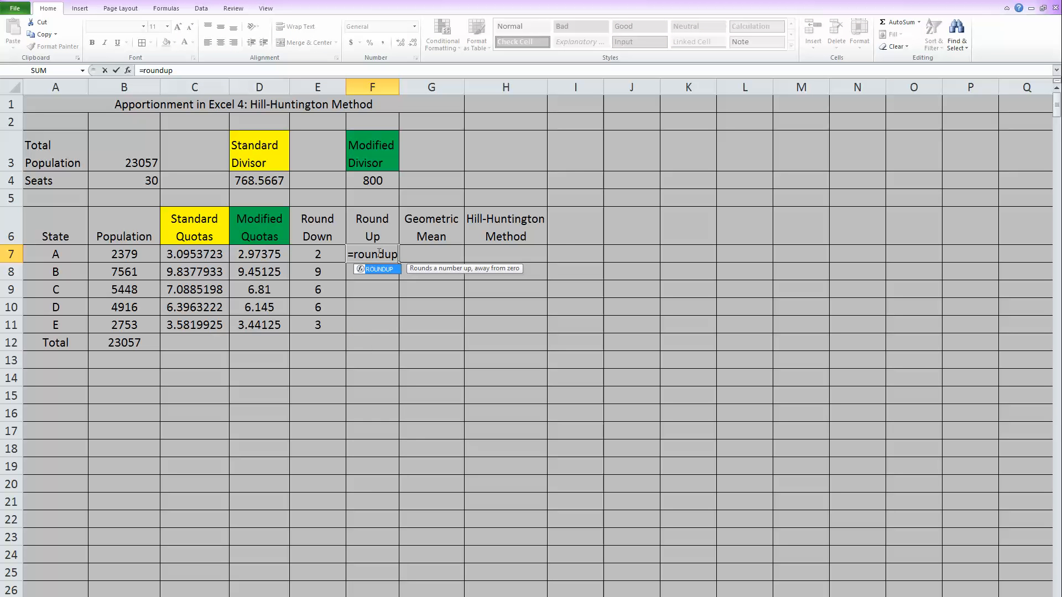
{"action": "type", "text": "("}
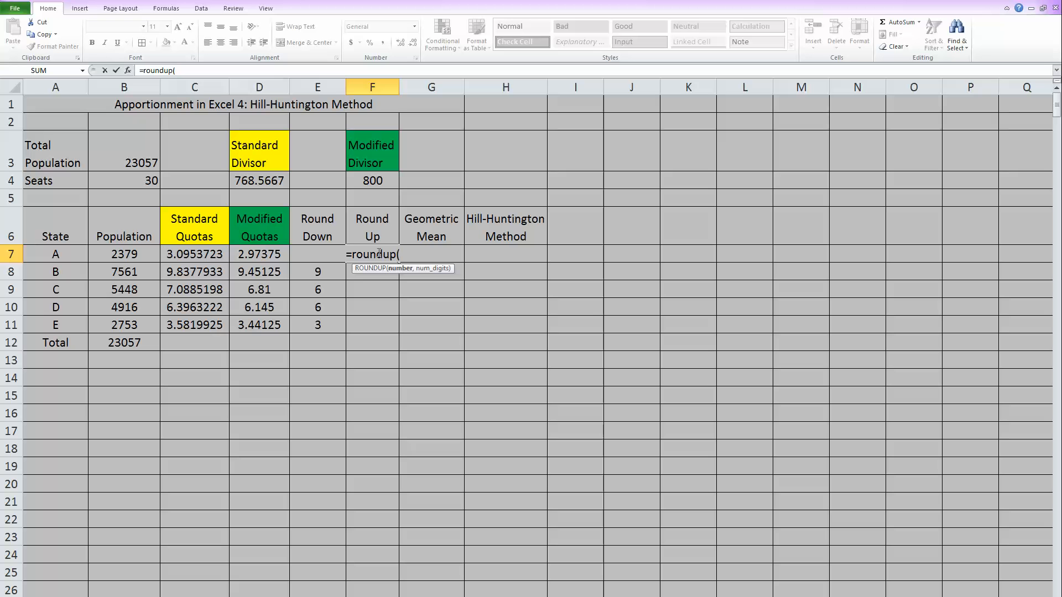
{"action": "left_click", "coordinate": [259, 254]}
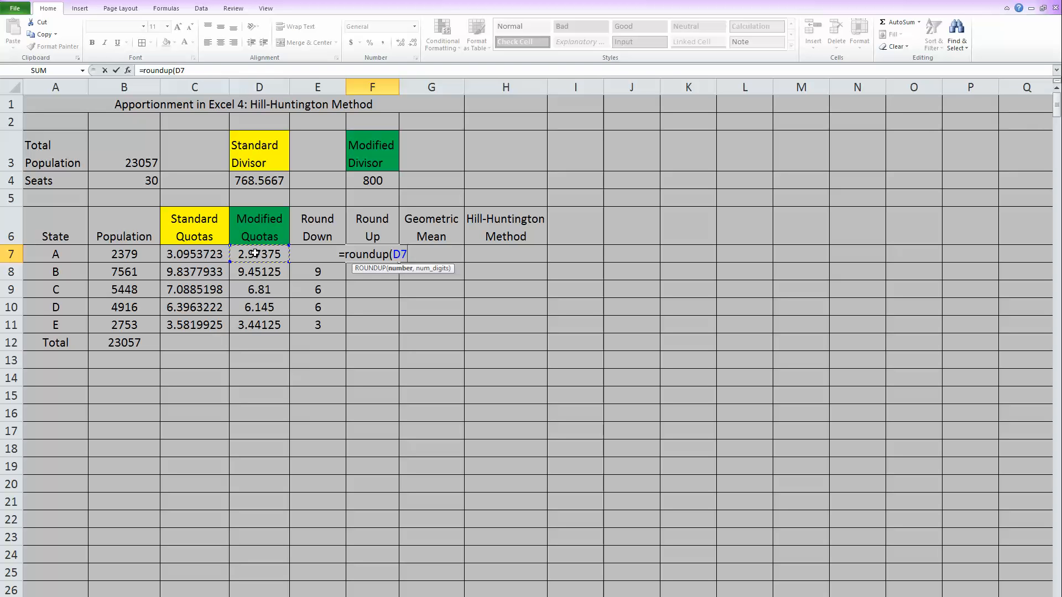
{"action": "type", "text": ","}
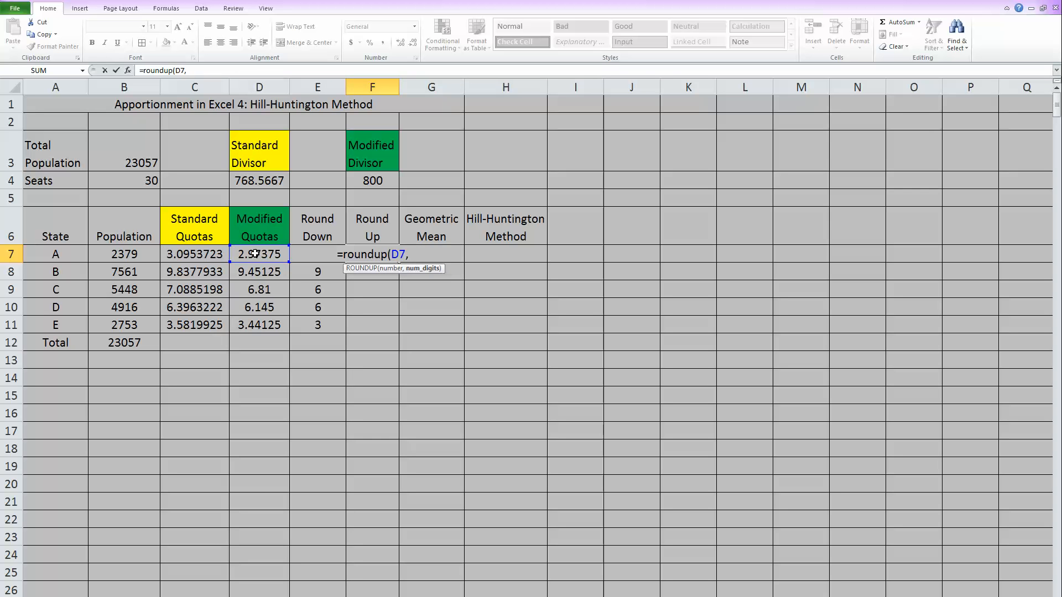
{"action": "type", "text": "0"}
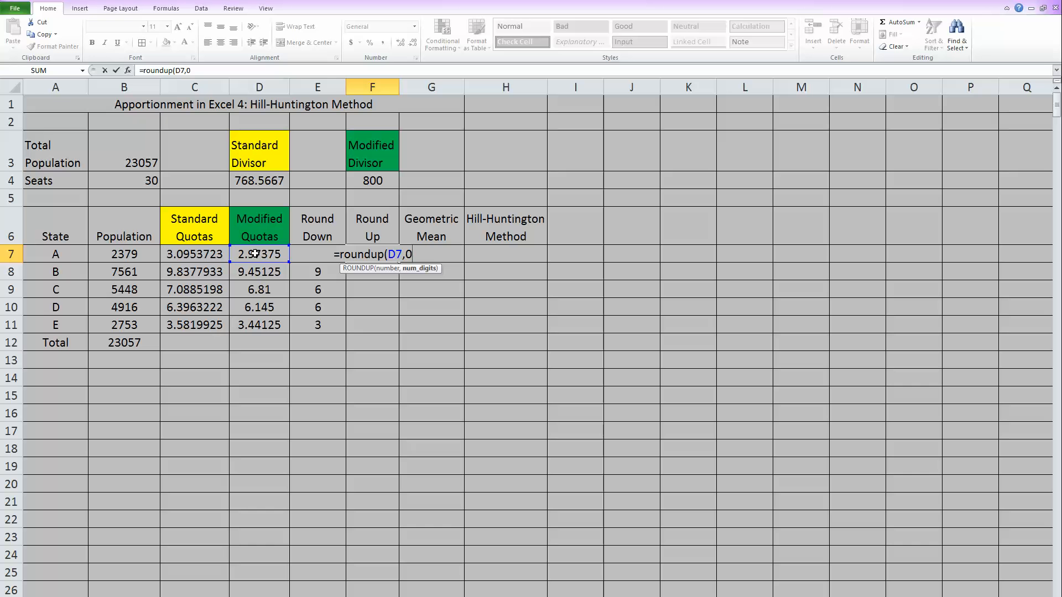
{"action": "type", "text": ")"}
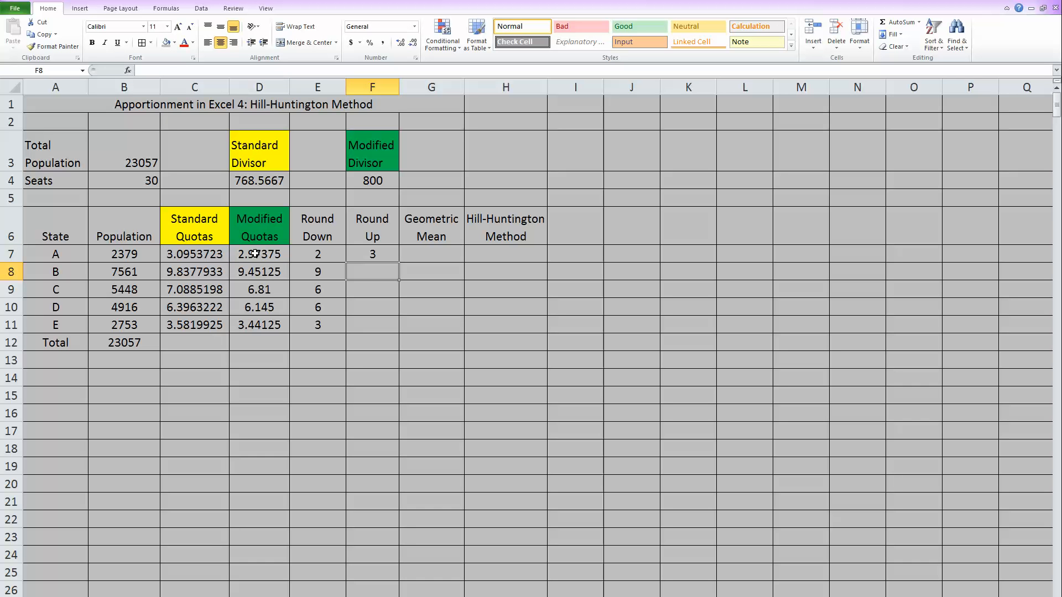
{"action": "left_click", "coordinate": [372, 255]}
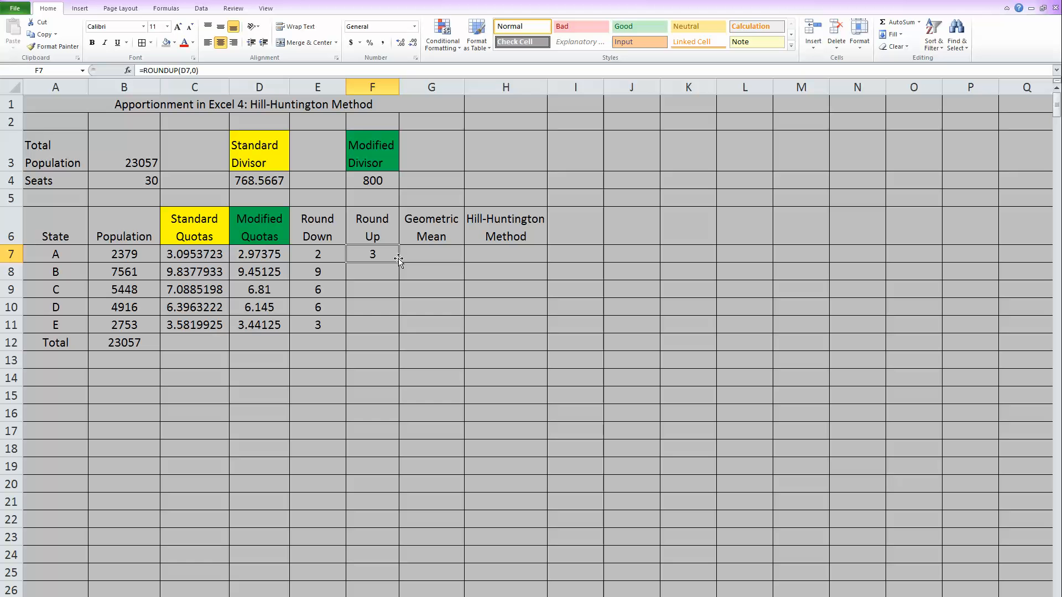
{"action": "left_click_drag", "start_coordinate": [398, 261], "coordinate": [393, 328]}
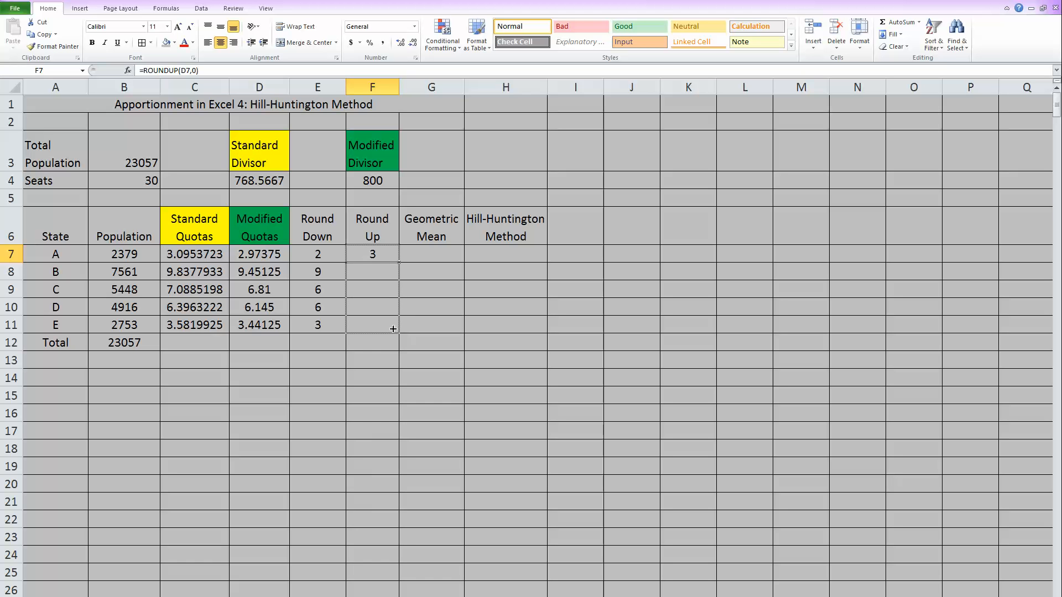
{"action": "left_click_drag", "start_coordinate": [393, 264], "coordinate": [392, 325]}
{"action": "type", "text": "="}
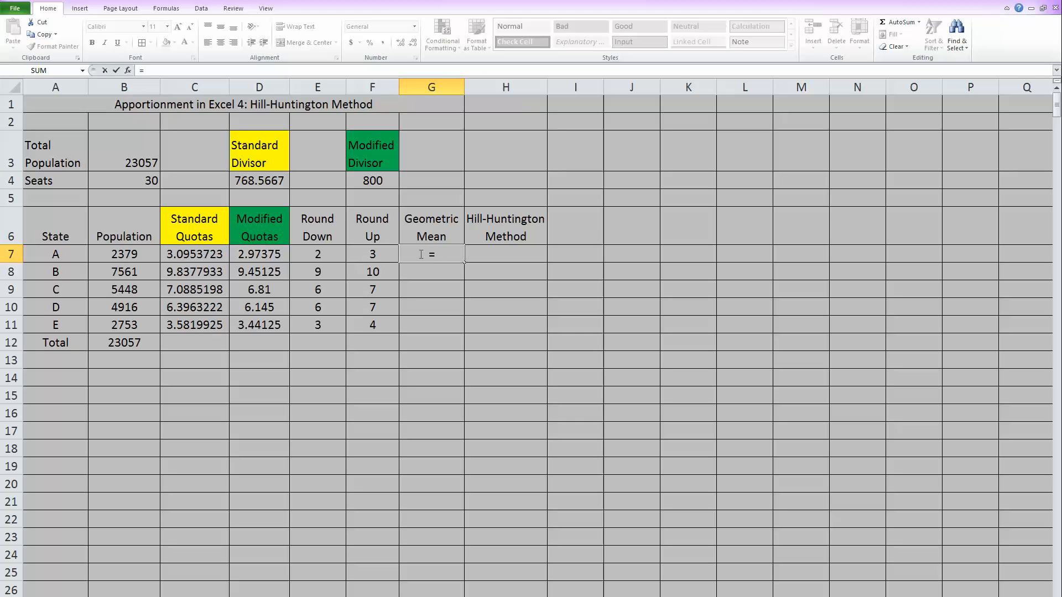
- Enter =GEOMEAN(E7:F7) in G7, giving 2.4494897 for state A
{"action": "type", "text": "ge"}
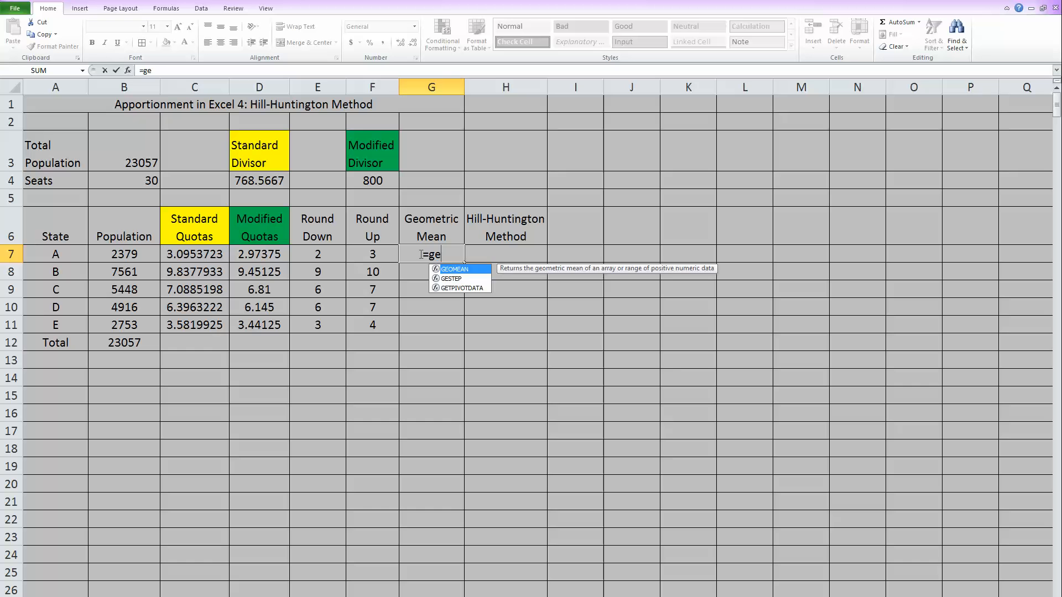
{"action": "type", "text": "omea"}
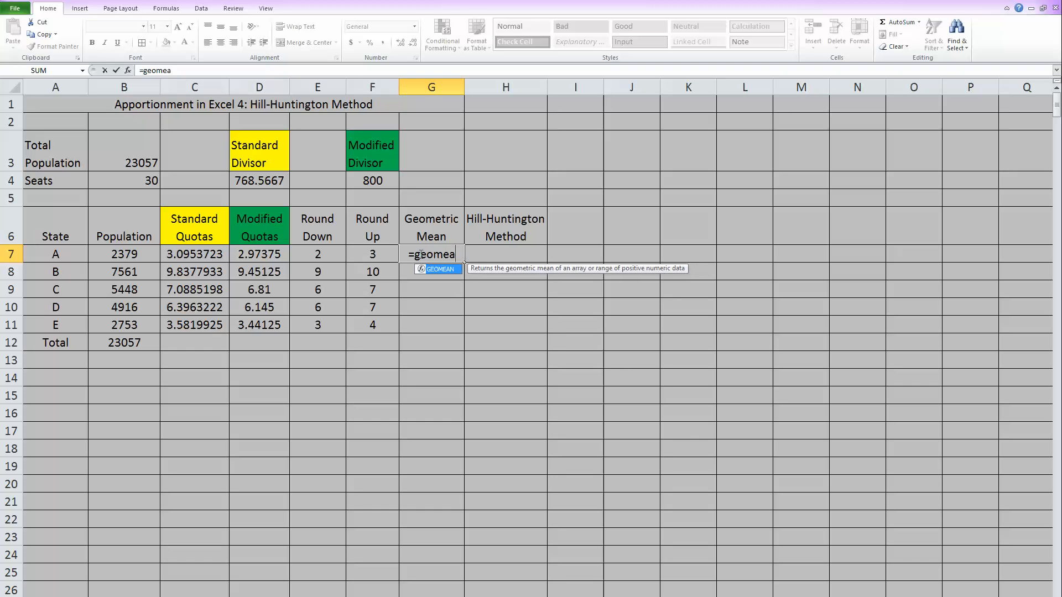
{"action": "type", "text": "n("}
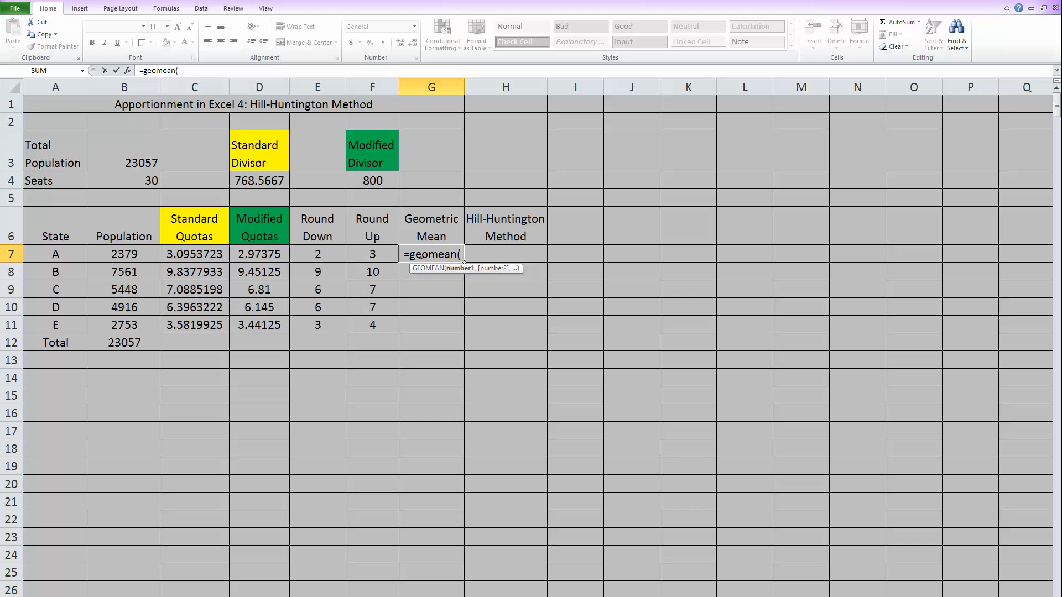
{"action": "mouse_move", "coordinate": [336, 258]}
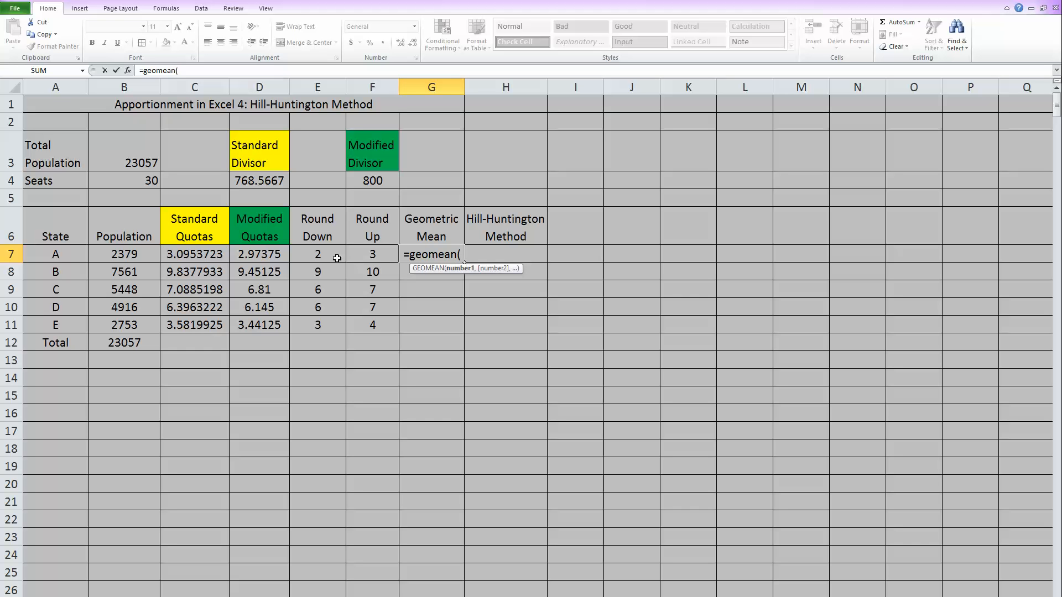
{"action": "left_click_drag", "start_coordinate": [317, 254], "coordinate": [372, 255]}
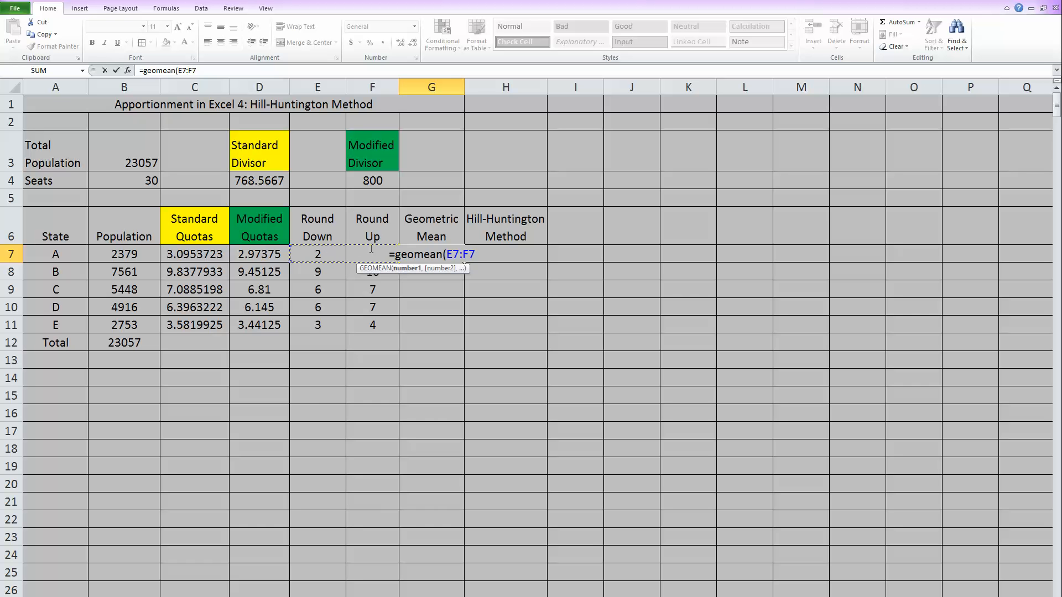
{"action": "key", "text": "Enter"}
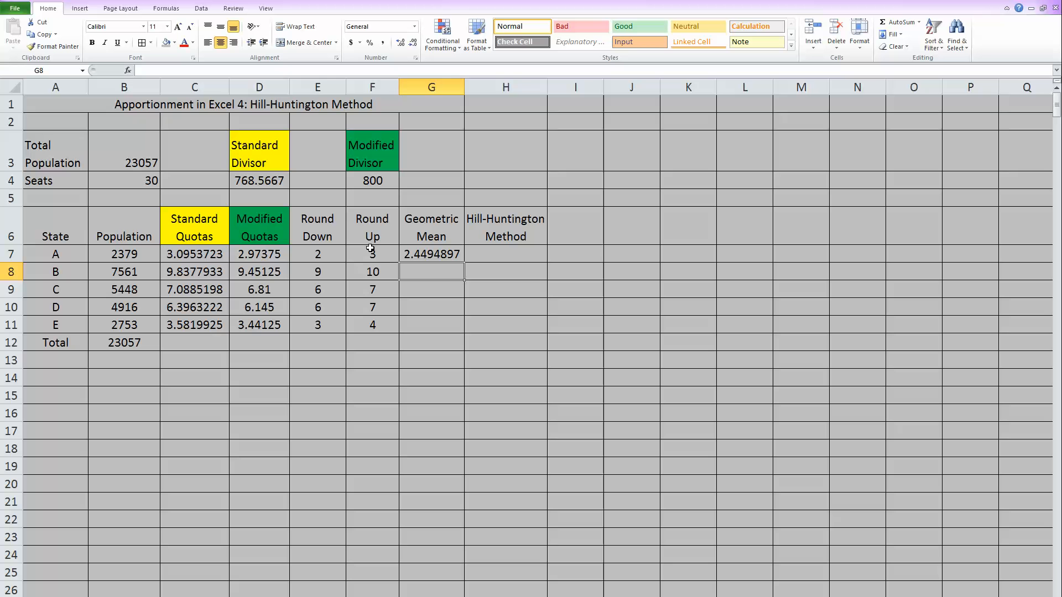
{"action": "mouse_move", "coordinate": [419, 254]}
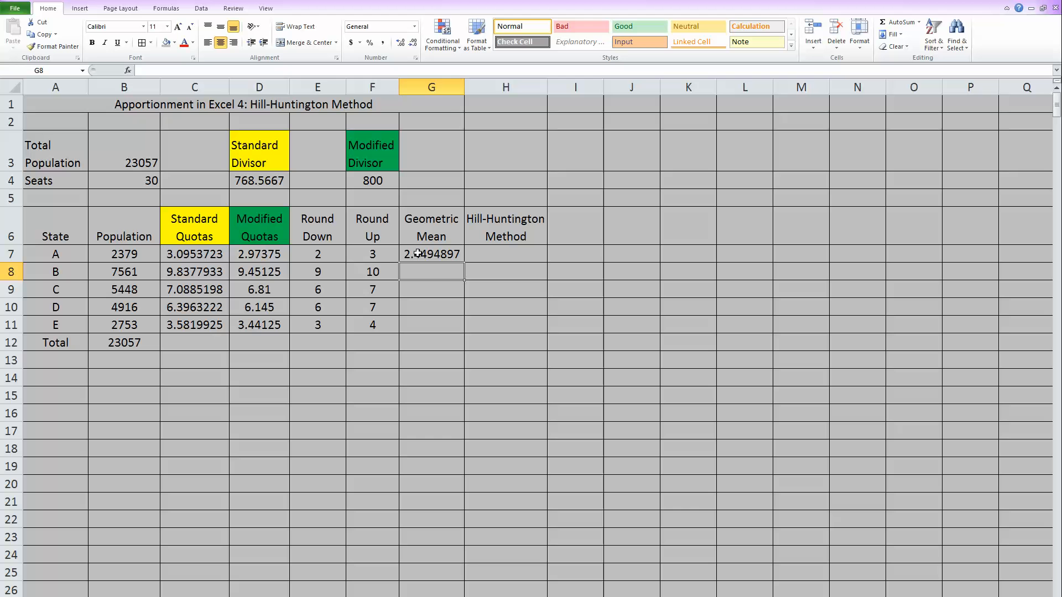
{"action": "left_click", "coordinate": [431, 254]}
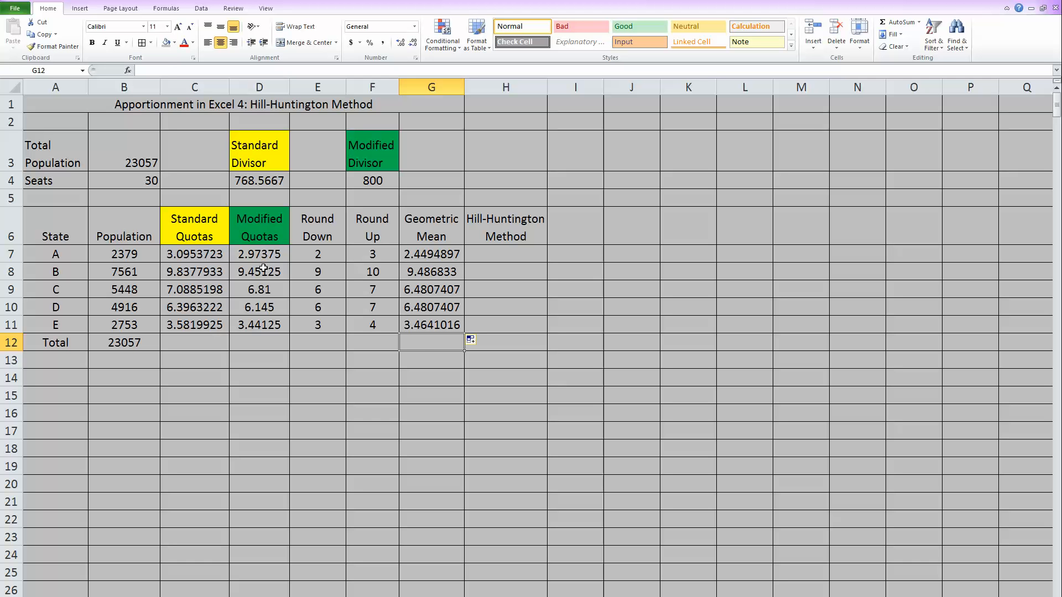
- Fill geometric means down to state E; shade modified quotas green and geometric means blue
{"action": "left_click_drag", "start_coordinate": [259, 254], "coordinate": [259, 273]}
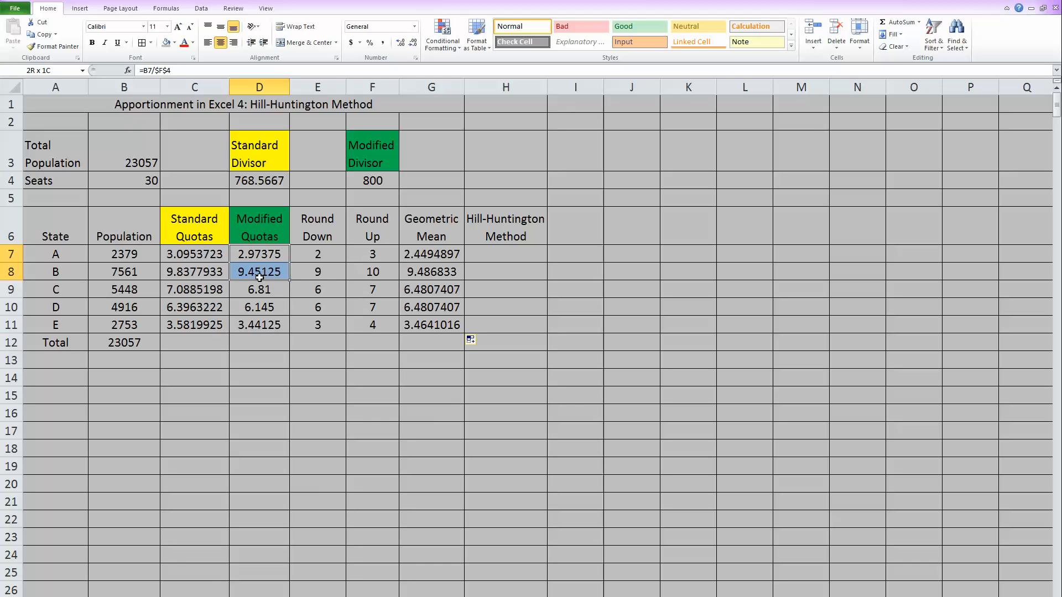
{"action": "left_click_drag", "start_coordinate": [259, 272], "coordinate": [258, 324]}
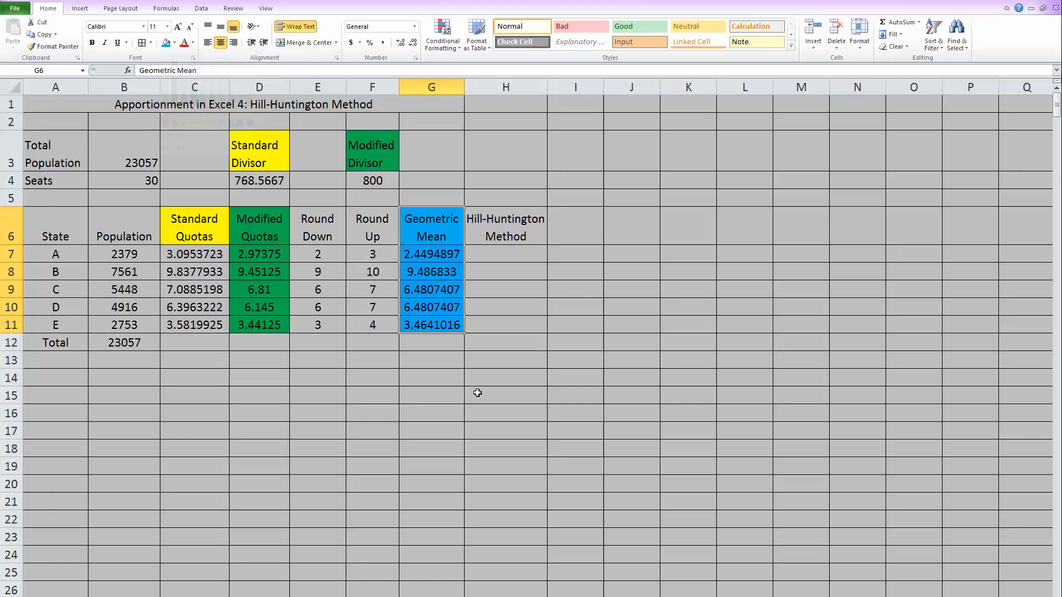
{"action": "left_click", "coordinate": [431, 377]}
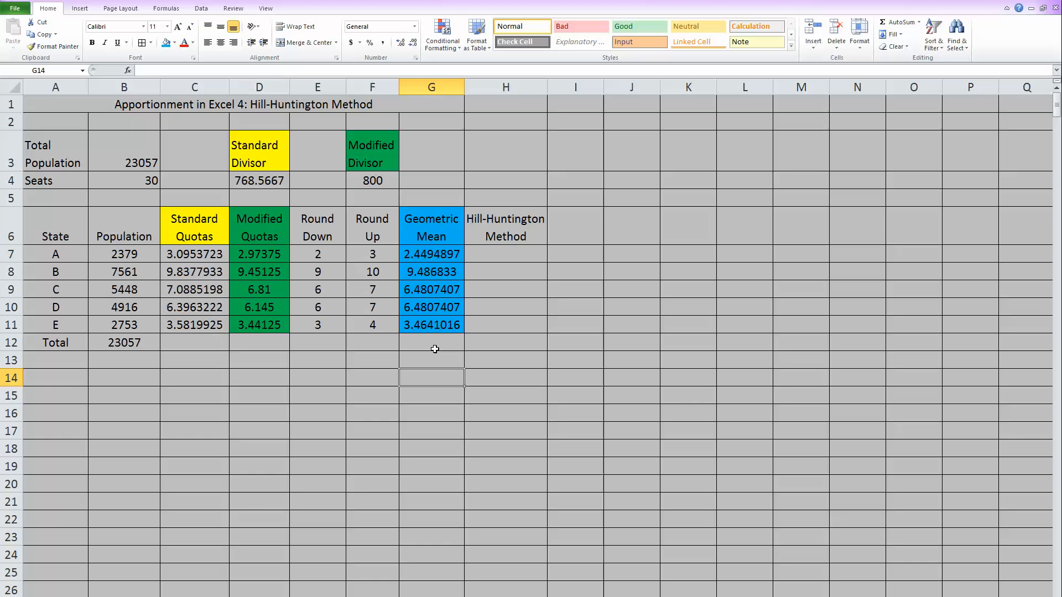
{"action": "mouse_move", "coordinate": [258, 255]}
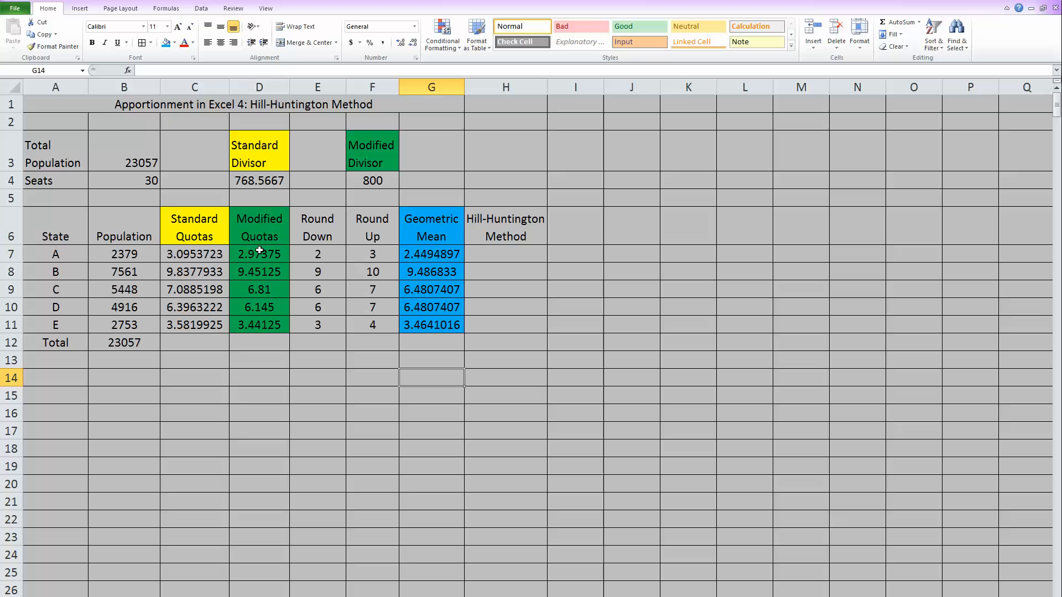
{"action": "mouse_move", "coordinate": [418, 253]}
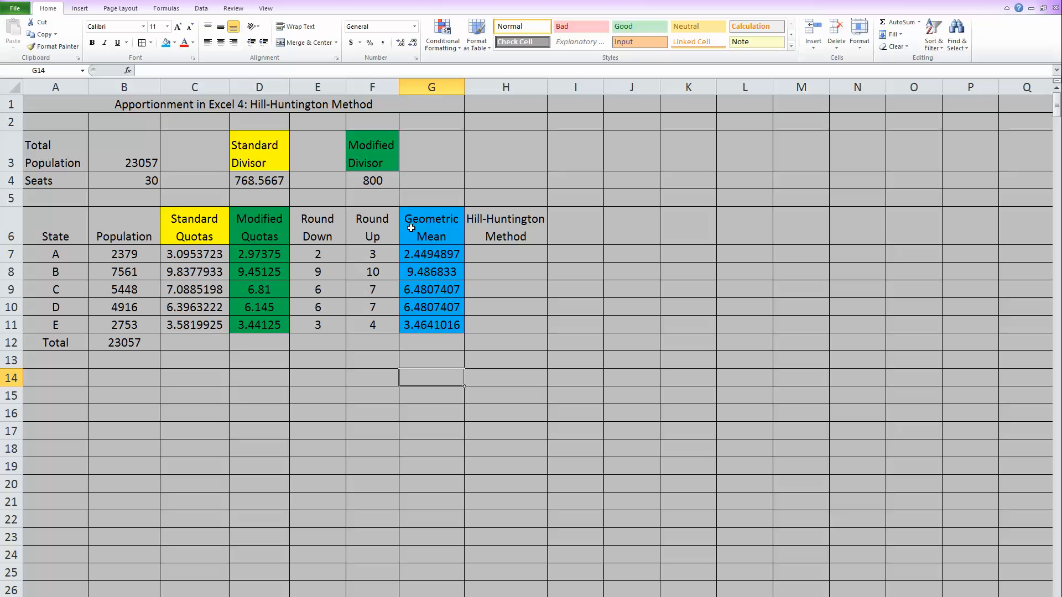
{"action": "mouse_move", "coordinate": [261, 259]}
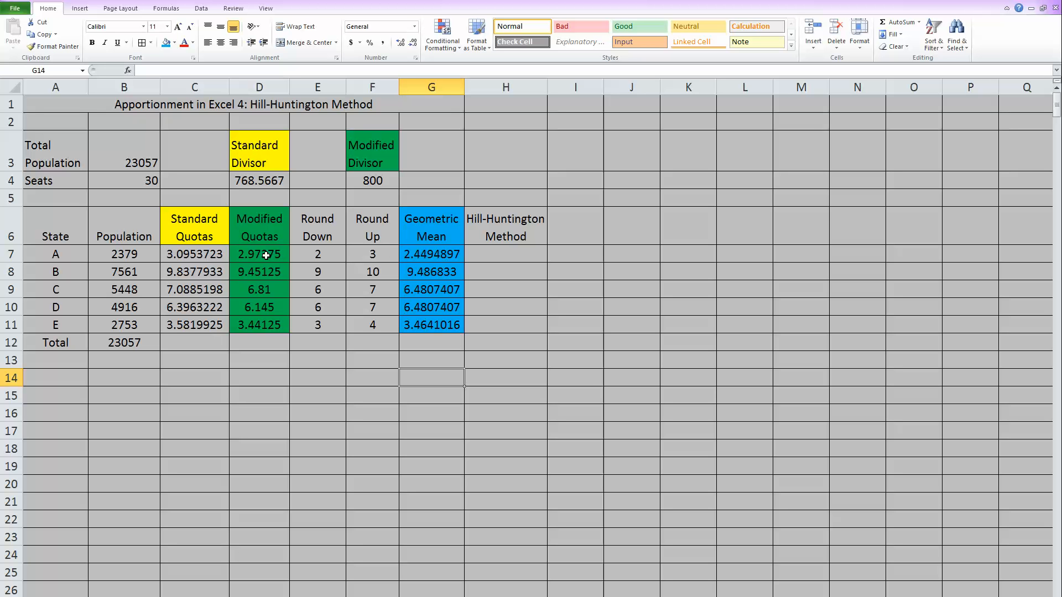
{"action": "mouse_move", "coordinate": [384, 268]}
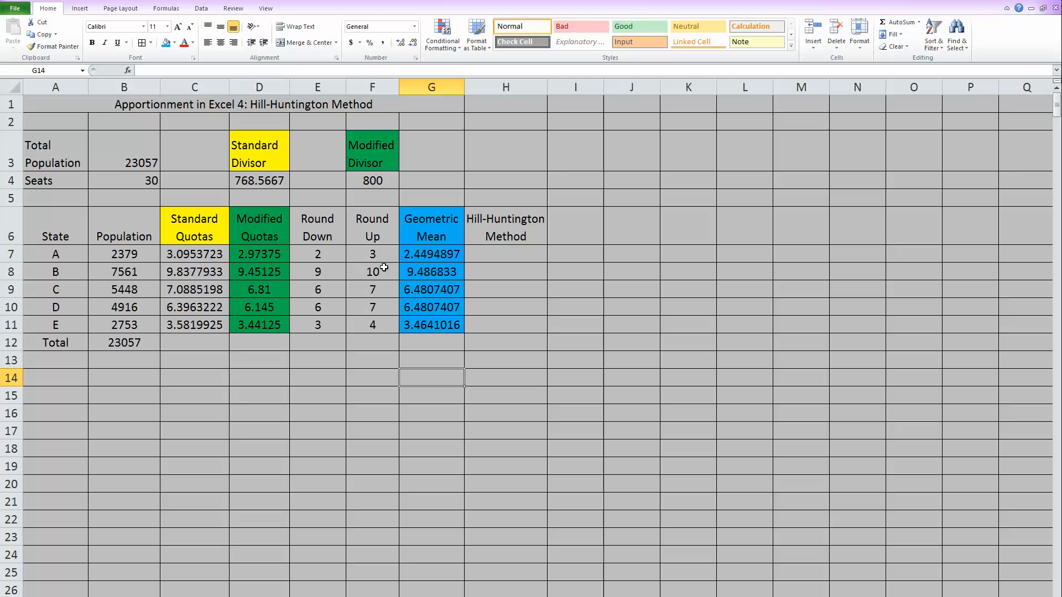
{"action": "mouse_move", "coordinate": [491, 272]}
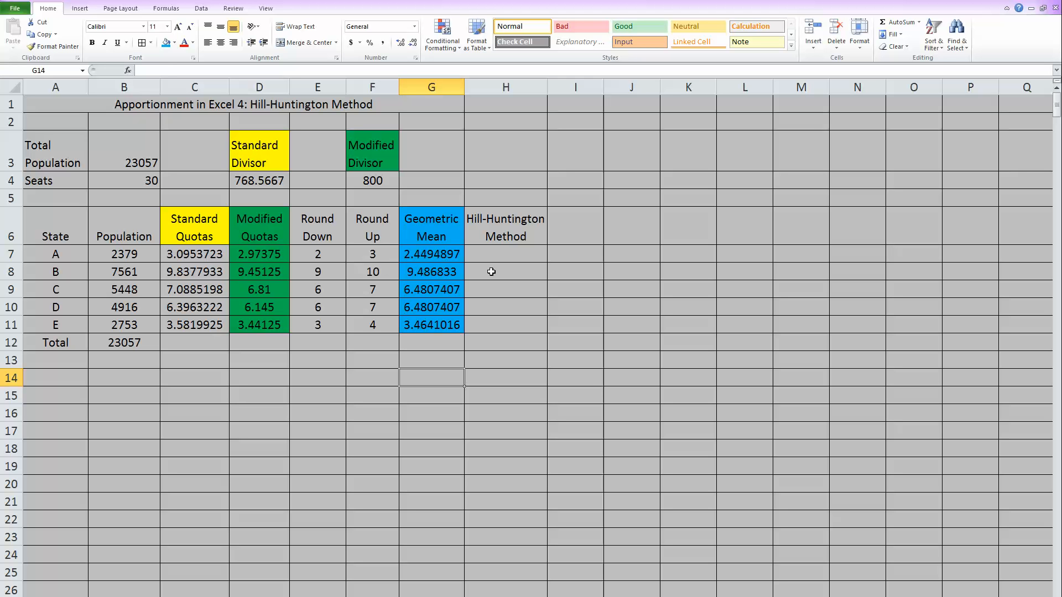
{"action": "left_click", "coordinate": [259, 288]}
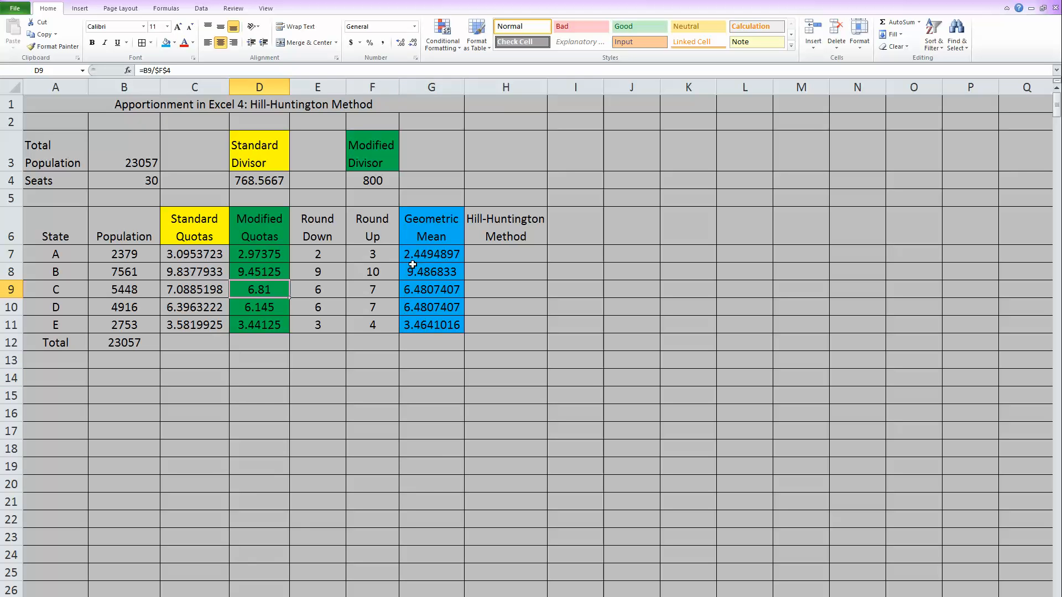
{"action": "left_click", "coordinate": [430, 289]}
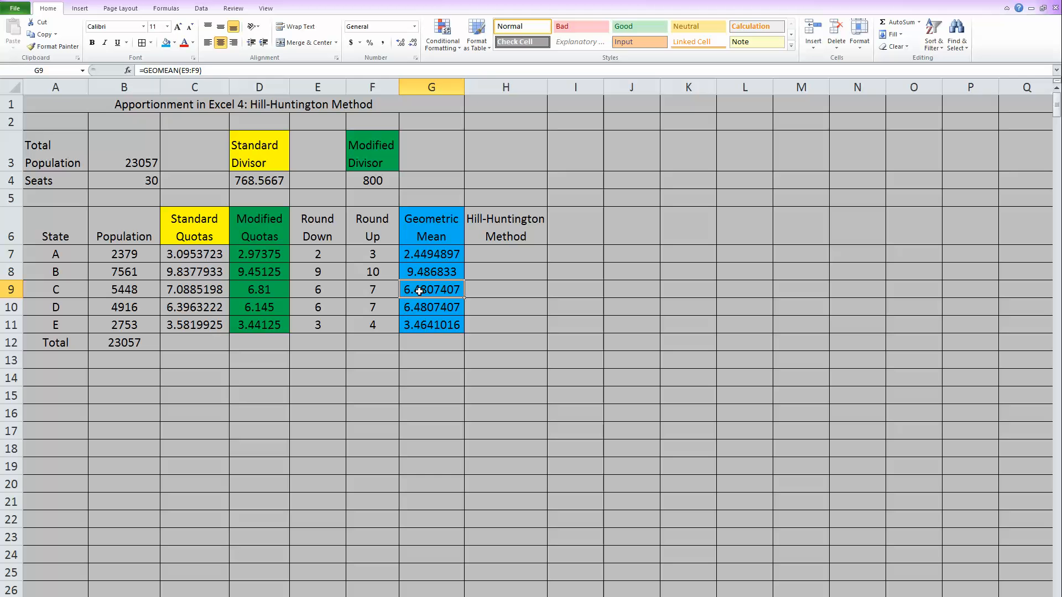
{"action": "mouse_move", "coordinate": [436, 384]}
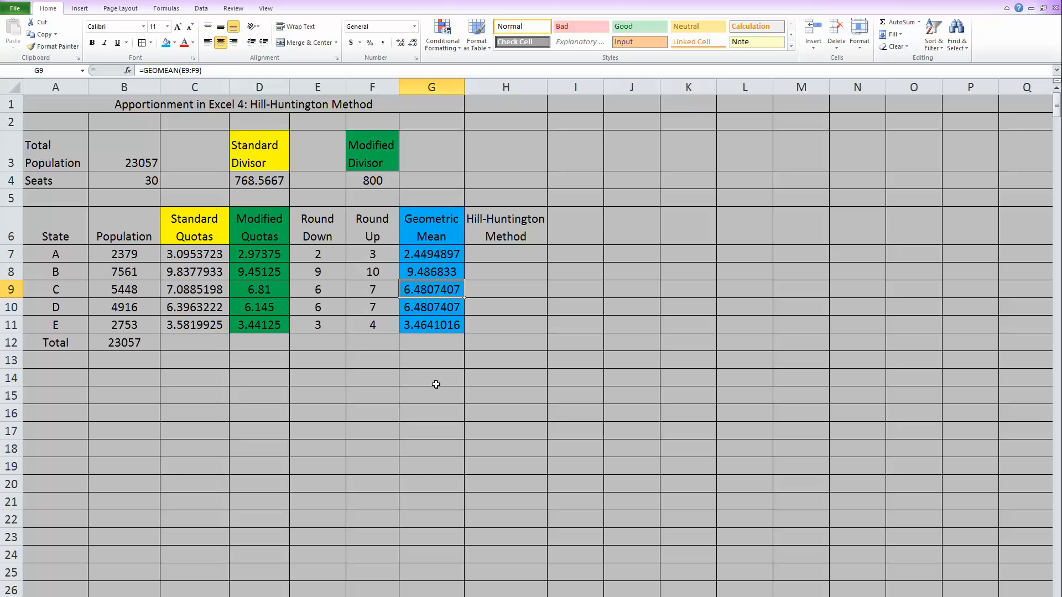
{"action": "mouse_move", "coordinate": [500, 272]}
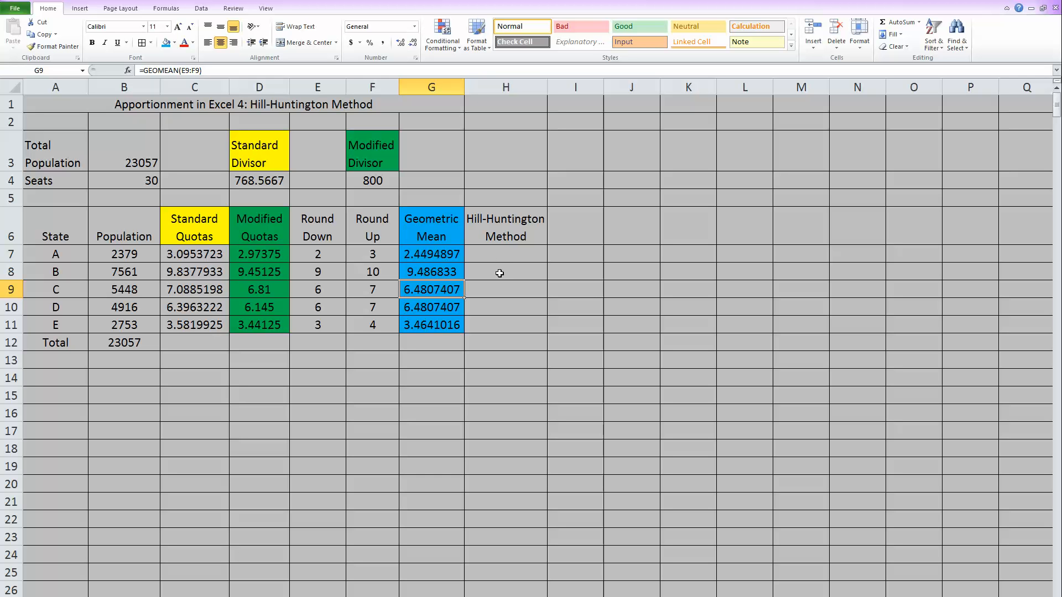
{"action": "mouse_move", "coordinate": [490, 255]}
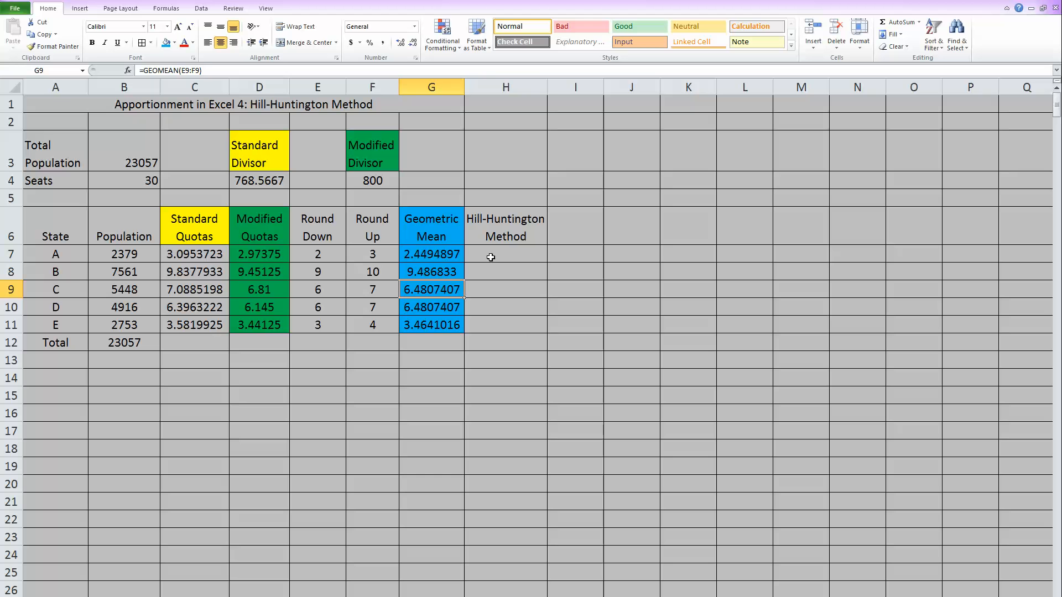
{"action": "mouse_move", "coordinate": [471, 245]}
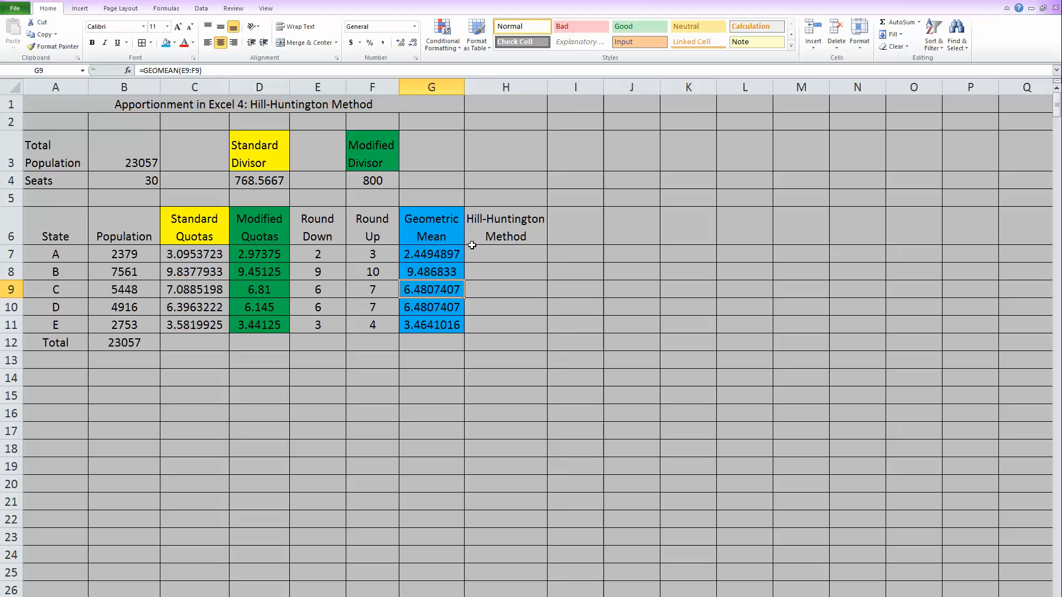
{"action": "left_click", "coordinate": [506, 254]}
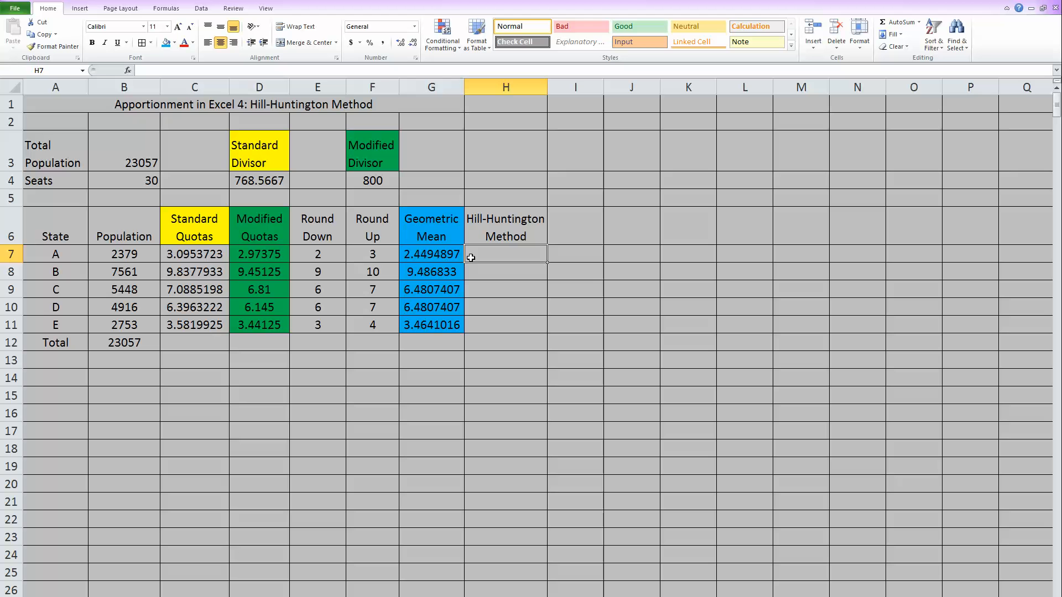
{"action": "mouse_move", "coordinate": [355, 270]}
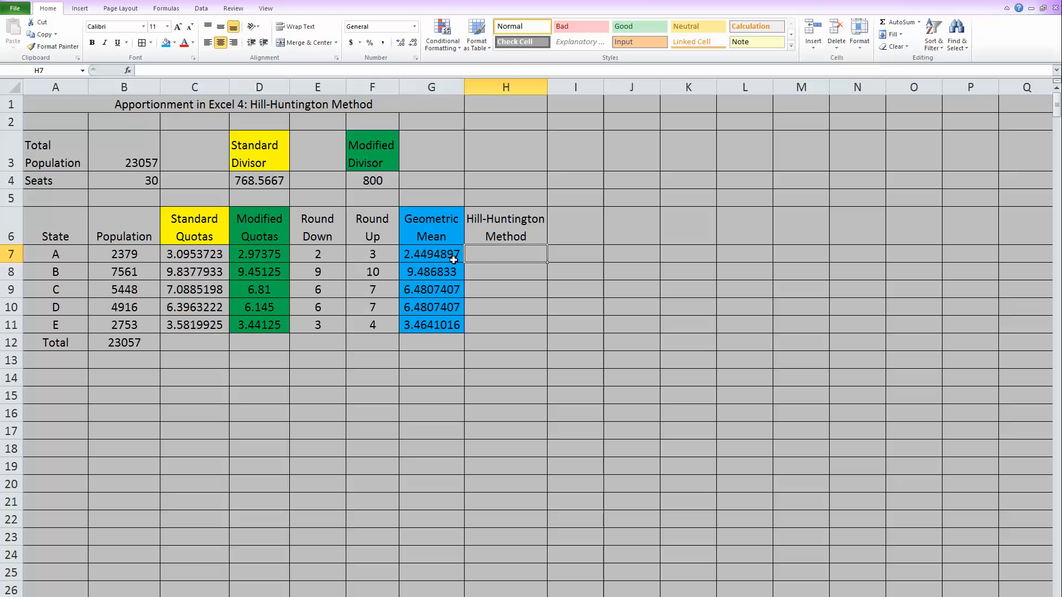
{"action": "mouse_move", "coordinate": [490, 252]}
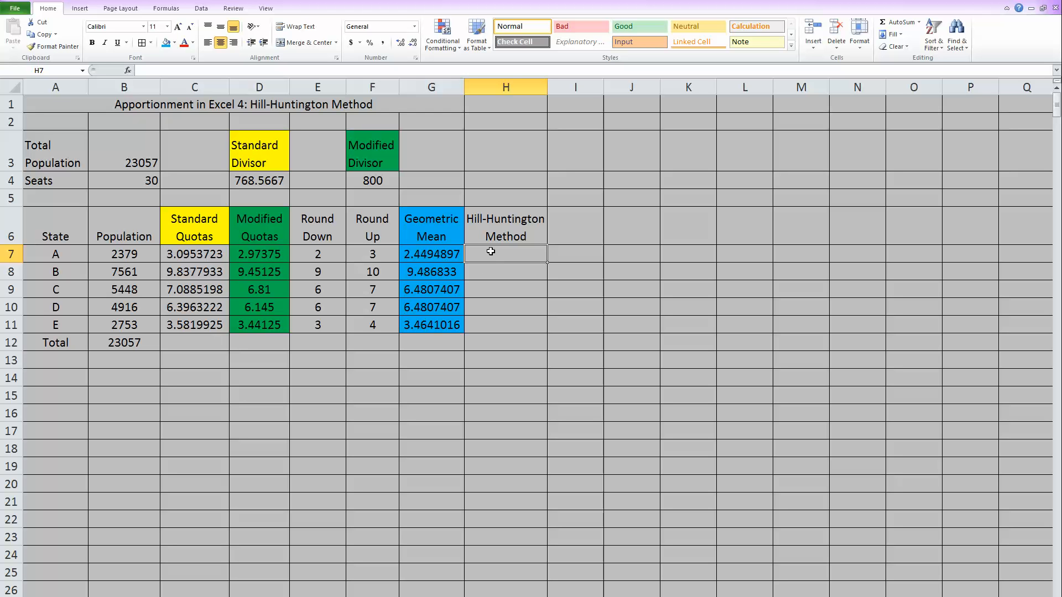
- Enter =IF(D7<G7,E7,F7) in H7 to choose state A's round-down or round-up value
{"action": "type", "text": "=i"}
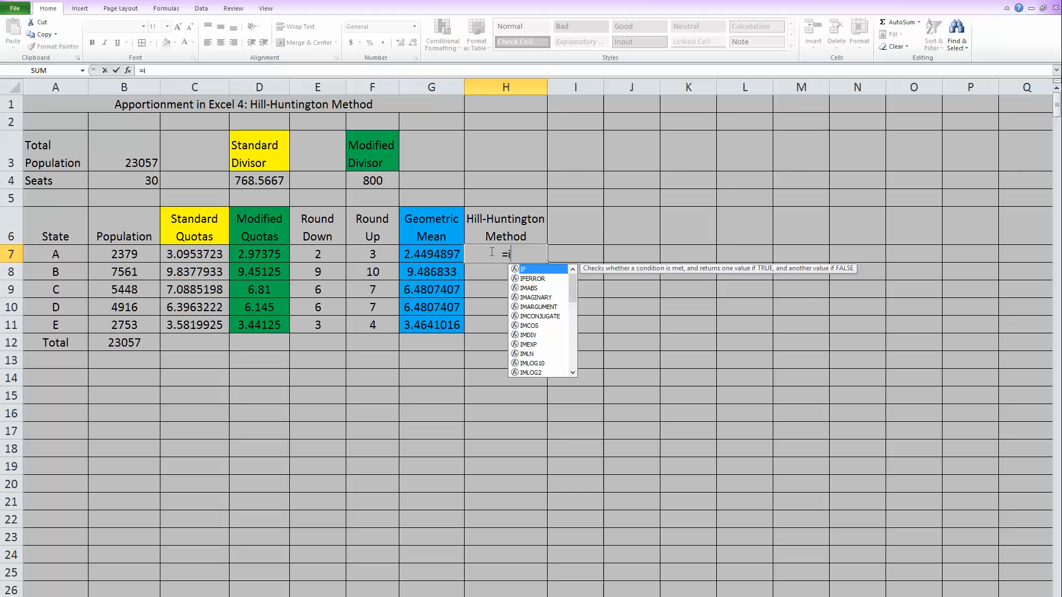
{"action": "type", "text": "f"}
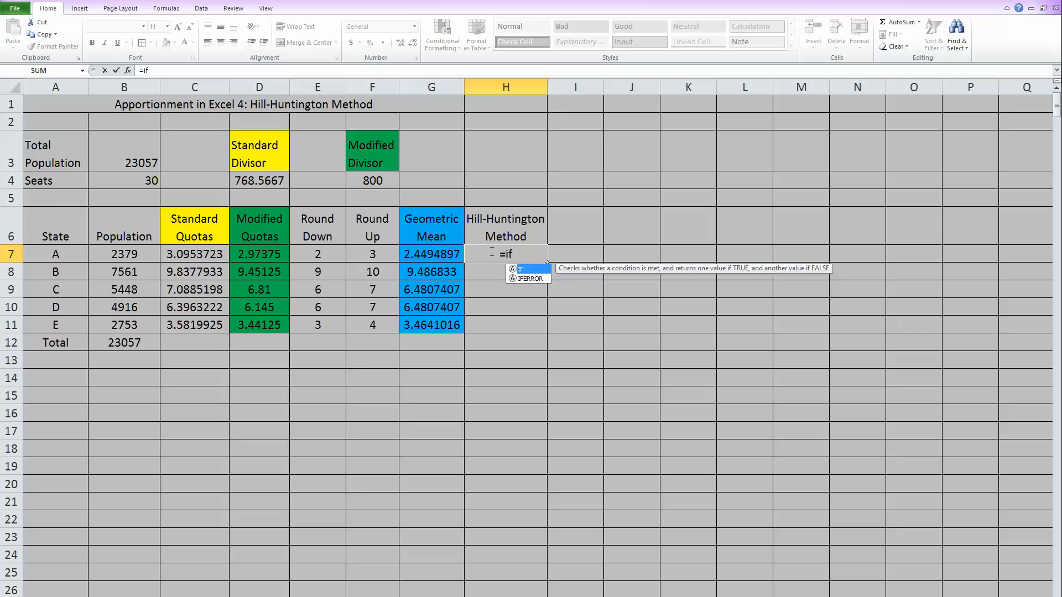
{"action": "type", "text": "("}
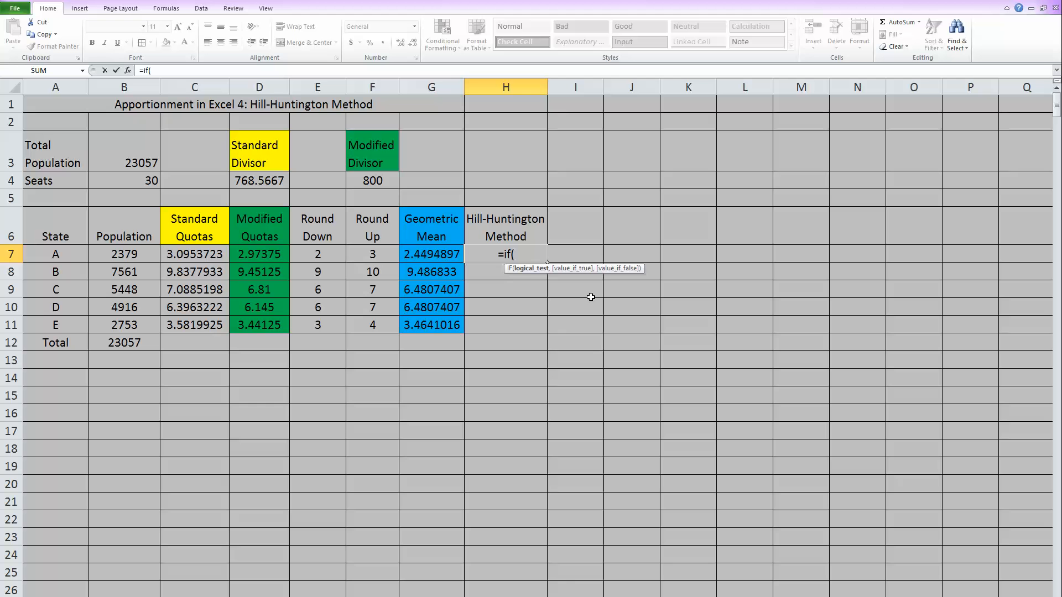
{"action": "mouse_move", "coordinate": [534, 276]}
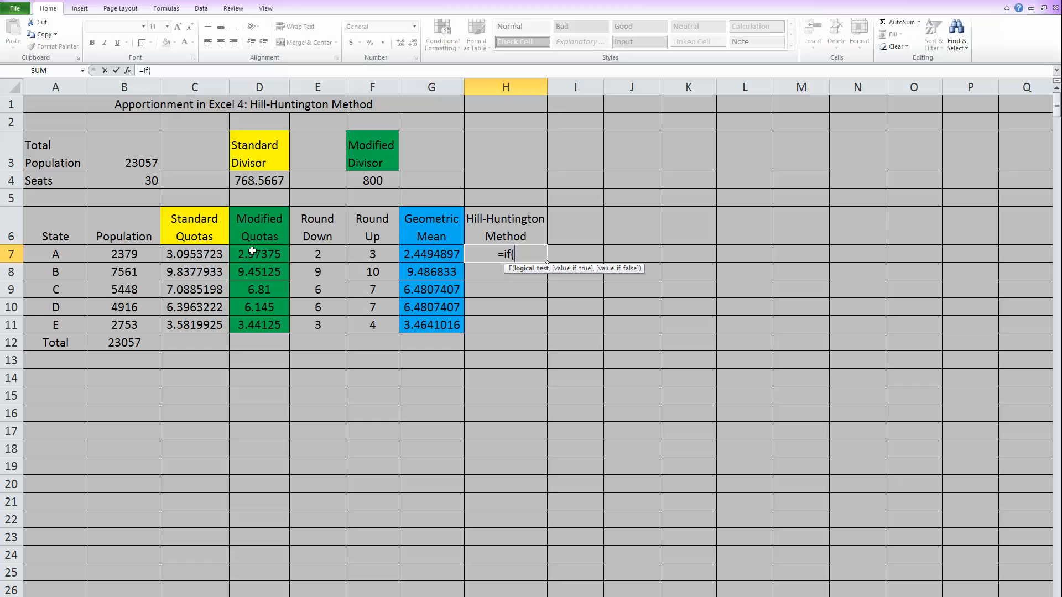
{"action": "left_click", "coordinate": [259, 254]}
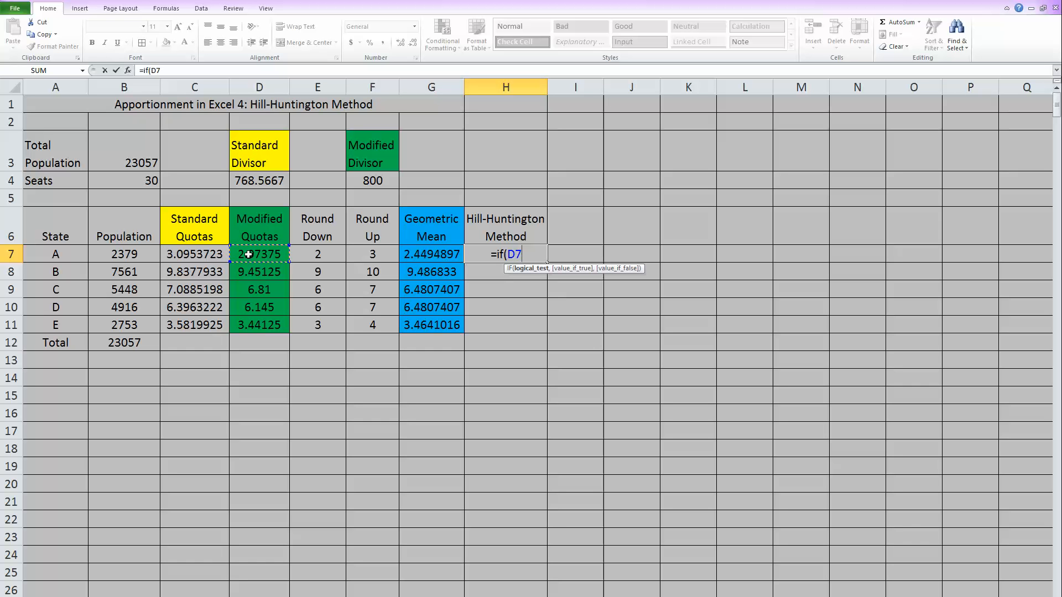
{"action": "type", "text": "<"}
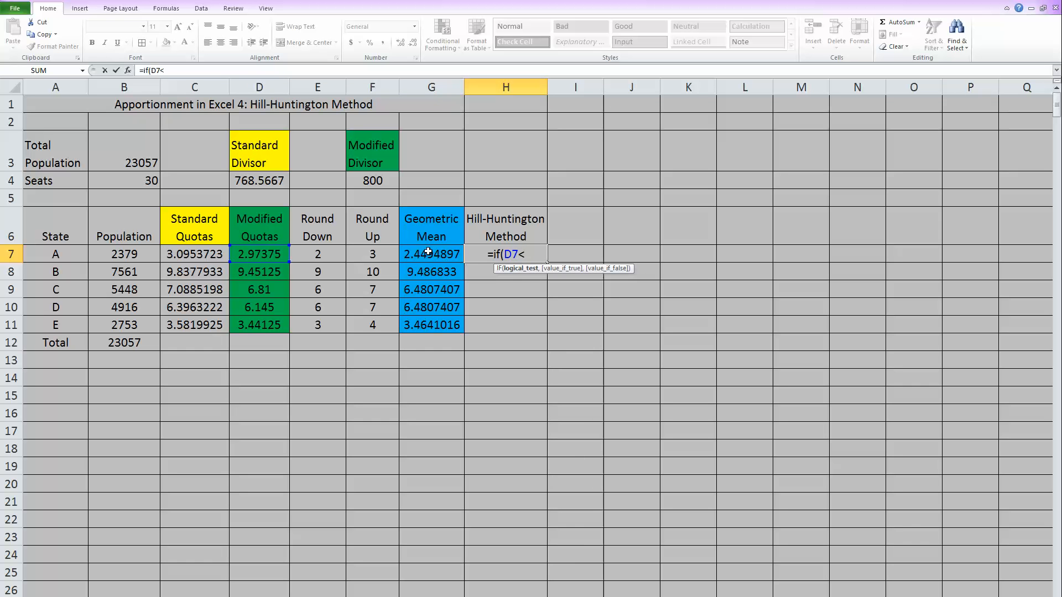
{"action": "left_click", "coordinate": [431, 254]}
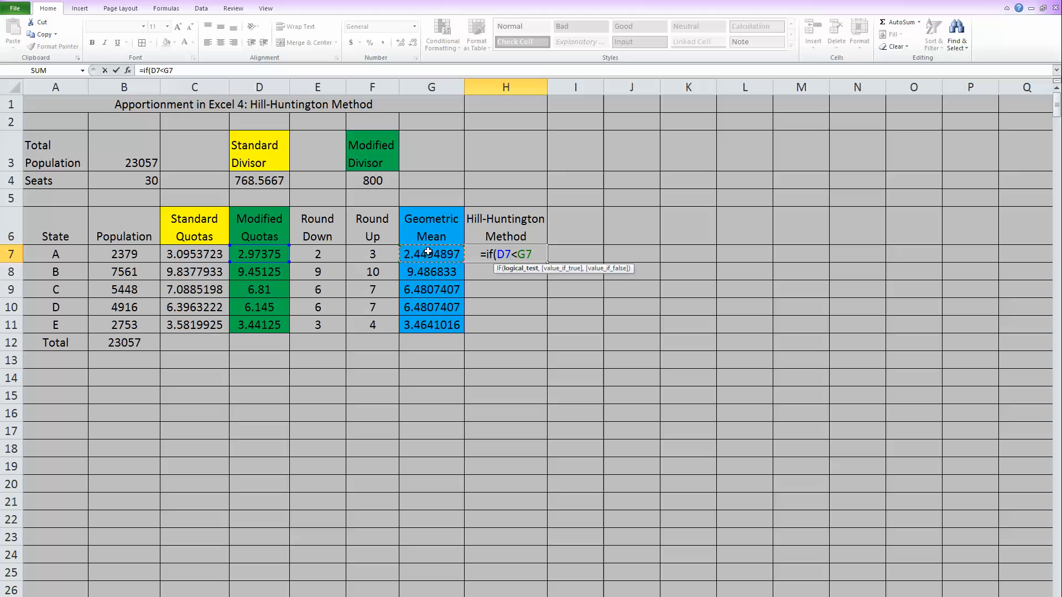
{"action": "type", "text": ","}
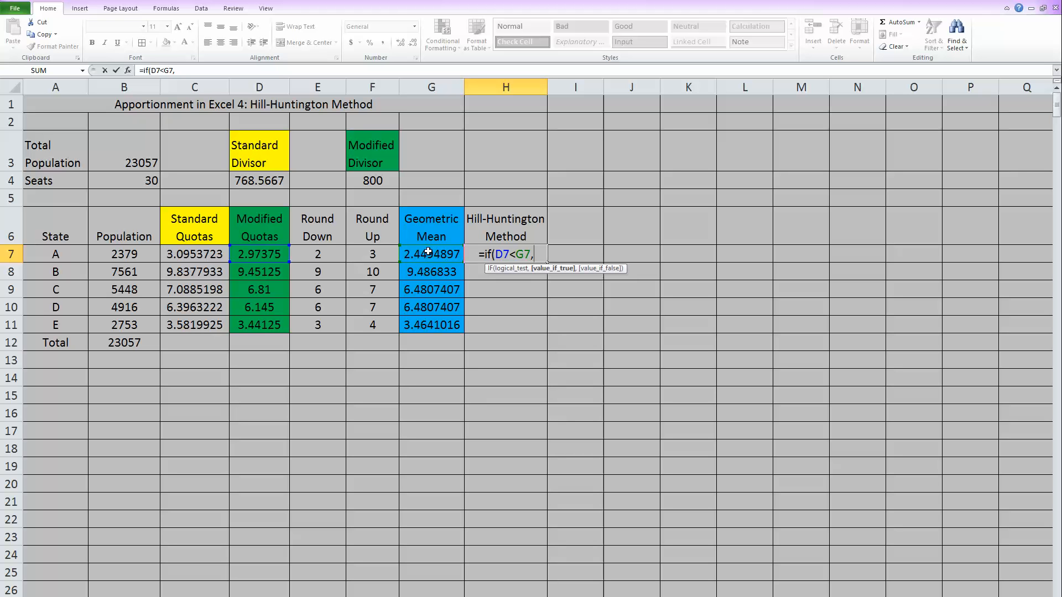
{"action": "mouse_move", "coordinate": [554, 279]}
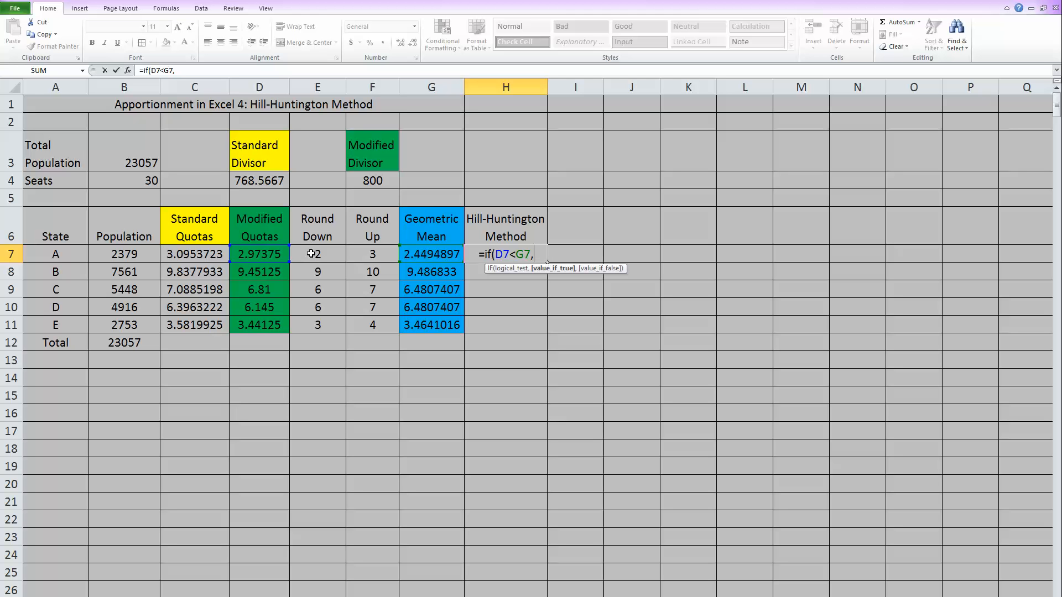
{"action": "left_click", "coordinate": [316, 255]}
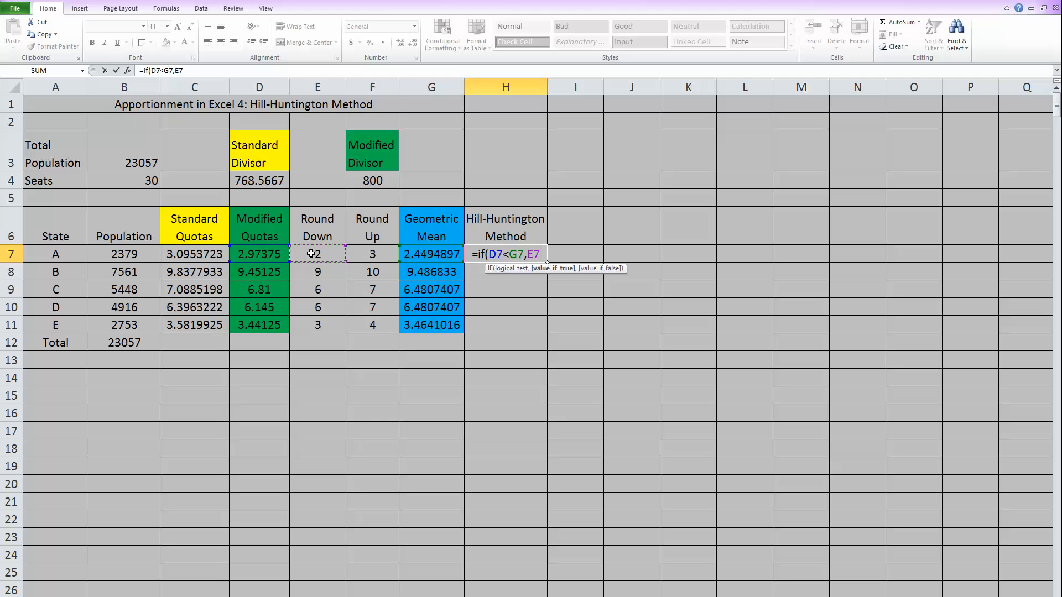
{"action": "type", "text": ","}
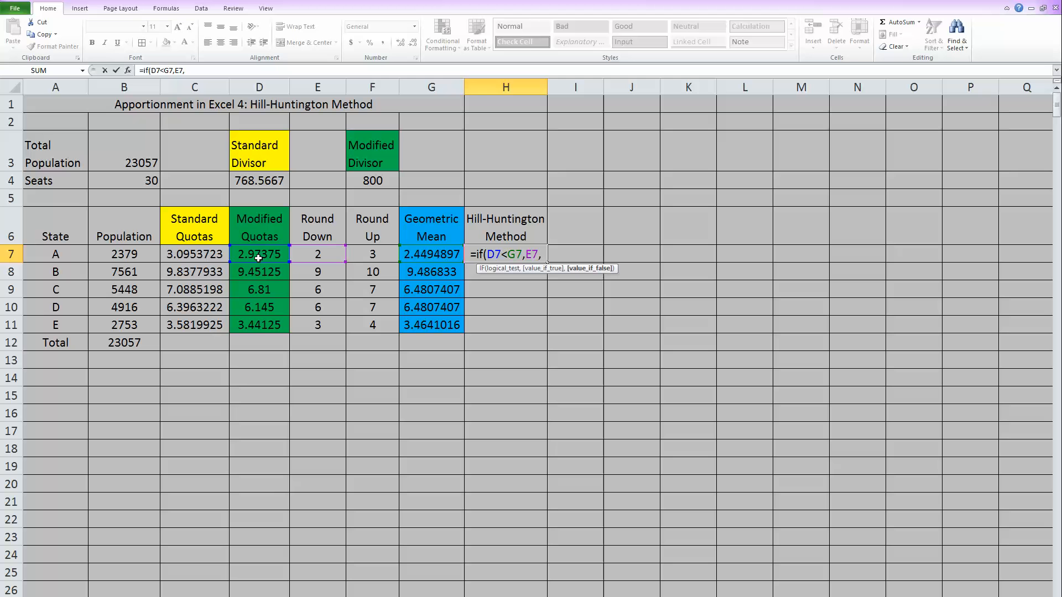
{"action": "mouse_move", "coordinate": [440, 254]}
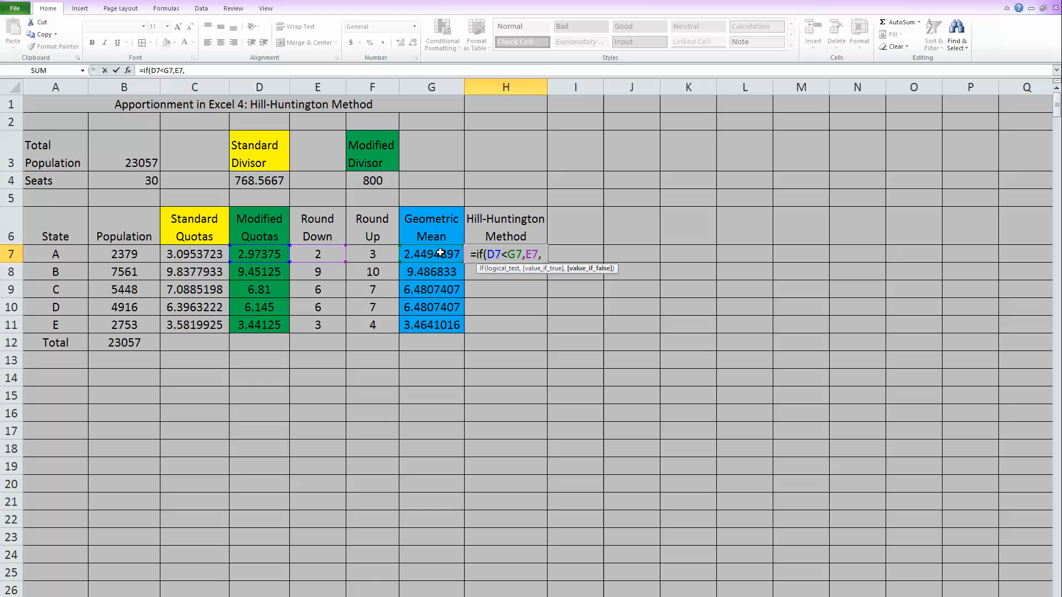
{"action": "left_click", "coordinate": [371, 255]}
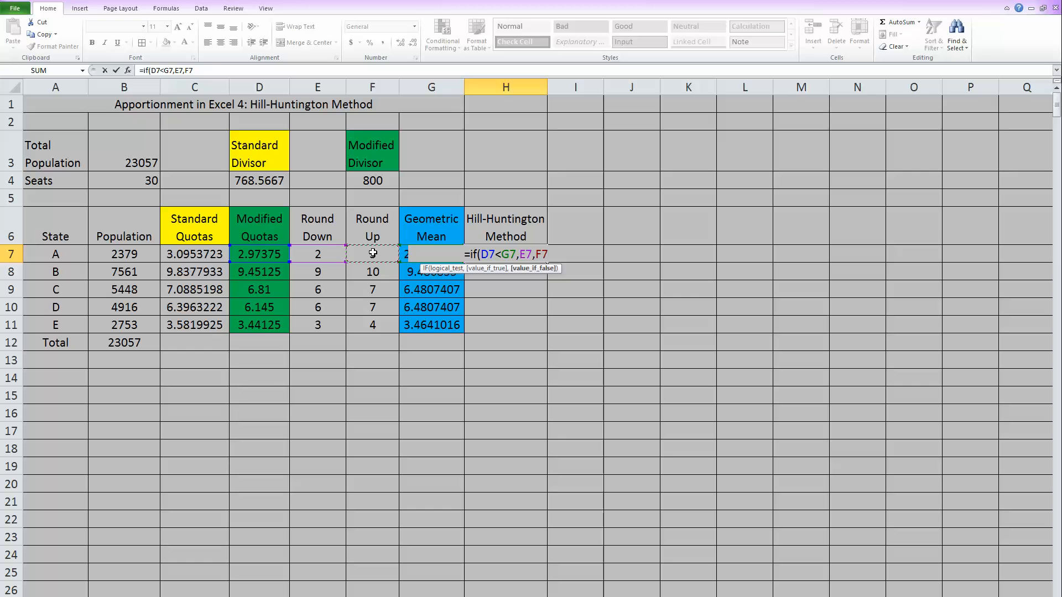
{"action": "type", "text": ")"}
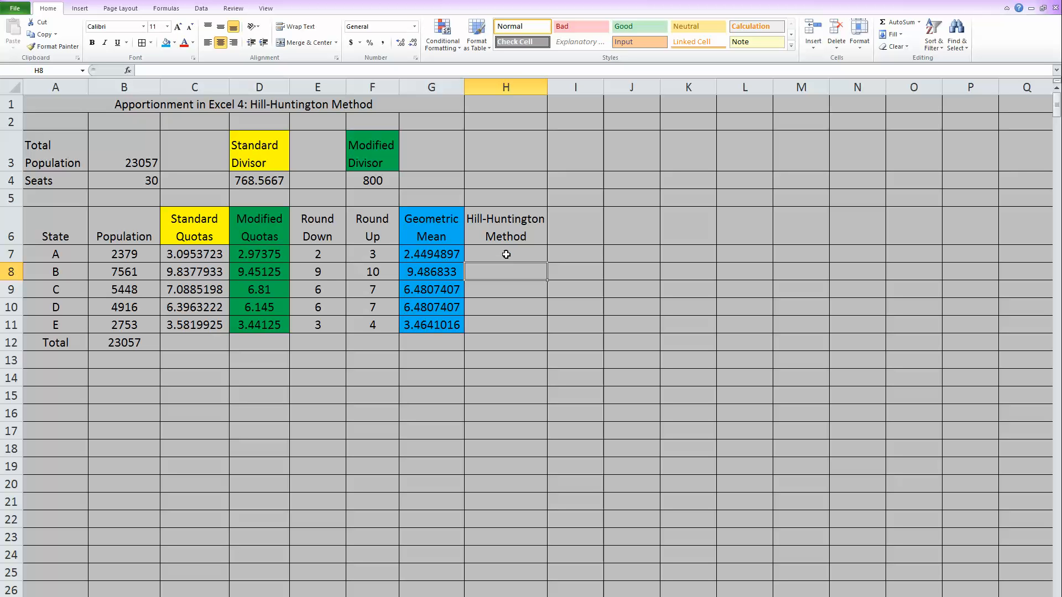
- Copy the IF formula down H7:H11, giving seats 3, 9, 7, 6, 3
{"action": "type", "text": "3"}
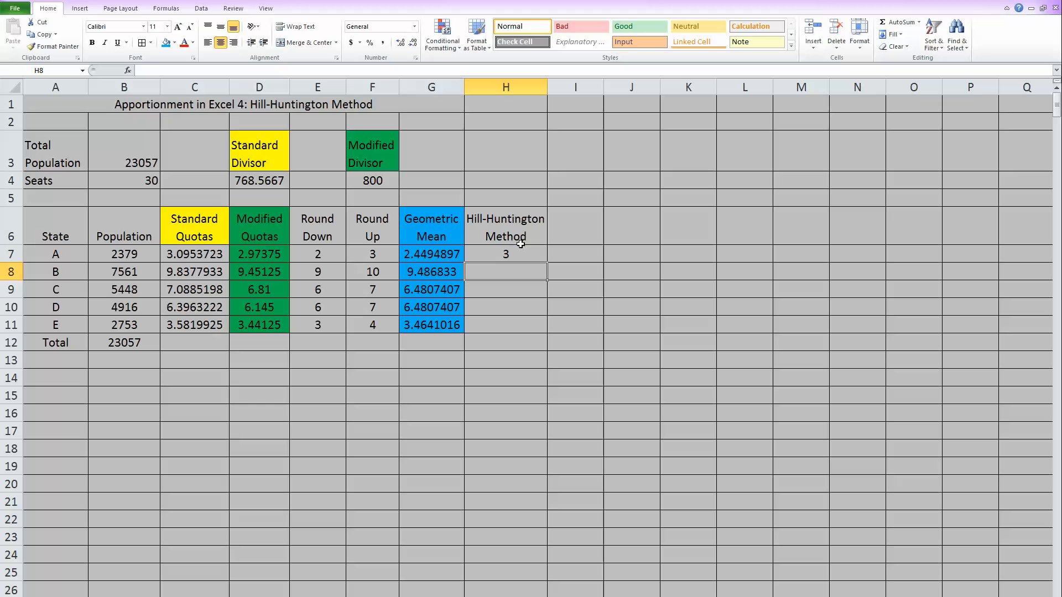
{"action": "left_click", "coordinate": [505, 255]}
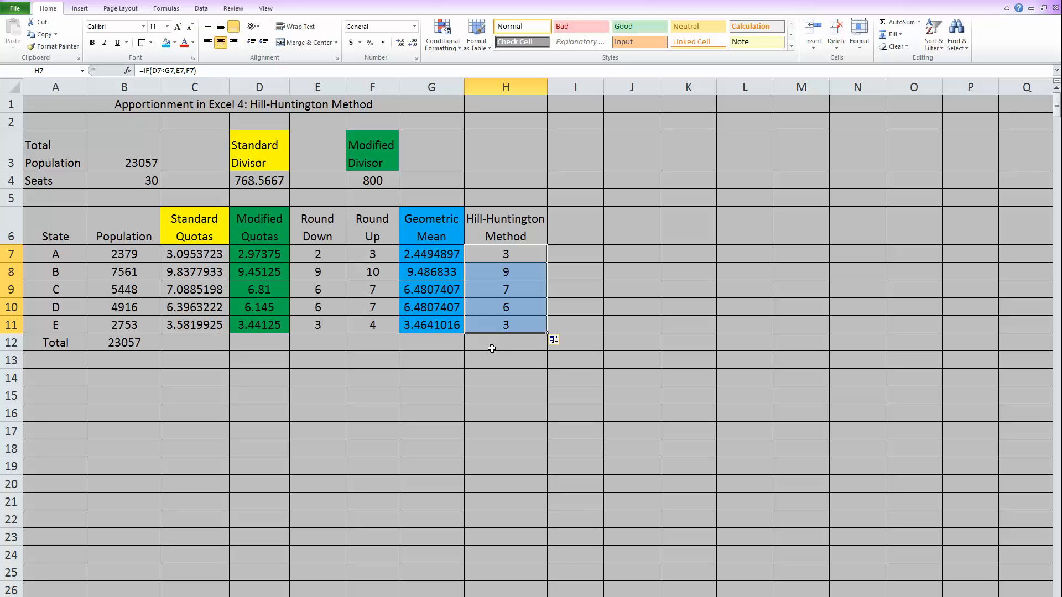
{"action": "left_click", "coordinate": [506, 341]}
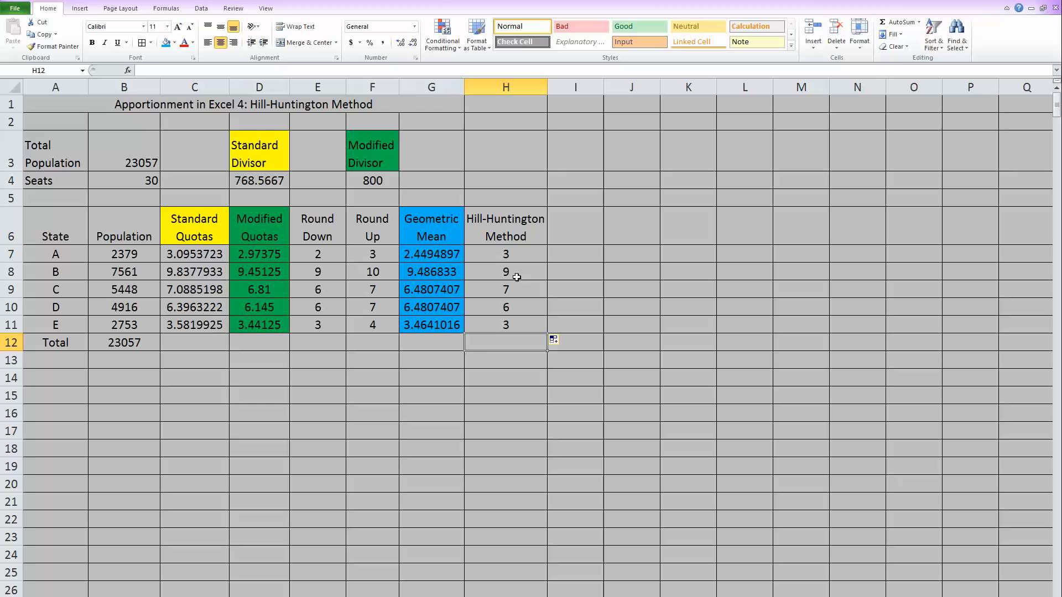
{"action": "mouse_move", "coordinate": [481, 343]}
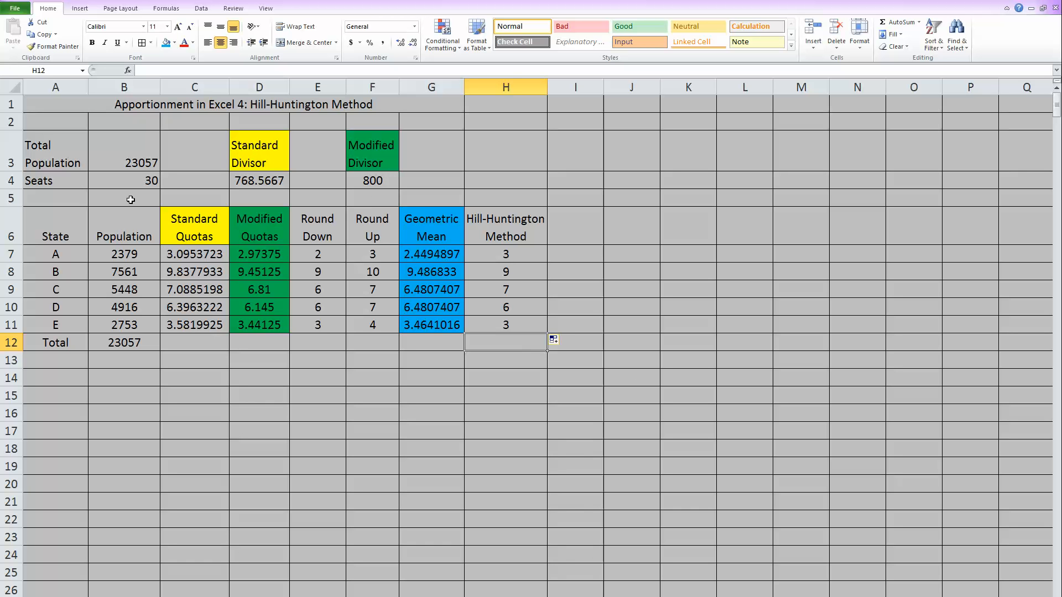
{"action": "mouse_move", "coordinate": [507, 344]}
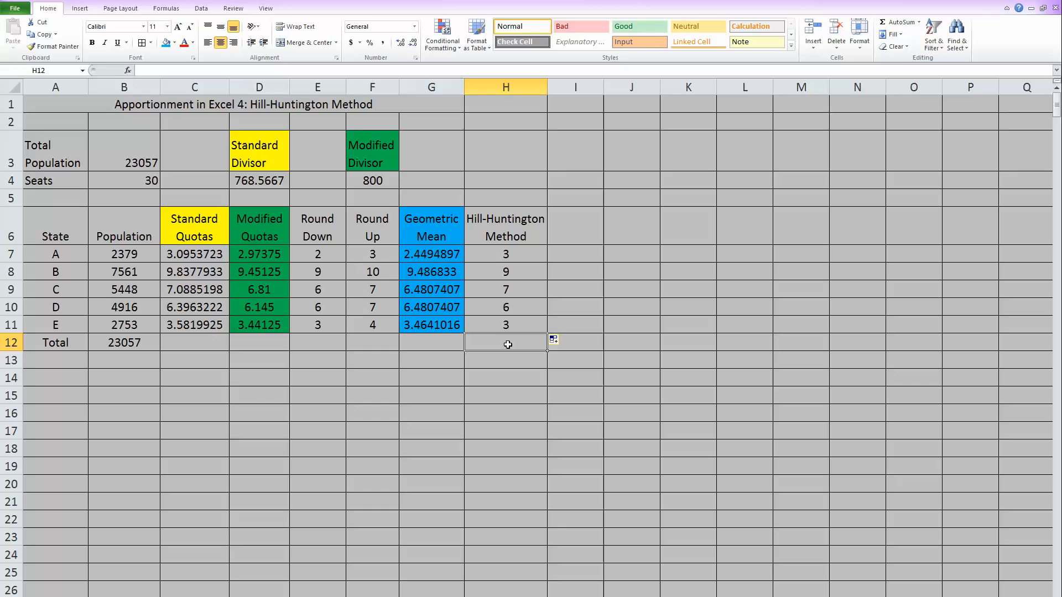
- Total the seats in H12 with =SUM(H7:H11), showing 28
{"action": "type", "text": "="}
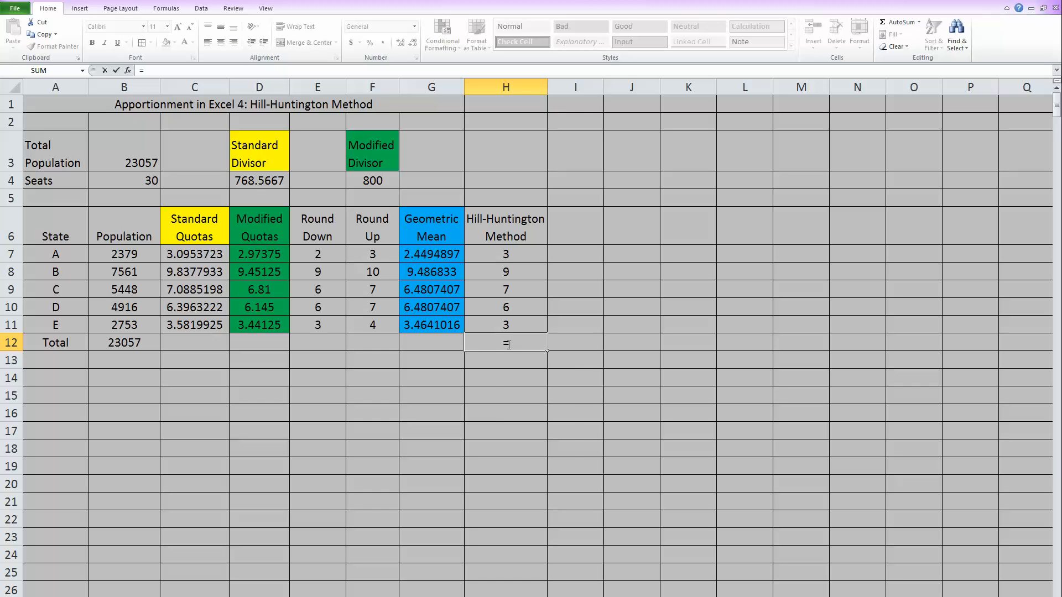
{"action": "type", "text": "sum("}
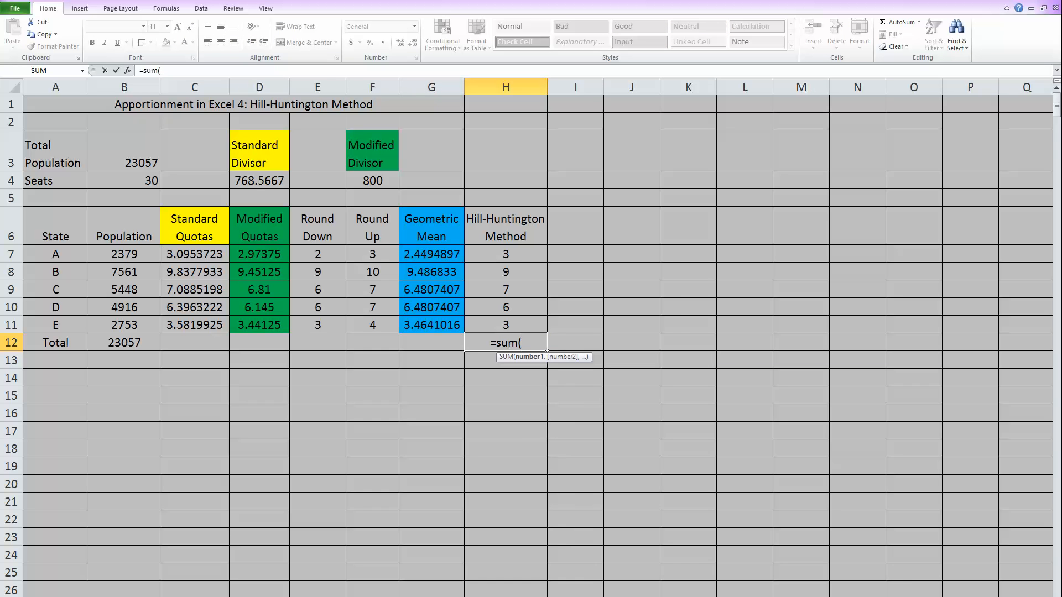
{"action": "mouse_move", "coordinate": [506, 257]}
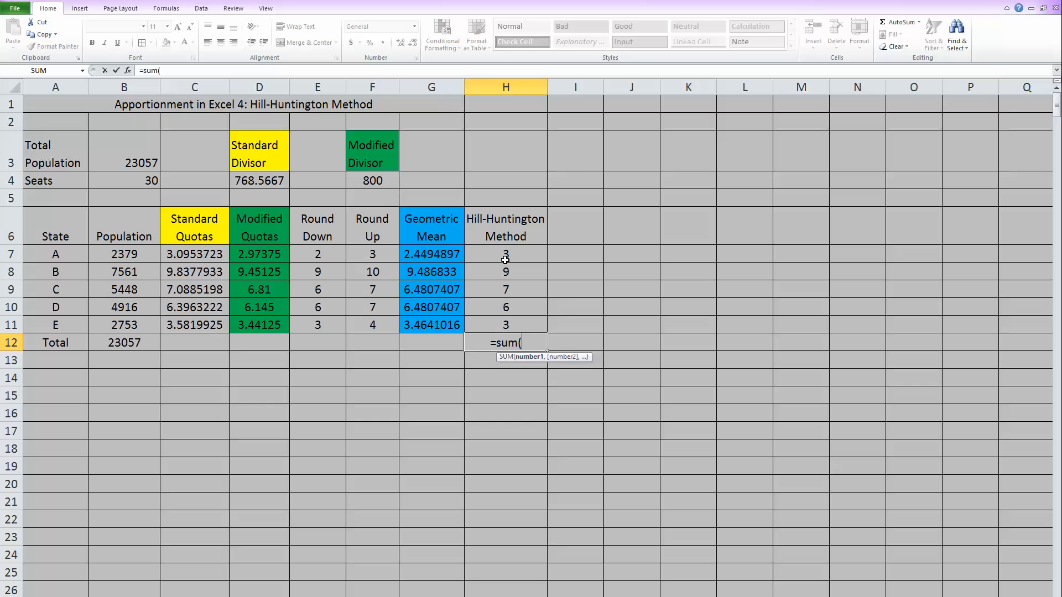
{"action": "left_click_drag", "start_coordinate": [505, 254], "coordinate": [506, 324]}
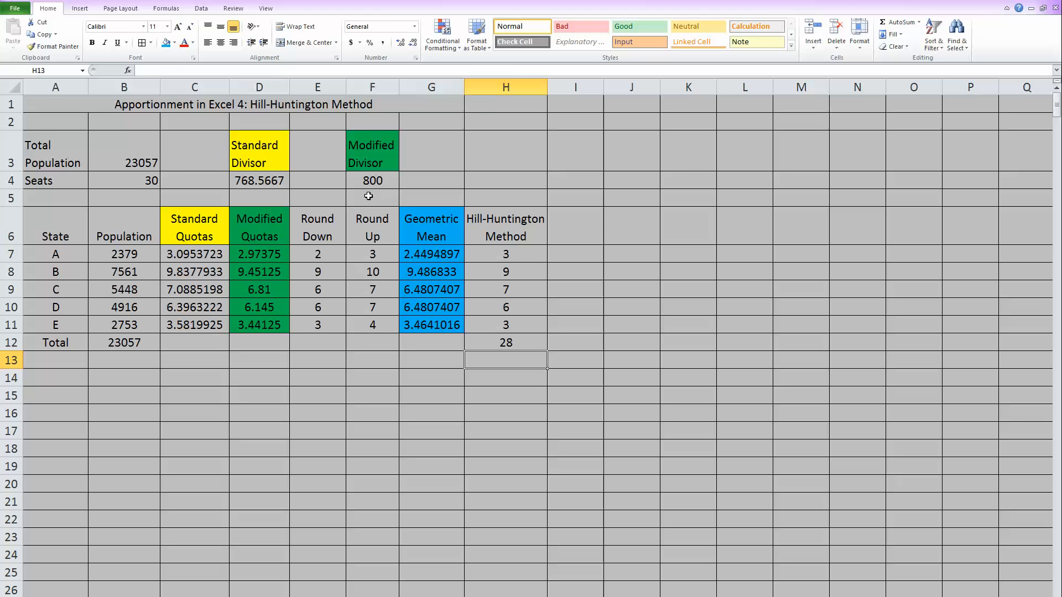
{"action": "left_click", "coordinate": [505, 342]}
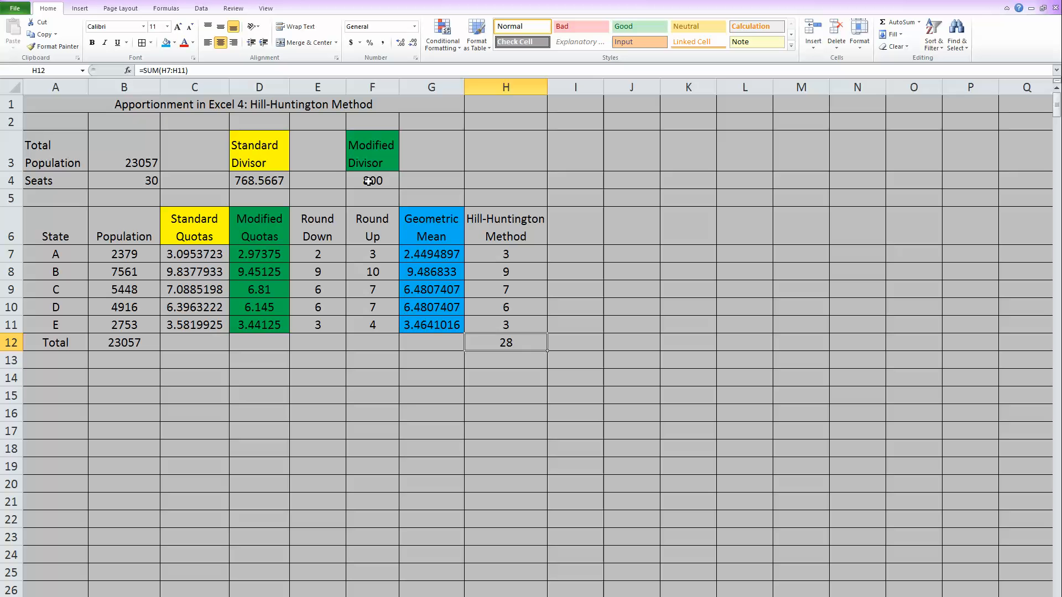
- Change the modified divisor to 790 so the seats become 3, 10, 7, 6, 4 totalling 30
{"action": "left_click", "coordinate": [372, 180]}
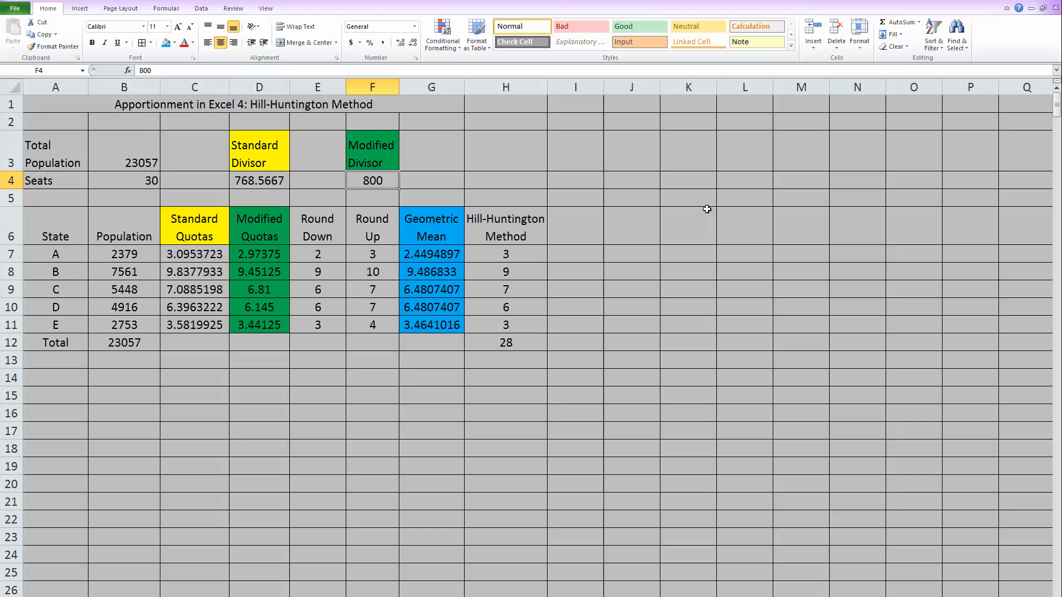
{"action": "type", "text": "7"}
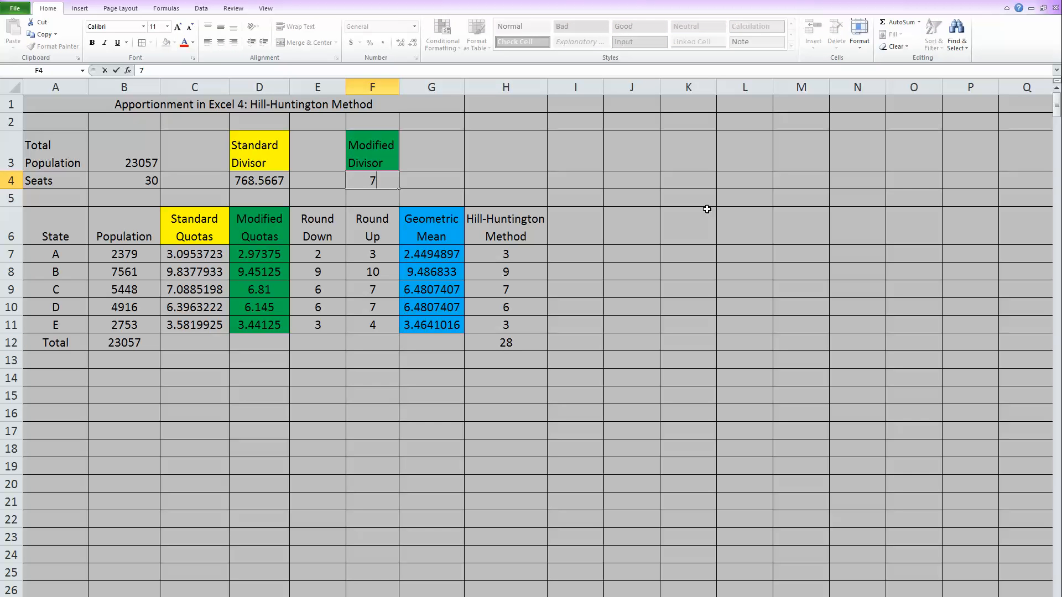
{"action": "type", "text": "90"}
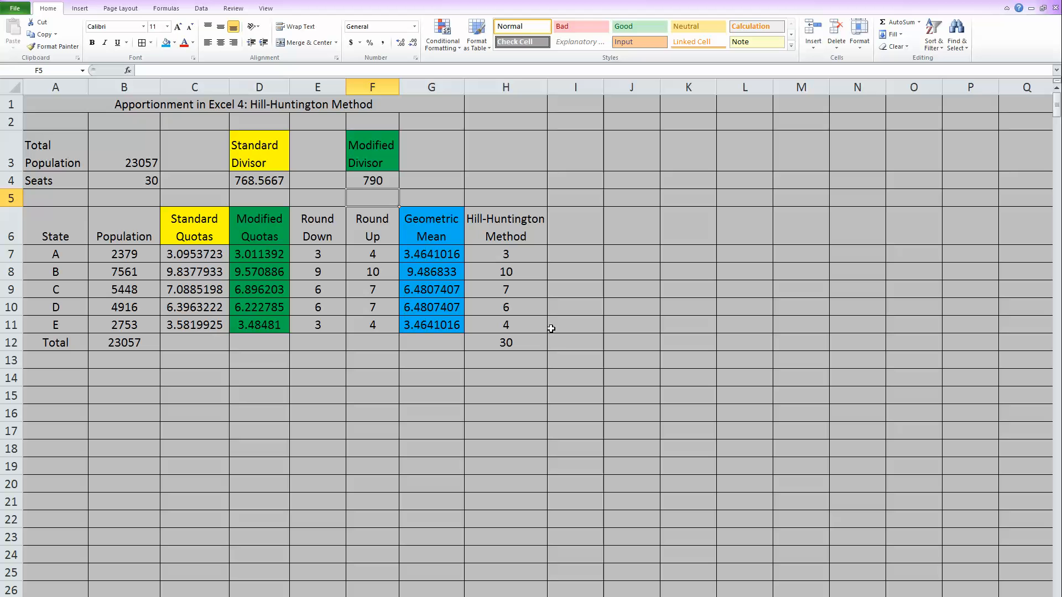
{"action": "mouse_move", "coordinate": [508, 332]}
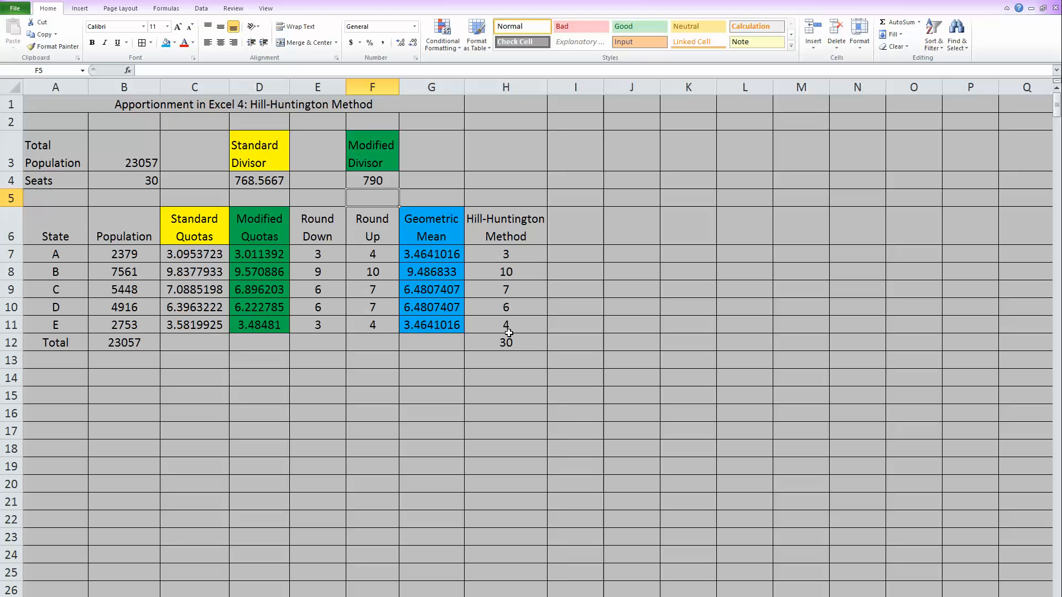
{"action": "left_click", "coordinate": [505, 342]}
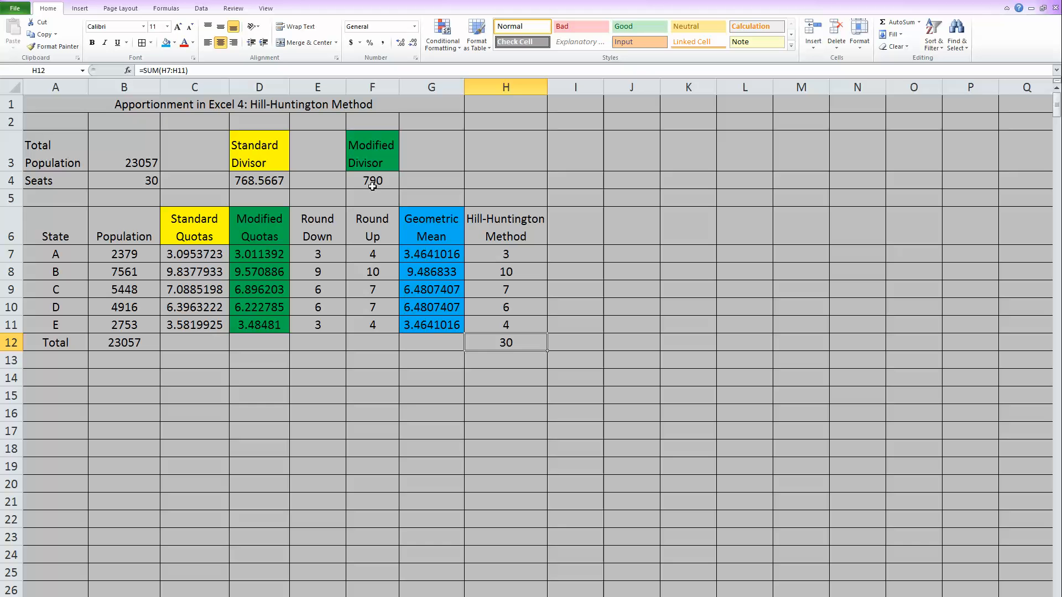
{"action": "left_click", "coordinate": [372, 180]}
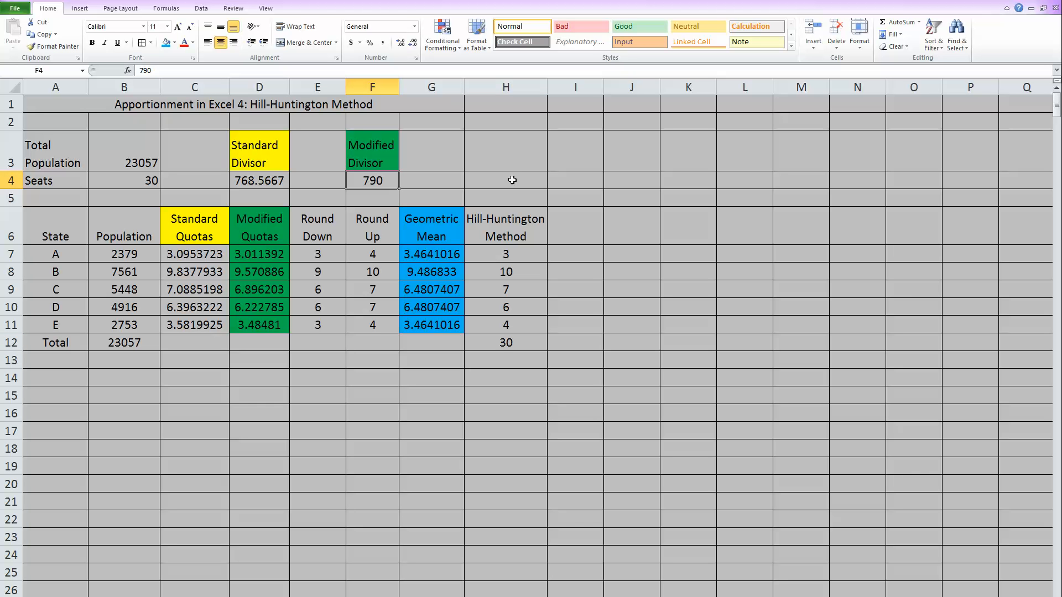
- Change the modified divisor in F4 to 780 and confirm the seats still total 30
{"action": "type", "text": "78"}
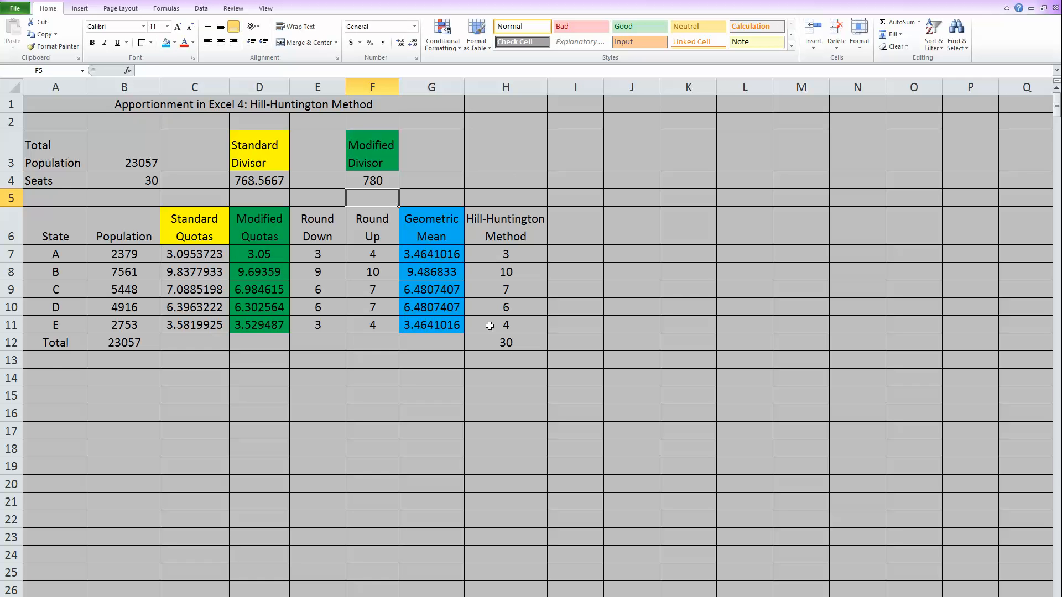
{"action": "left_click", "coordinate": [505, 341]}
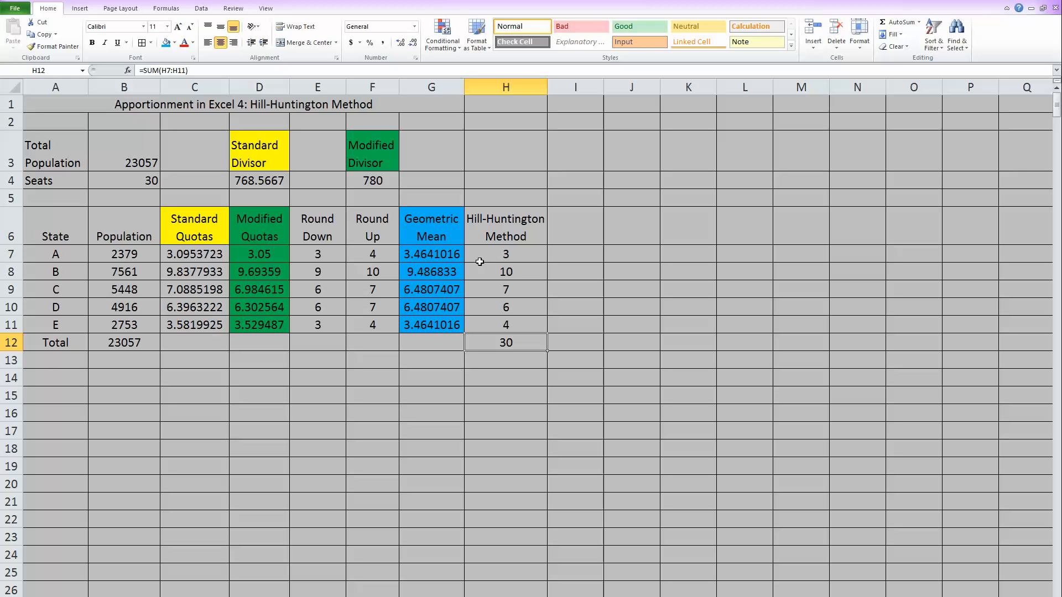
{"action": "mouse_move", "coordinate": [511, 339]}
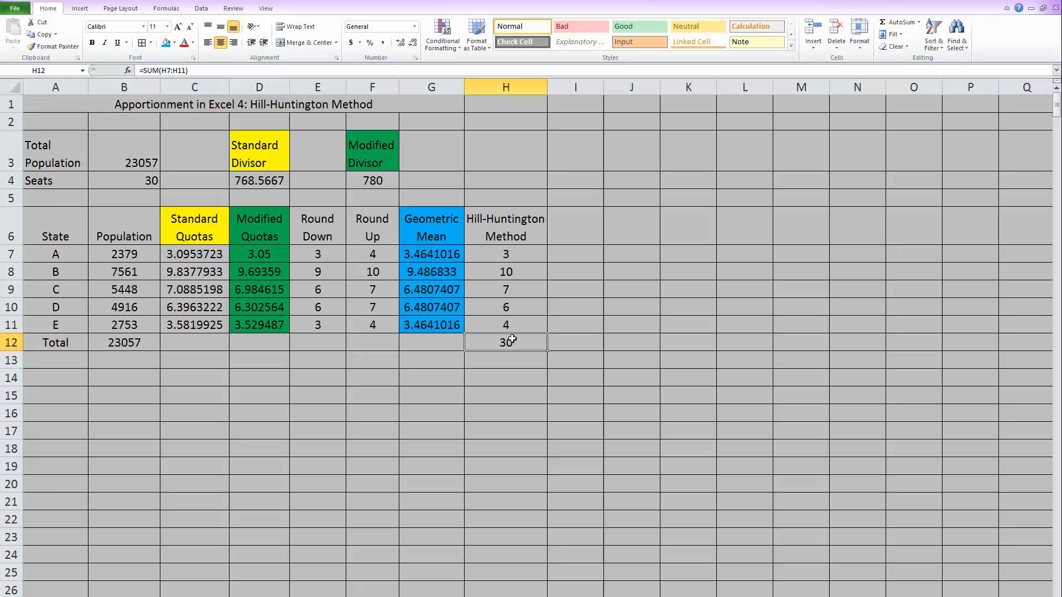